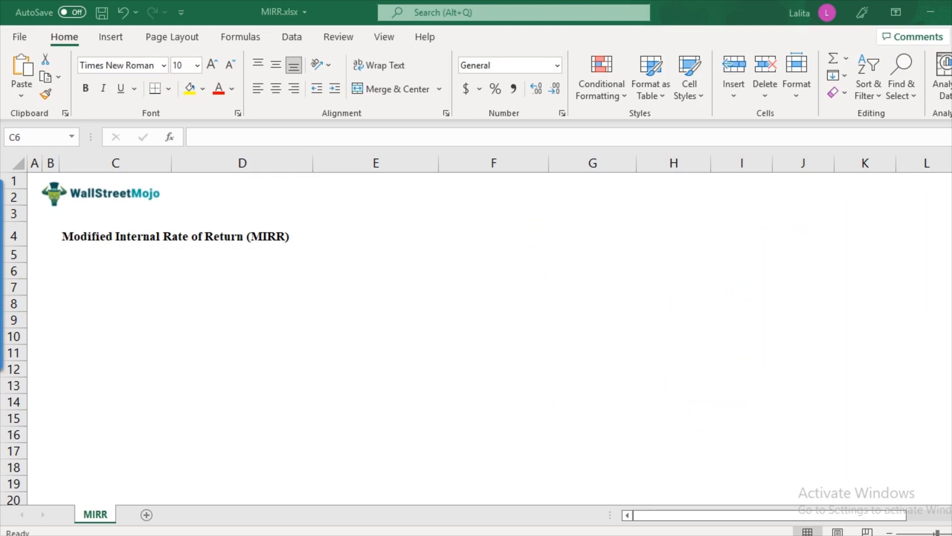
Add the 'Multiple IRR' and 'Non conventional cash flow' notes in C6 and C8
text(Mutliple IRR)
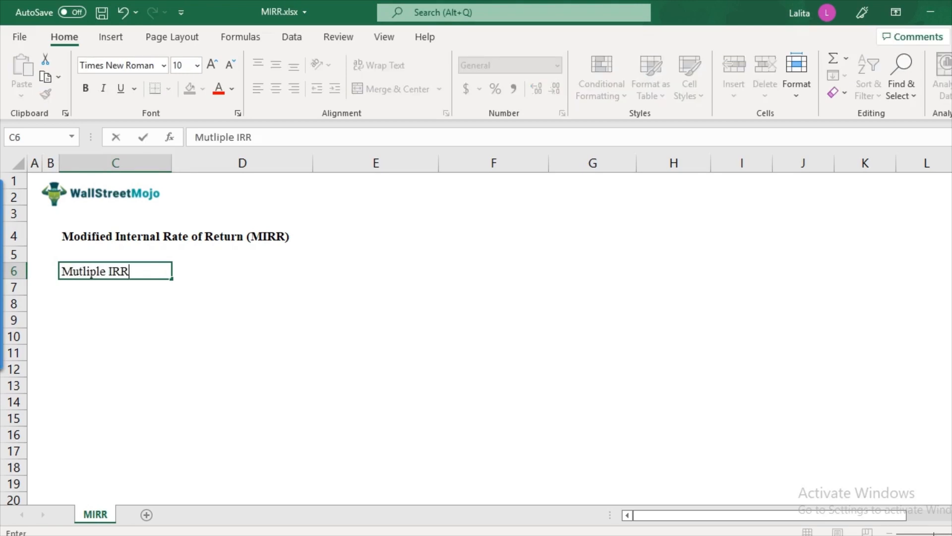
key(Enter)
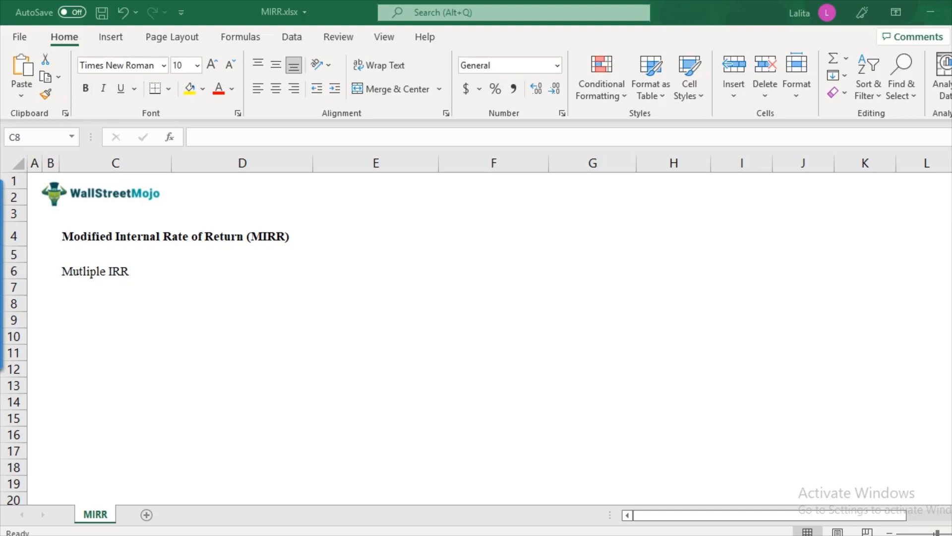
text(Non conventional)
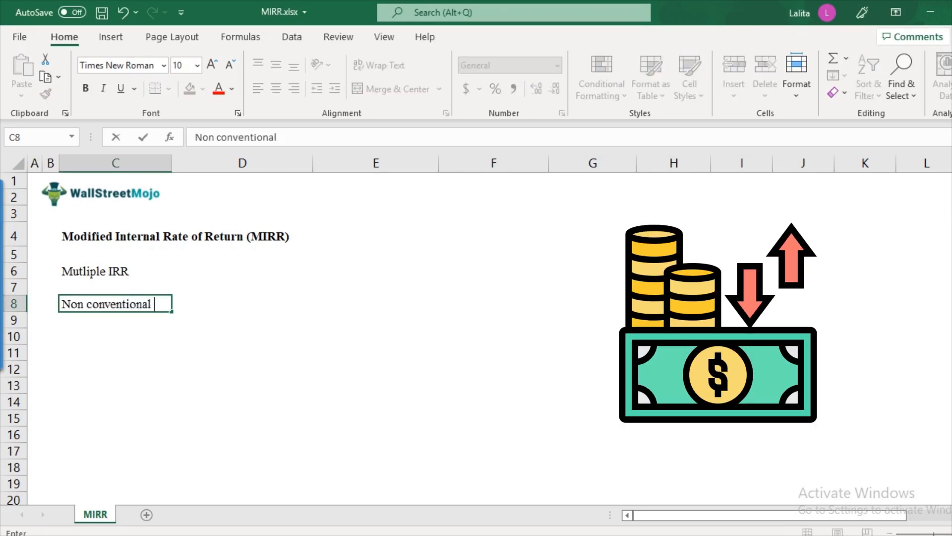
text(cash flow)
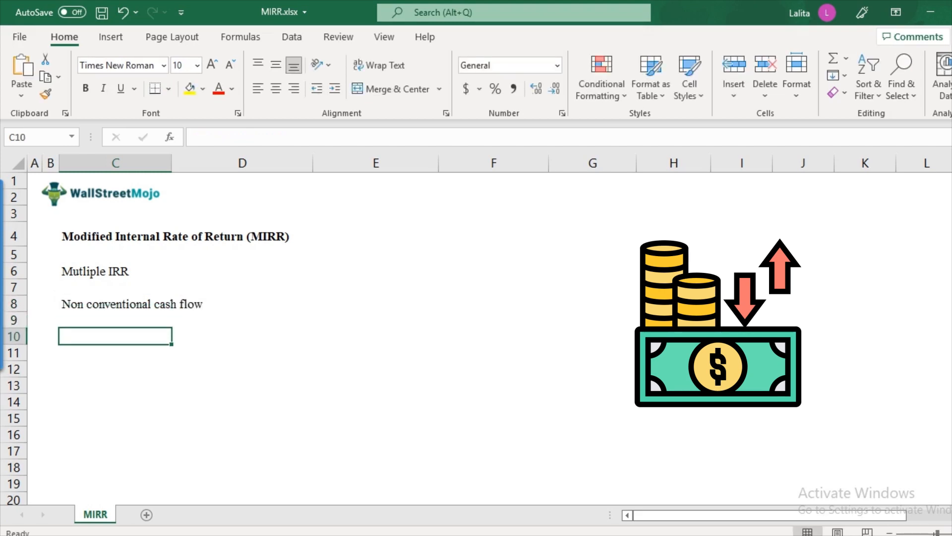
Enter Year 0 to year 2 headers with cash flows -5000, 15000 and -10000
text(-5000)
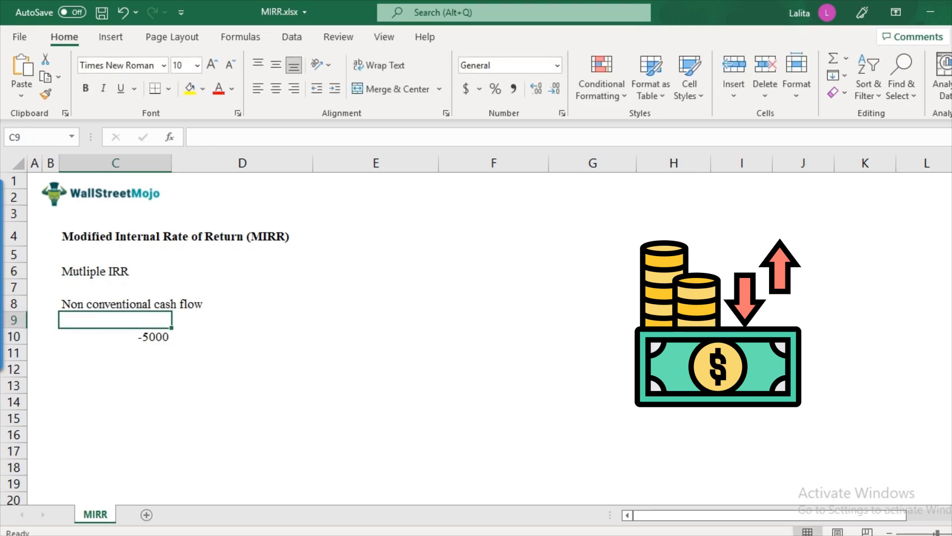
text(Year 0)
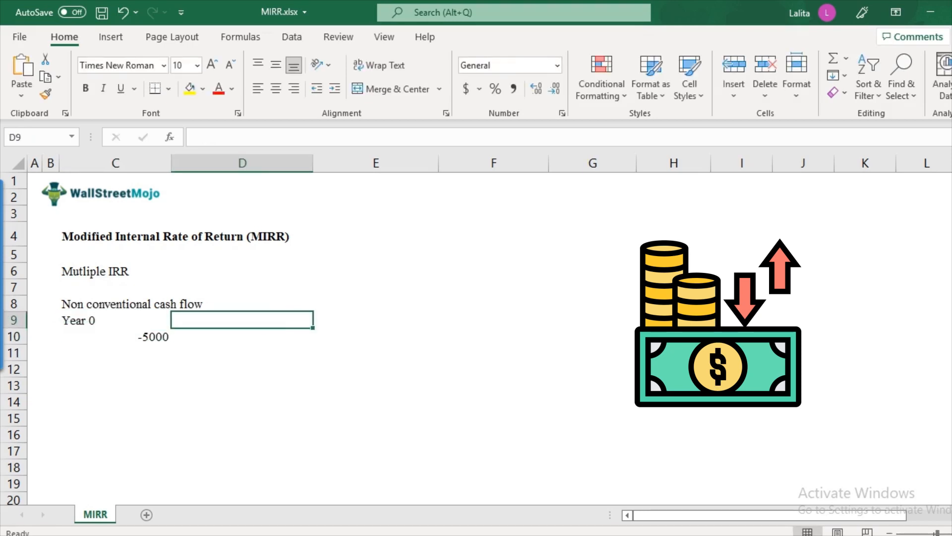
text(Year 10)
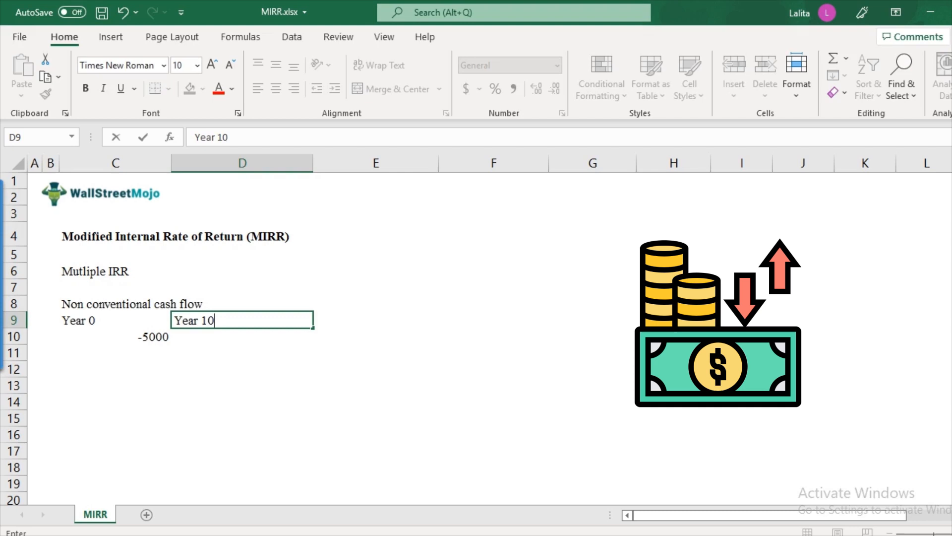
text(15000)
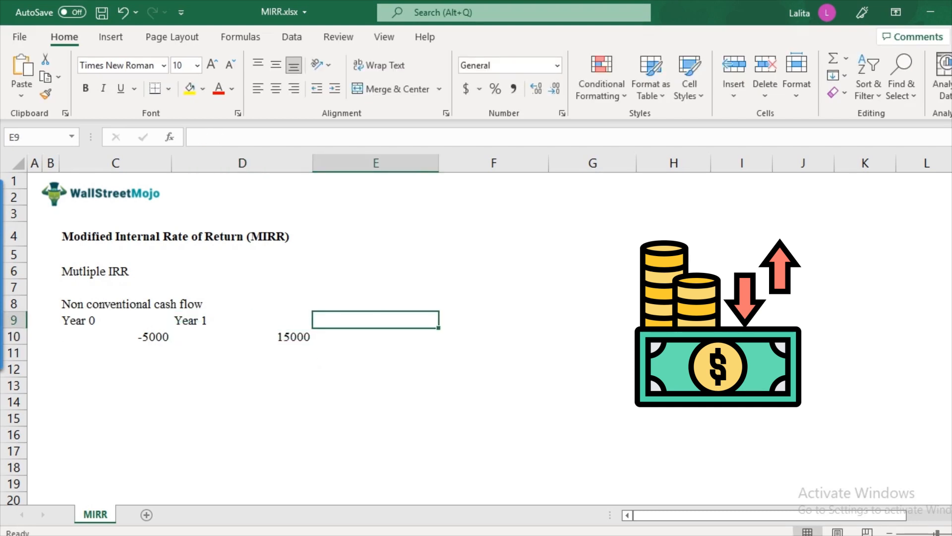
text(year 2)
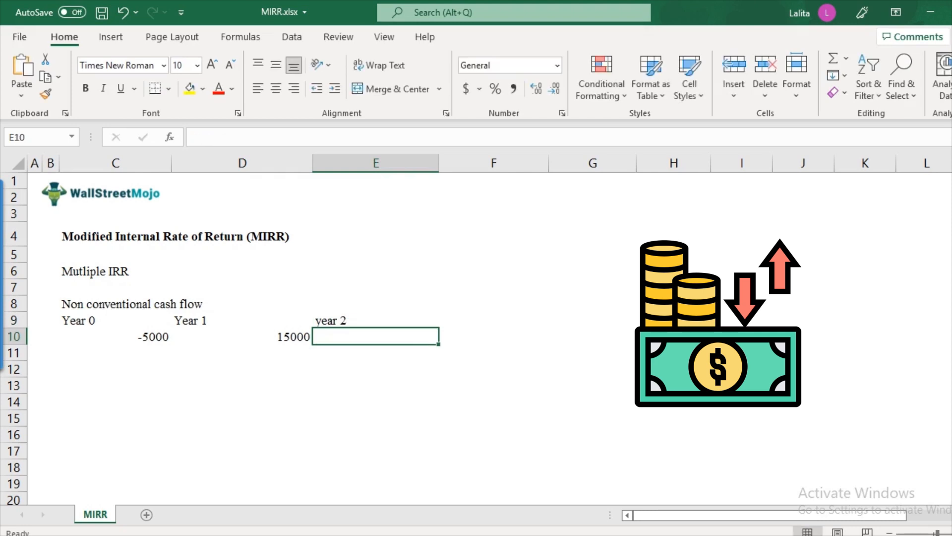
click(242, 337)
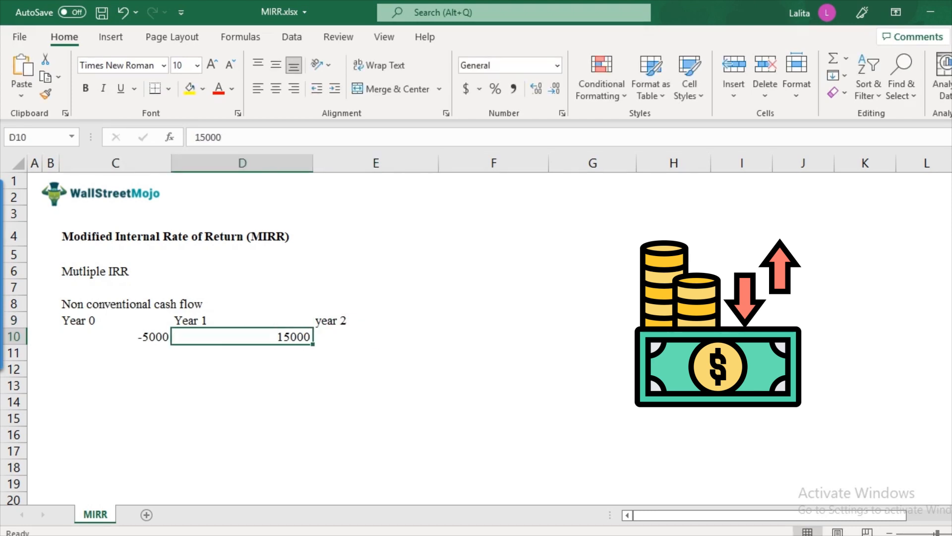
text(-)
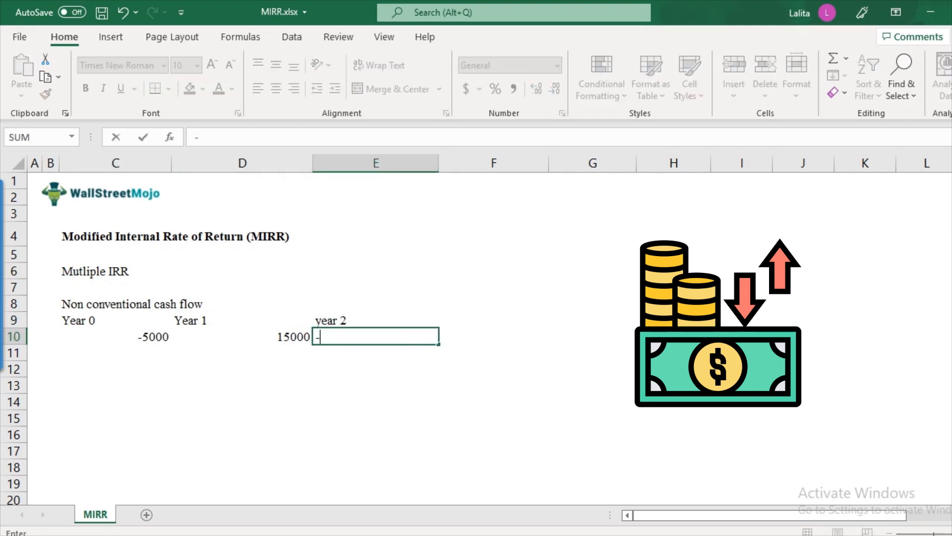
text(10000)
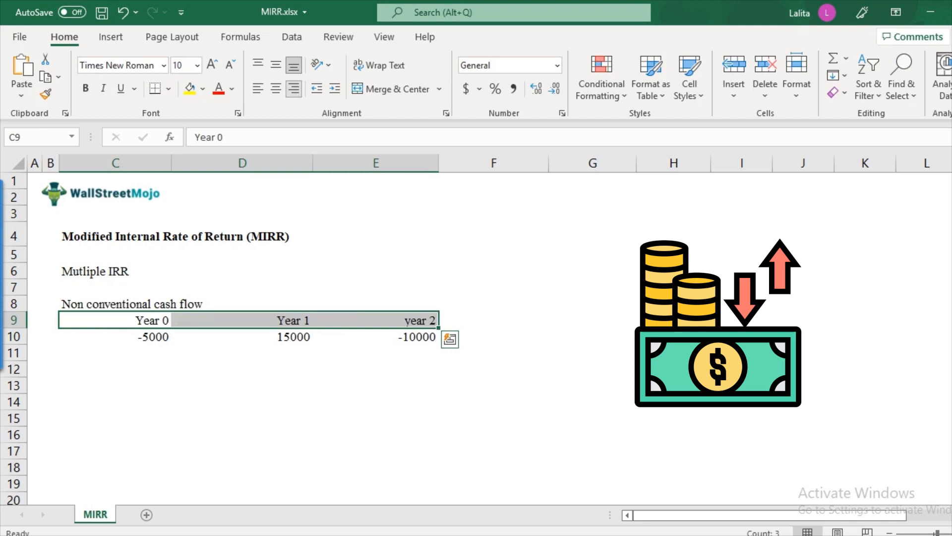
click(115, 336)
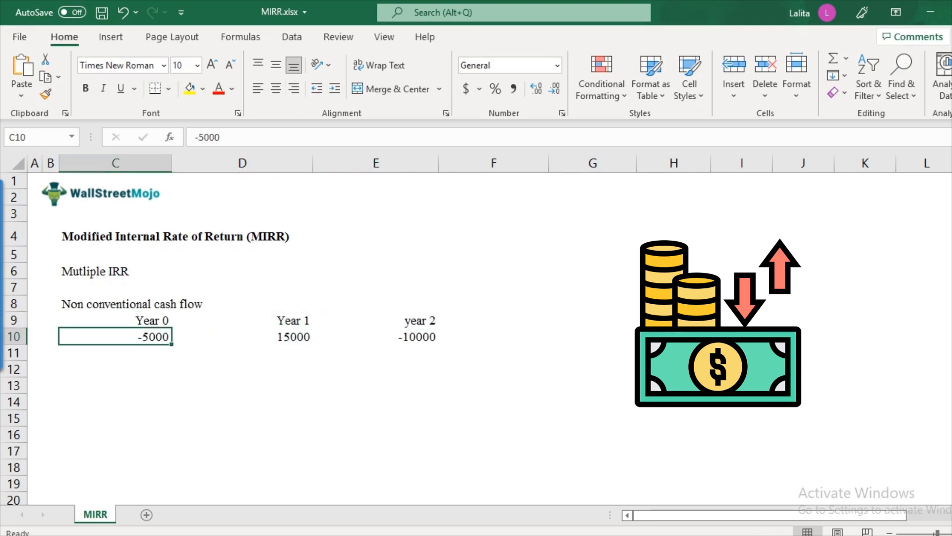
click(241, 337)
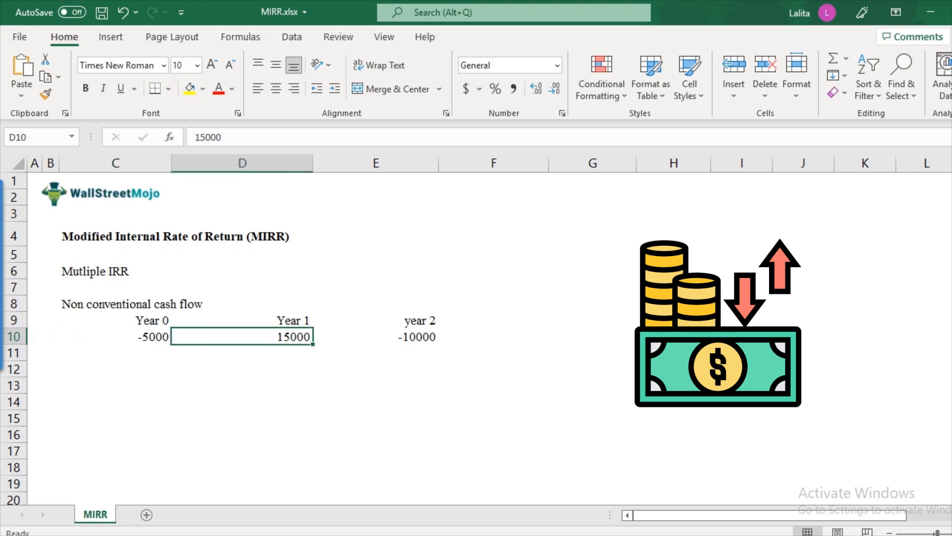
click(493, 336)
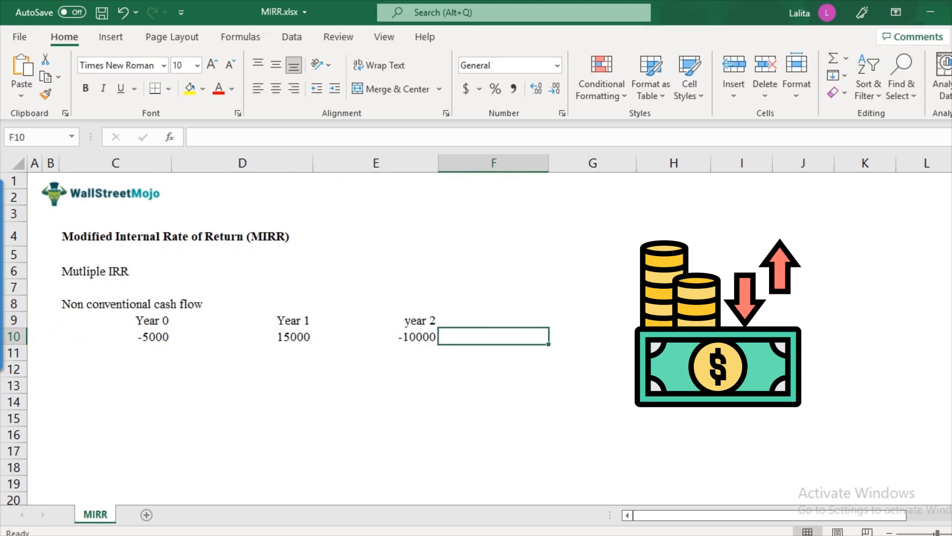
click(260, 336)
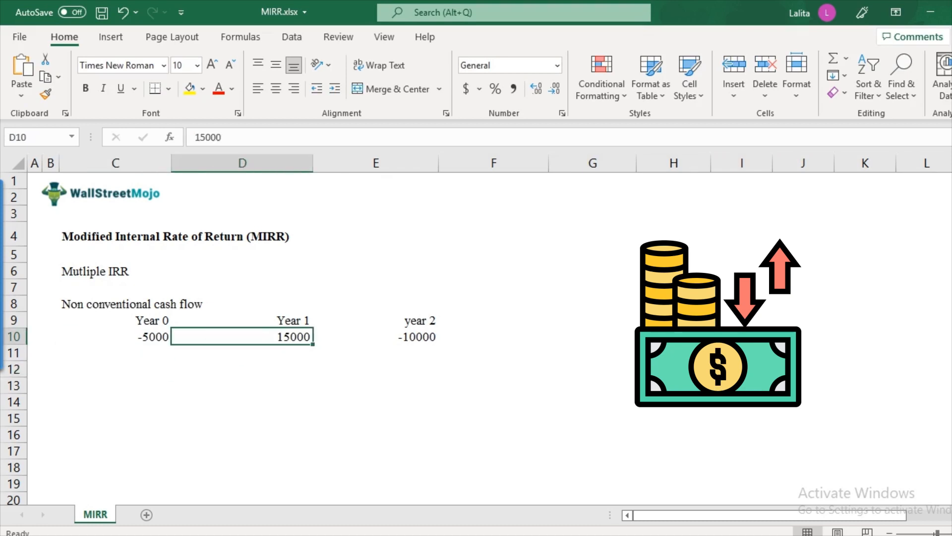
click(113, 369)
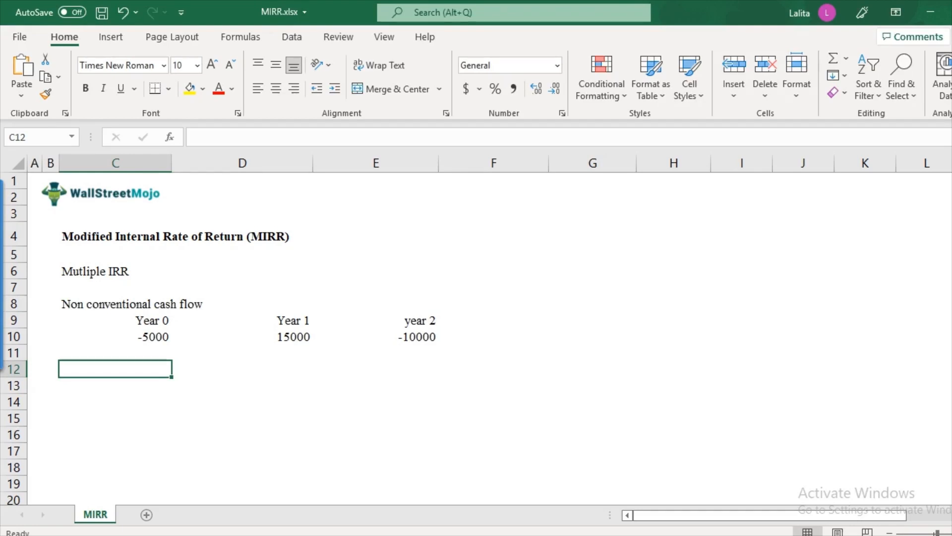
Enter =IRR(C10:E10,15%) in C12, returning 0%
text(=IRR)
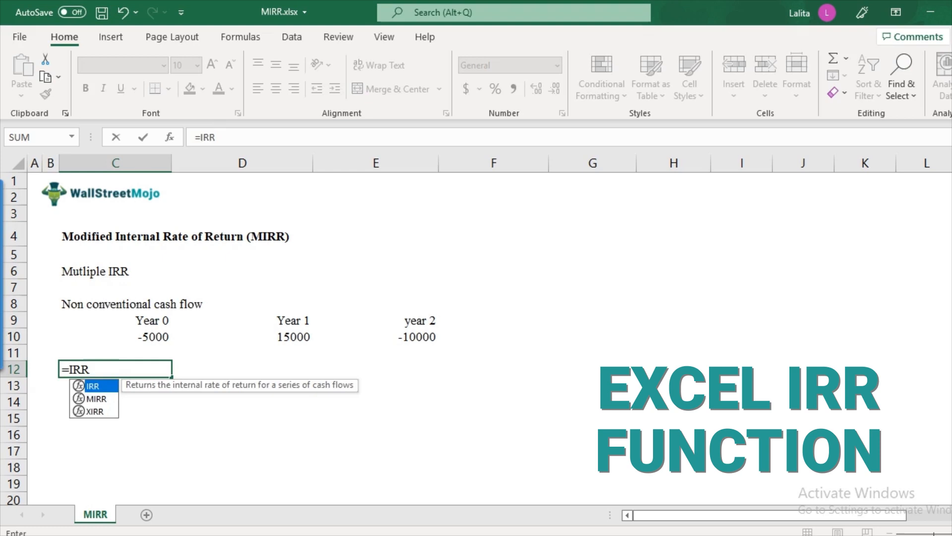
text((C10:E10)
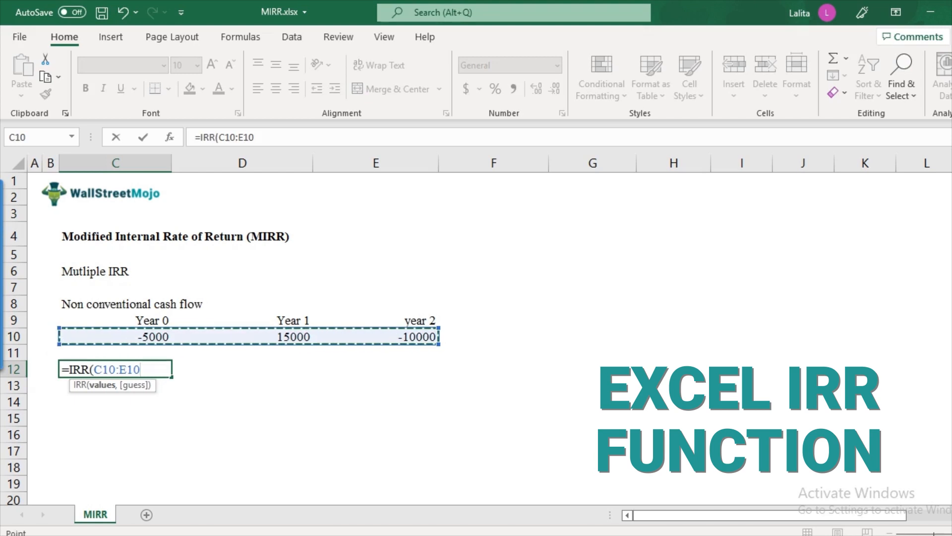
text(,)
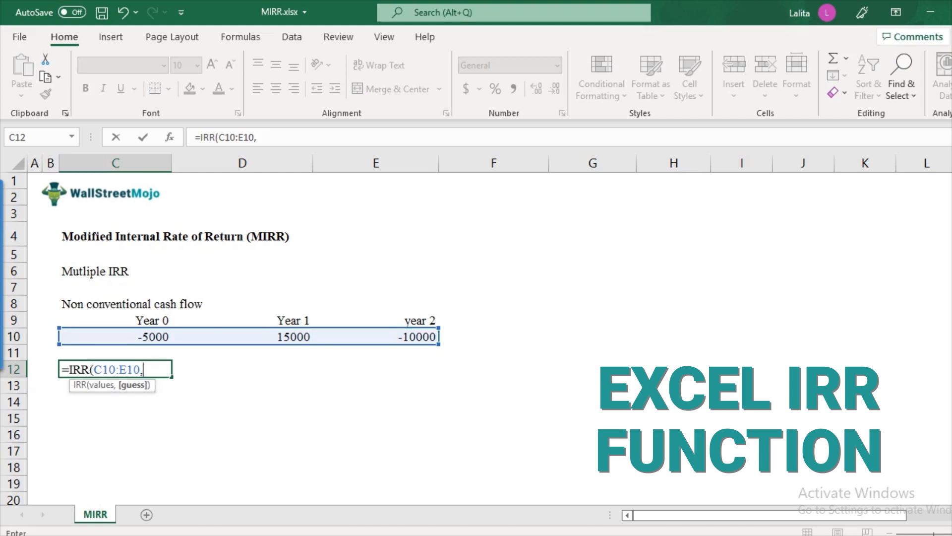
text(15%)
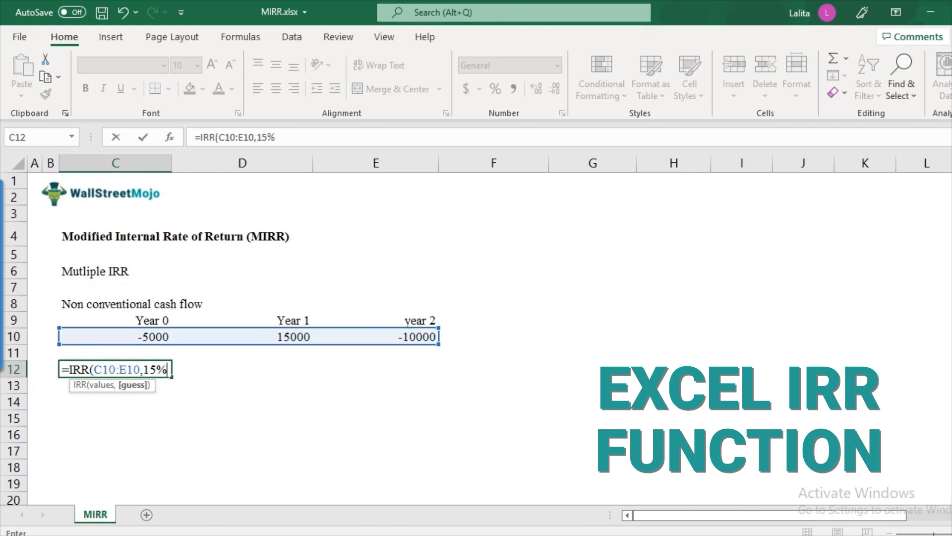
key(Enter)
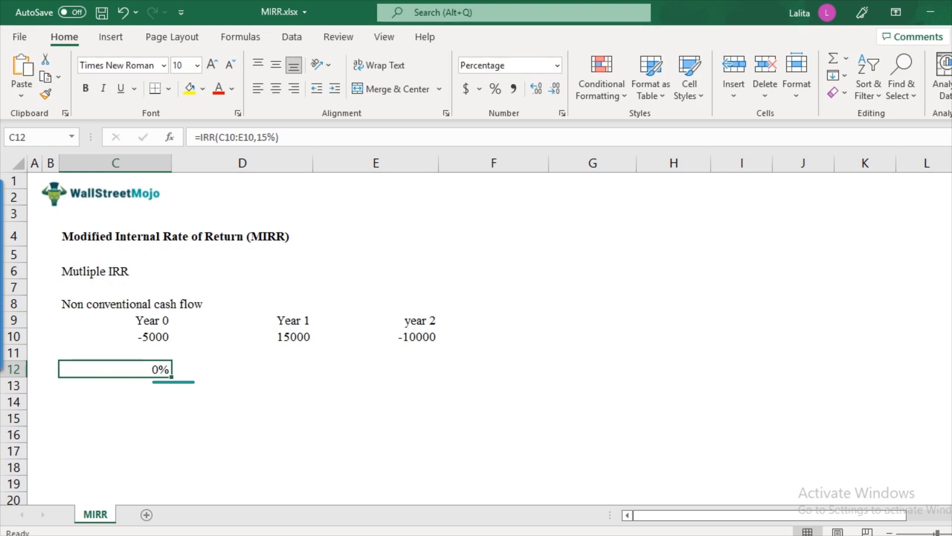
Enter =IRR(C10:E10,55%) in C13, returning 100%
text(=)
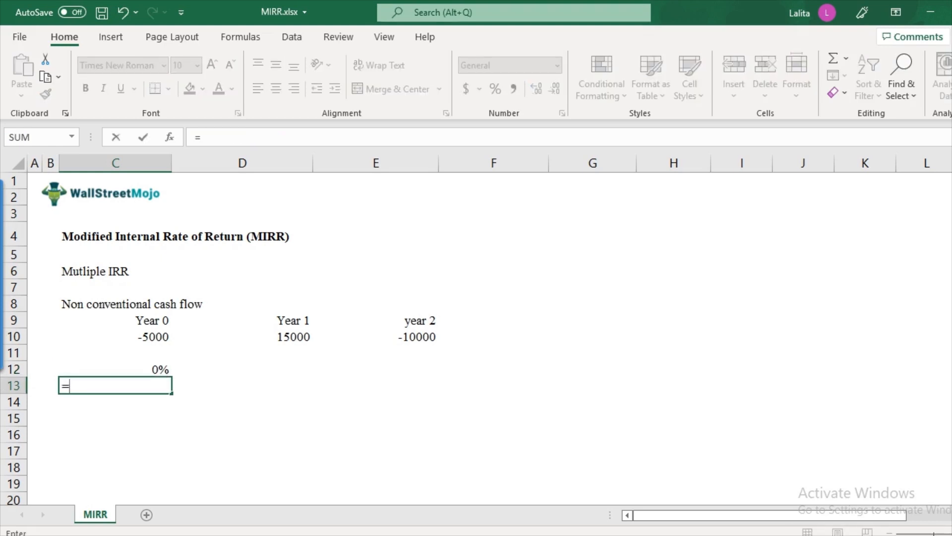
text(IRR(C10:E10)
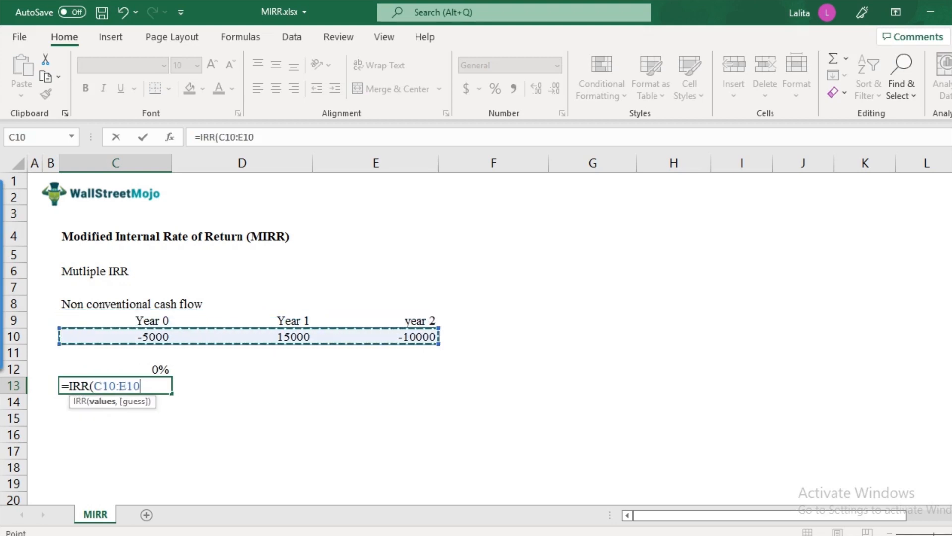
text(,55%)
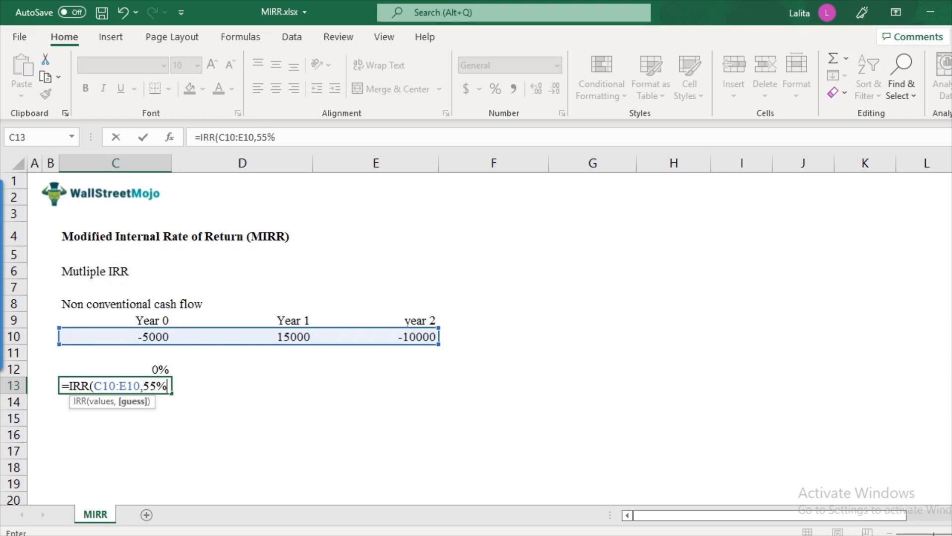
key(Enter)
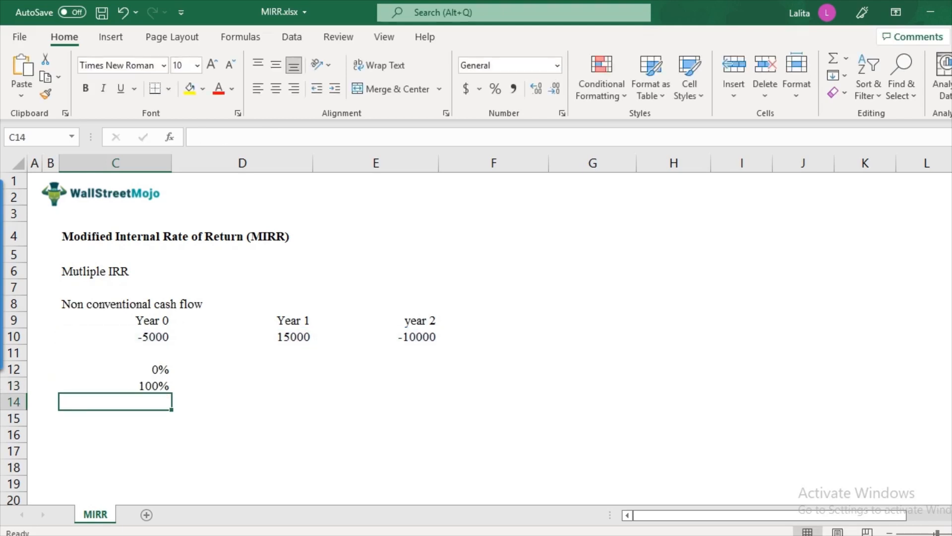
click(114, 386)
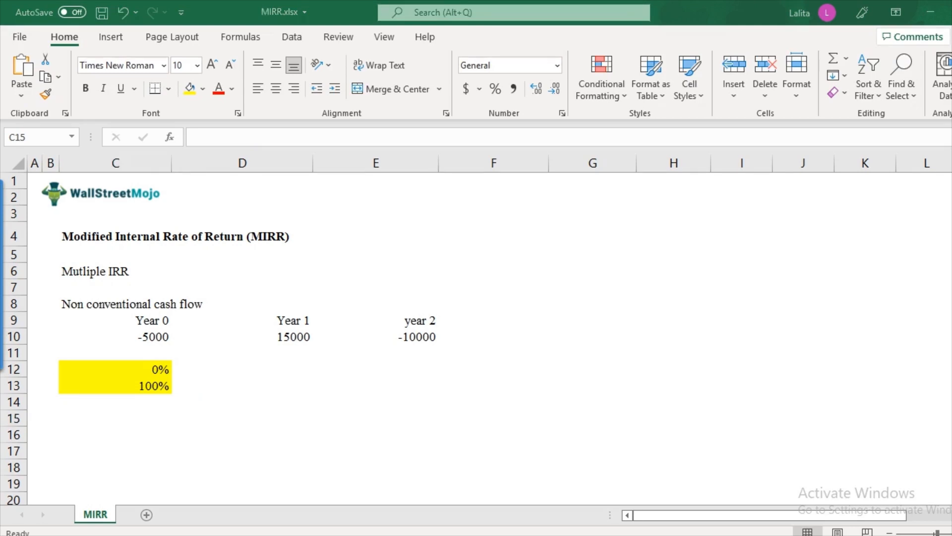
Label C15 'Cost of Capital' and enter a 10% rate in D15
text(Cost of C)
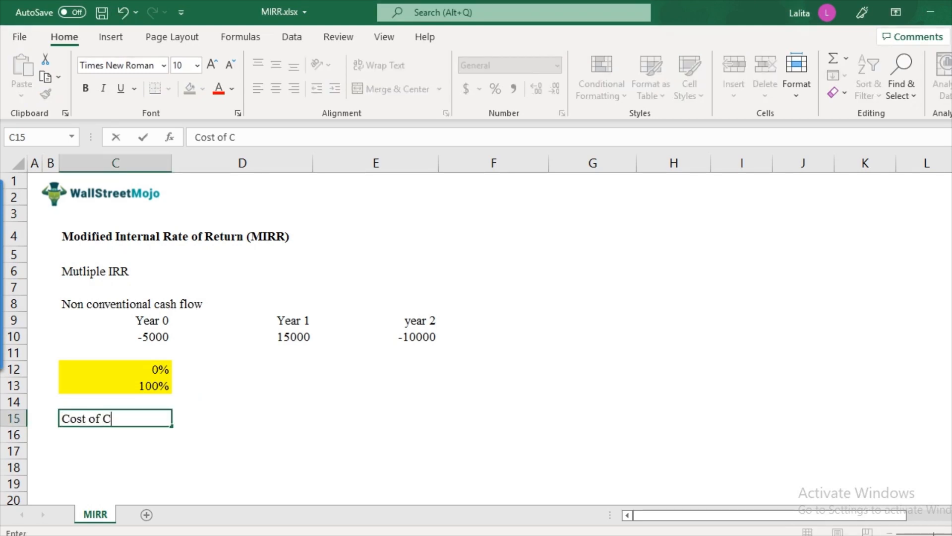
text(ap)
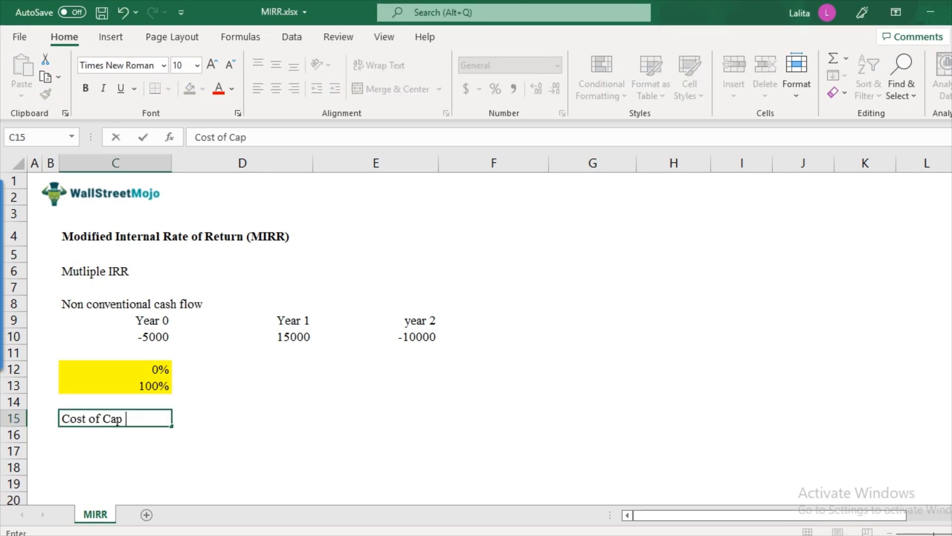
text(10%)
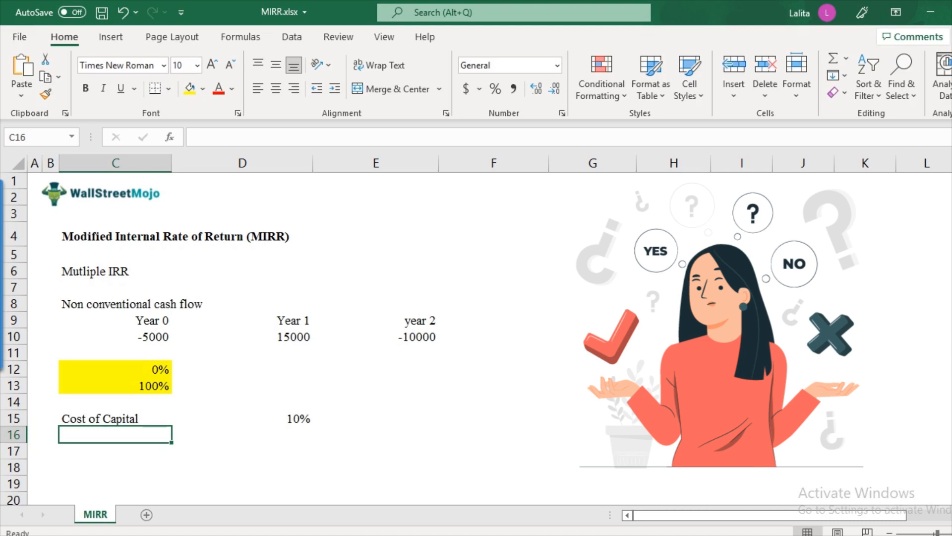
click(114, 369)
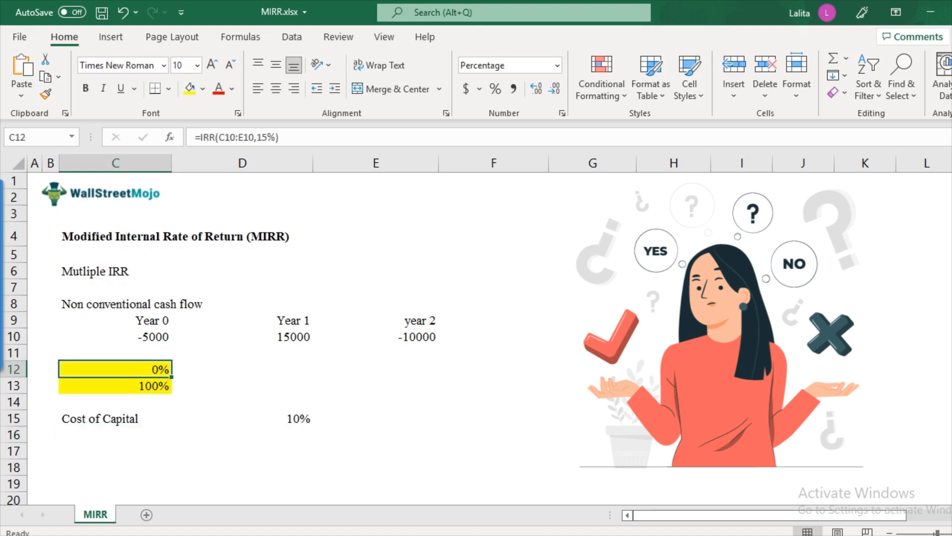
click(114, 385)
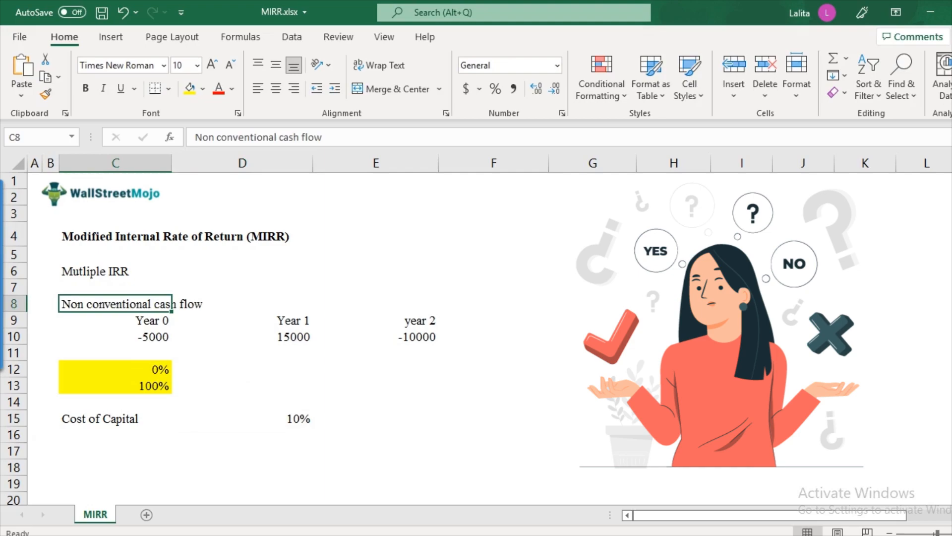
click(115, 450)
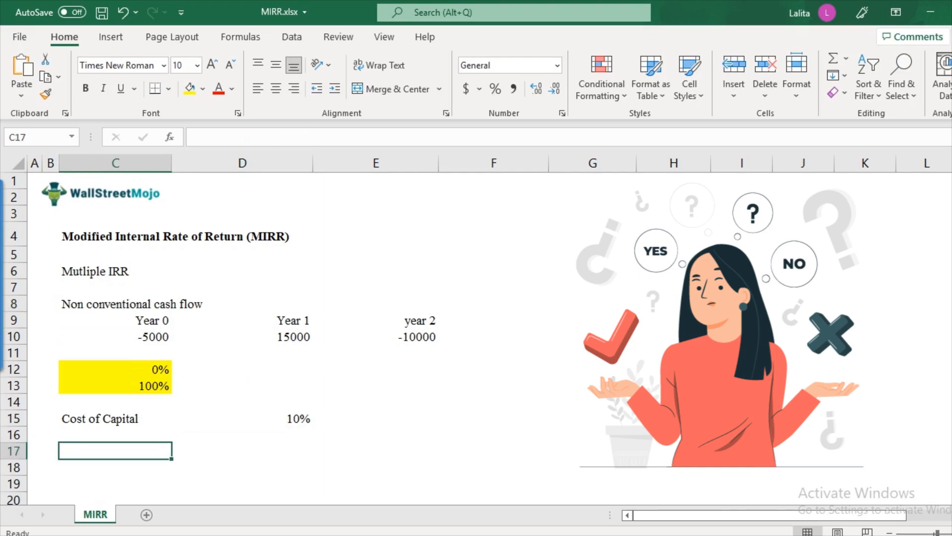
Add the 'Reinvestment Rate' heading and Year 0–year 3 cash flows -200, 100, 150, 200
scroll(down, 3)
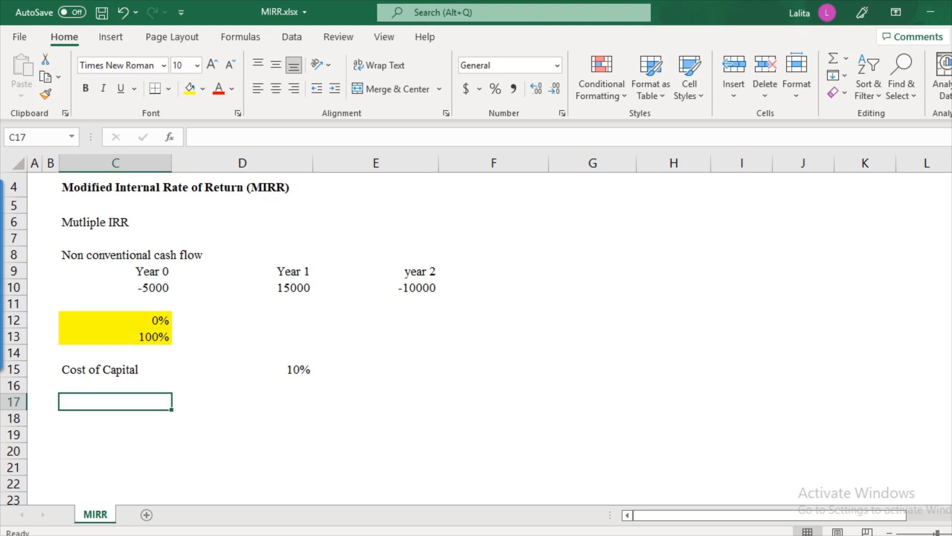
text(REi)
click(115, 451)
text(-200)
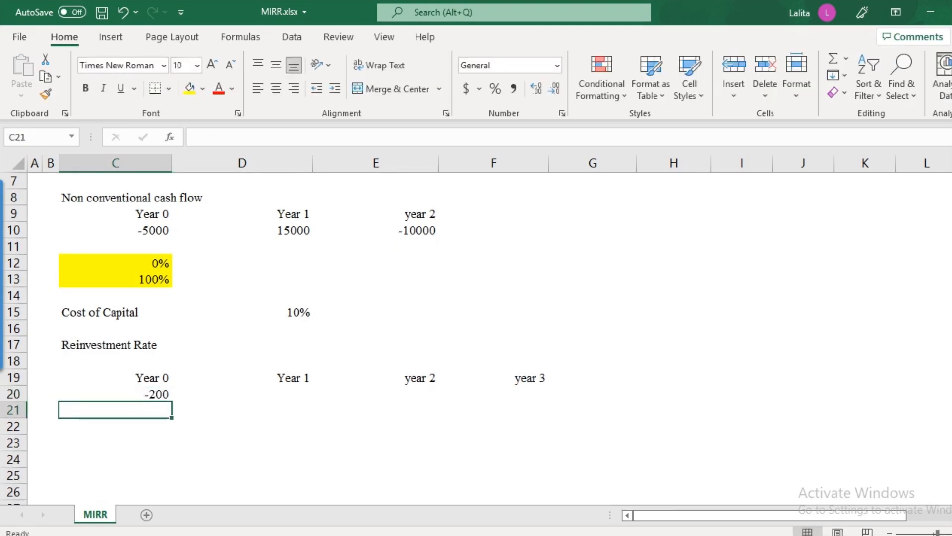
text(100)
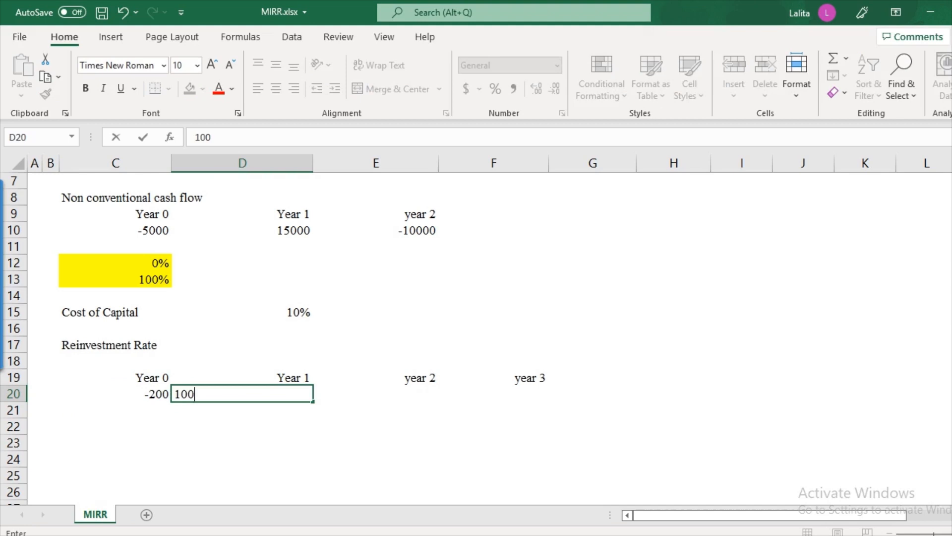
text(150)
click(494, 394)
text(200)
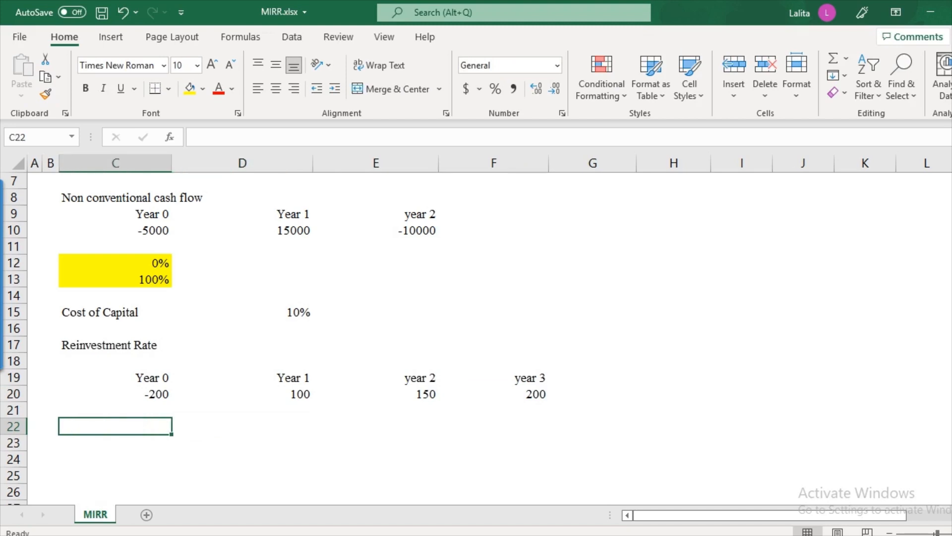
Enter =IRR(C20:F20,5%) in C22 for 47%, and bold it and the Reinvestment Rate heading
text(=I)
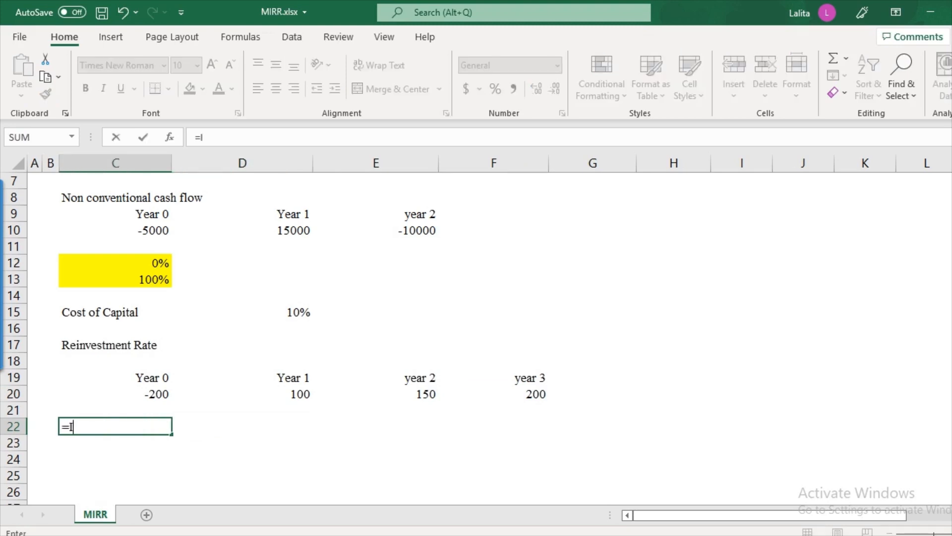
text(RR(C20:F20)
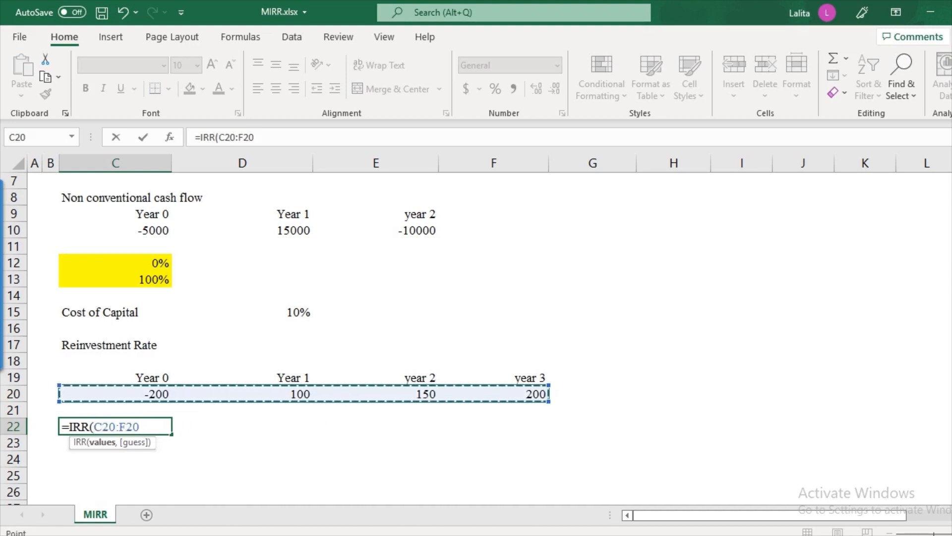
text(,5%)
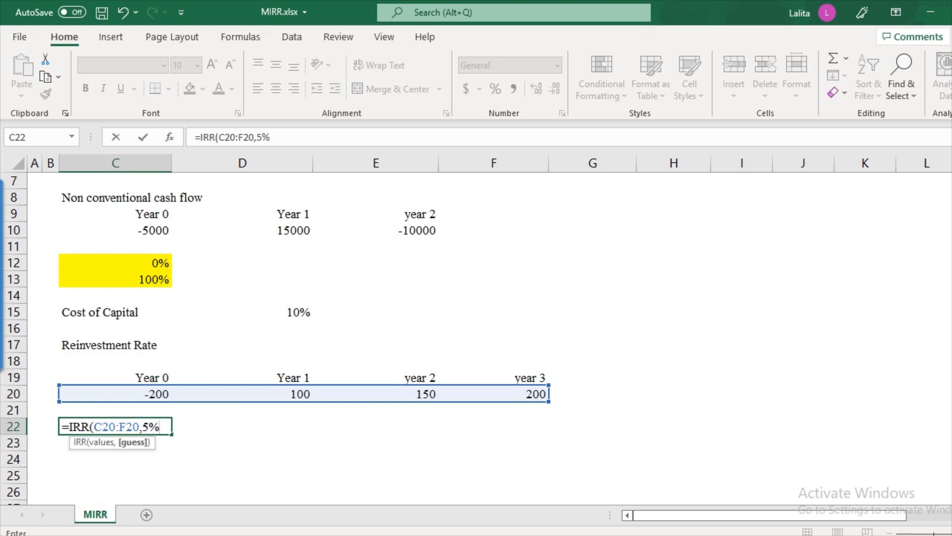
key(Enter)
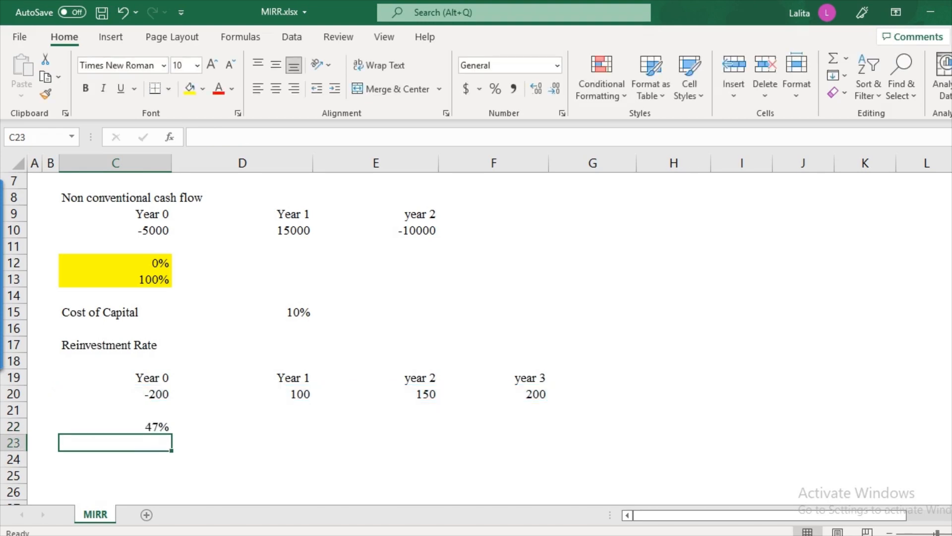
click(114, 426)
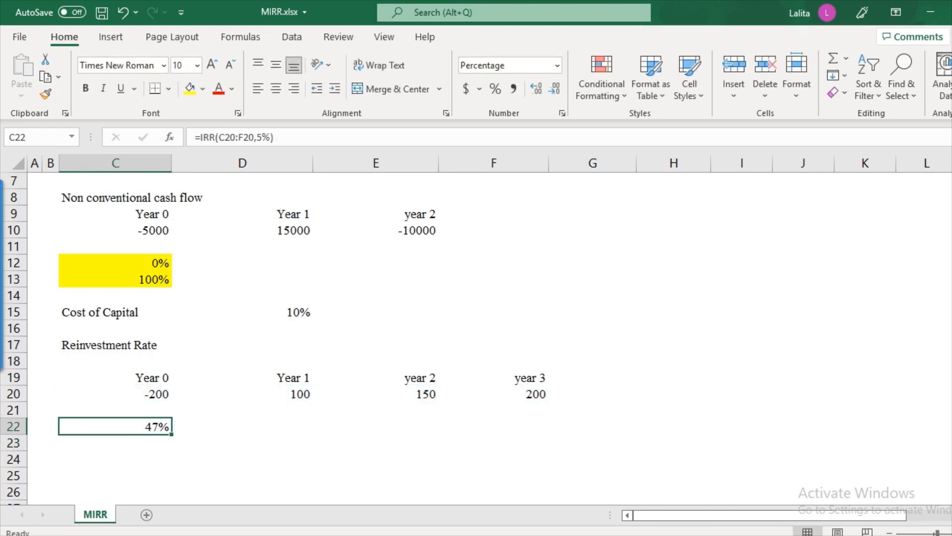
click(110, 345)
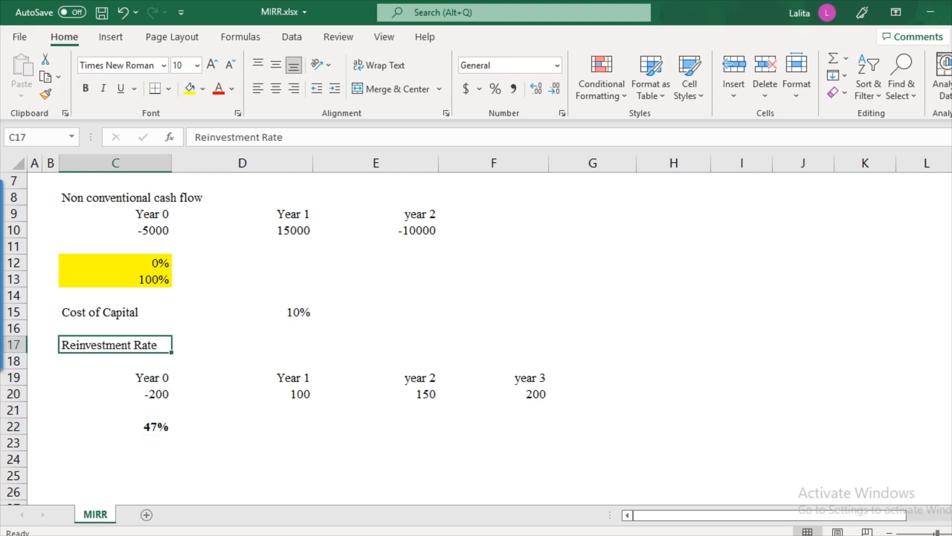
click(84, 89)
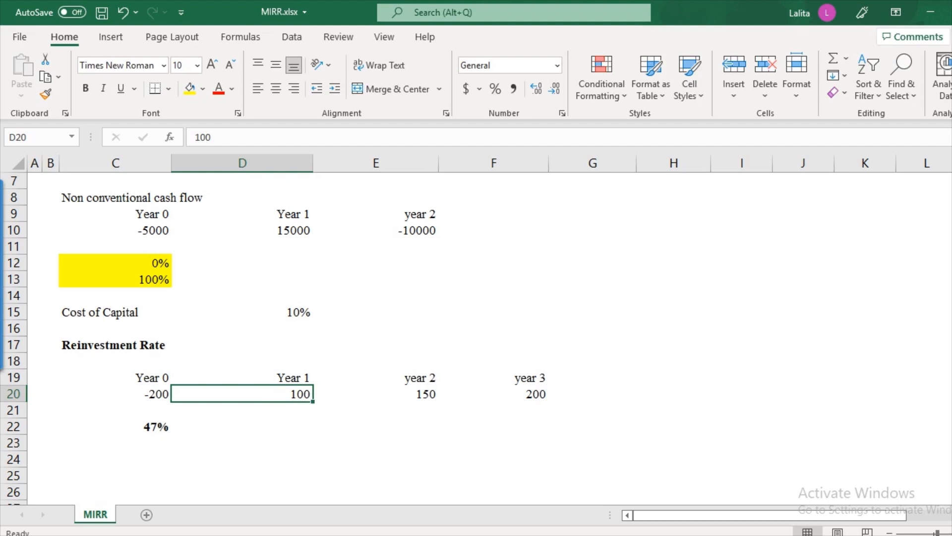
key(Enter)
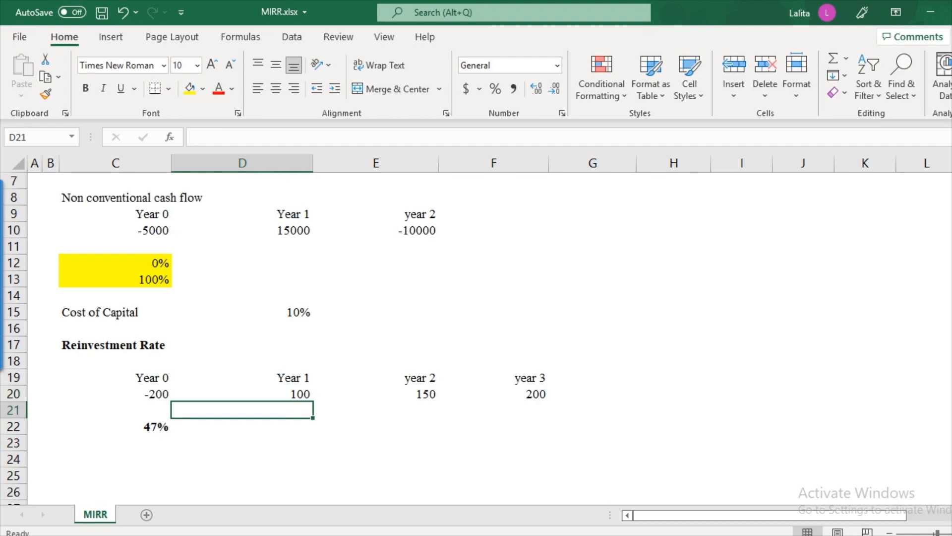
Write the 'reinvested at IRR ~ 47%' note under Year 1 in D21 and copy it
text(reinvested at)
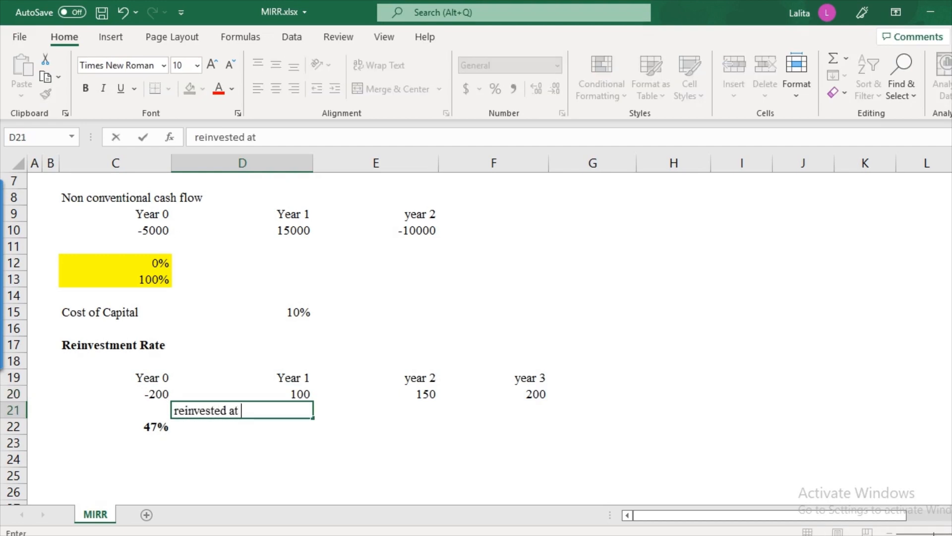
text(IRR)
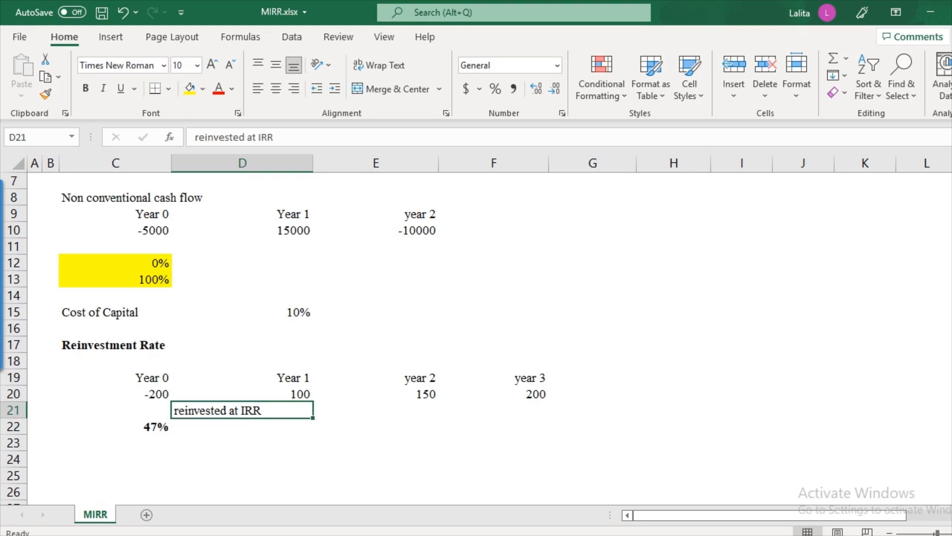
click(242, 393)
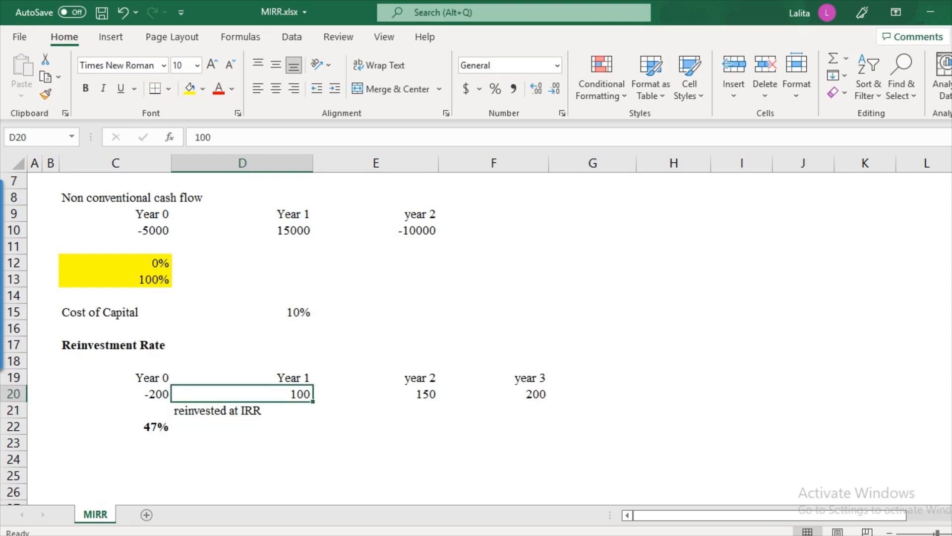
click(241, 411)
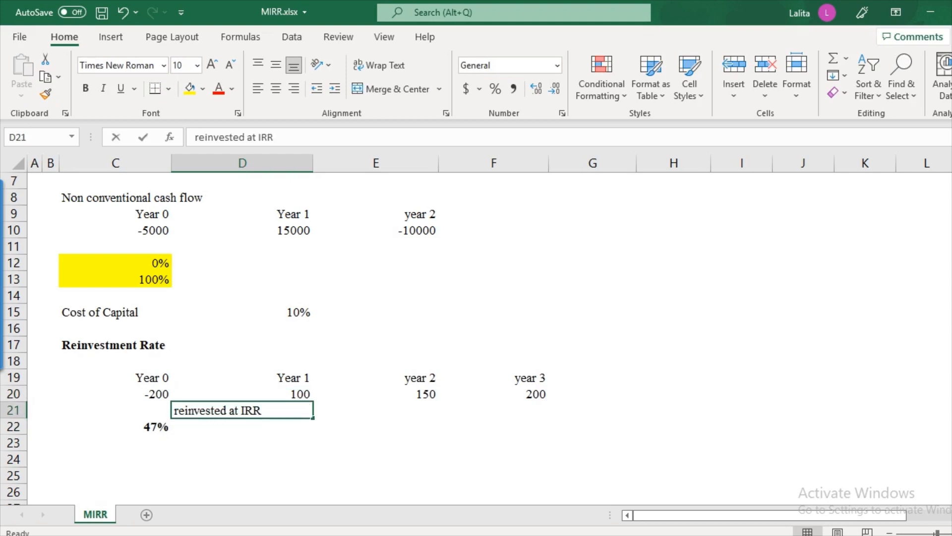
text(~)
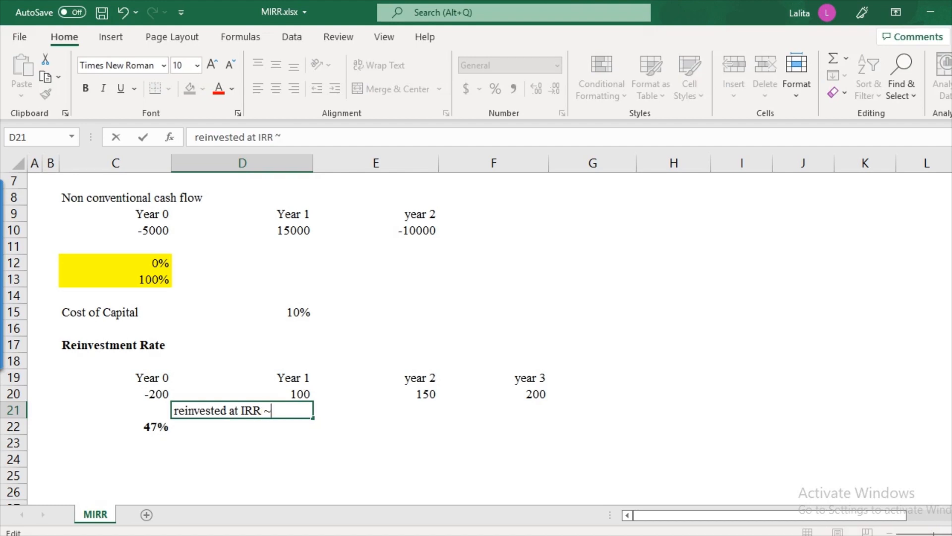
text(47%)
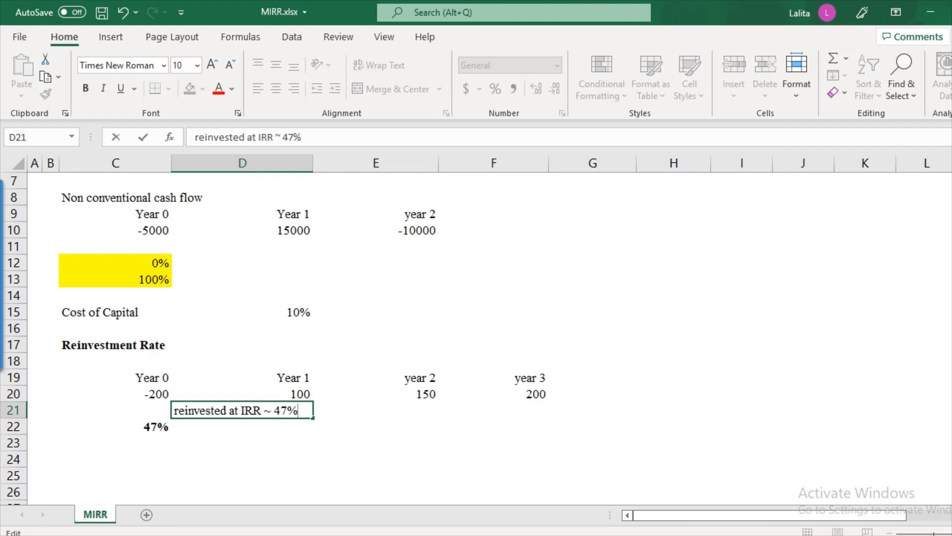
key(Enter)
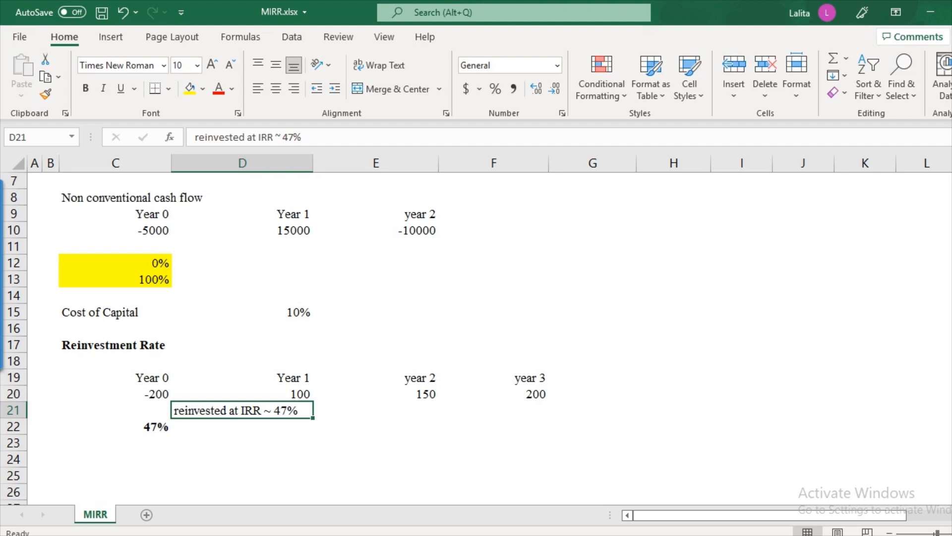
click(114, 394)
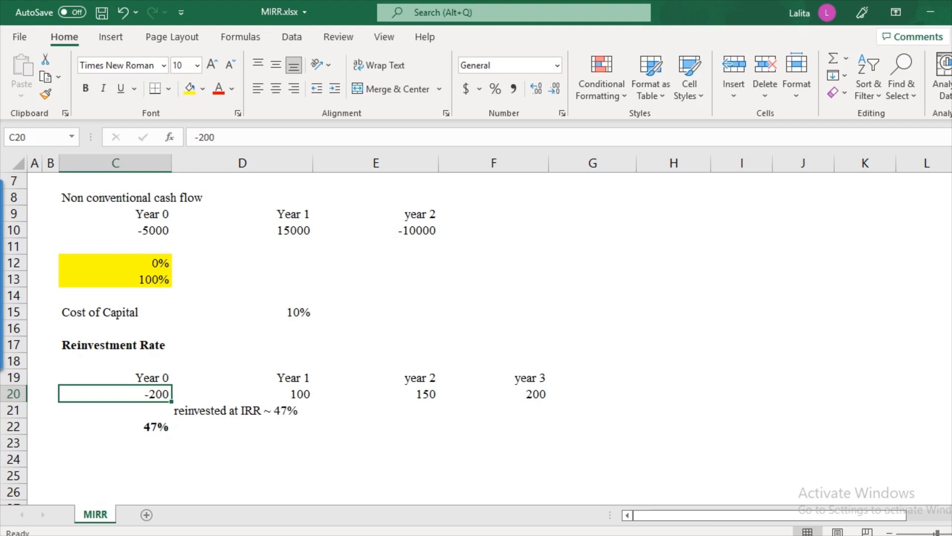
click(237, 410)
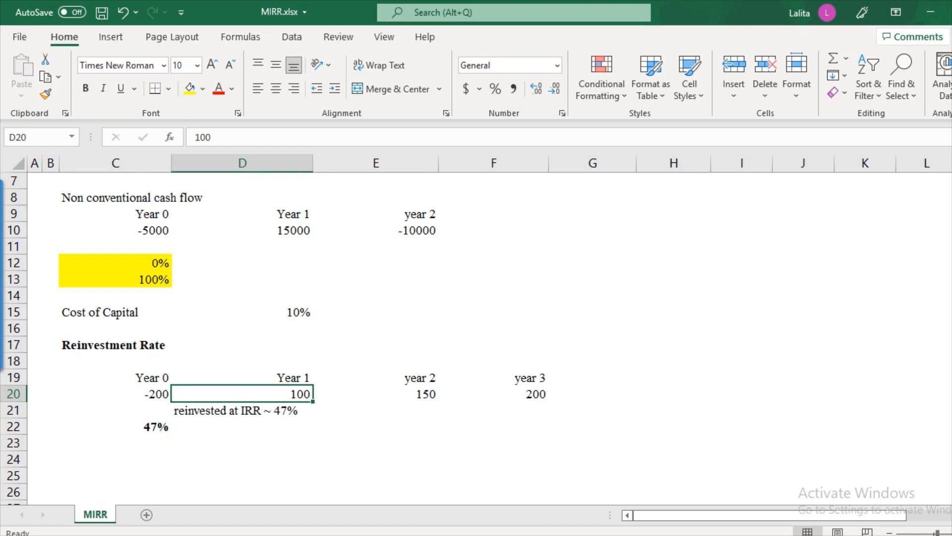
click(242, 411)
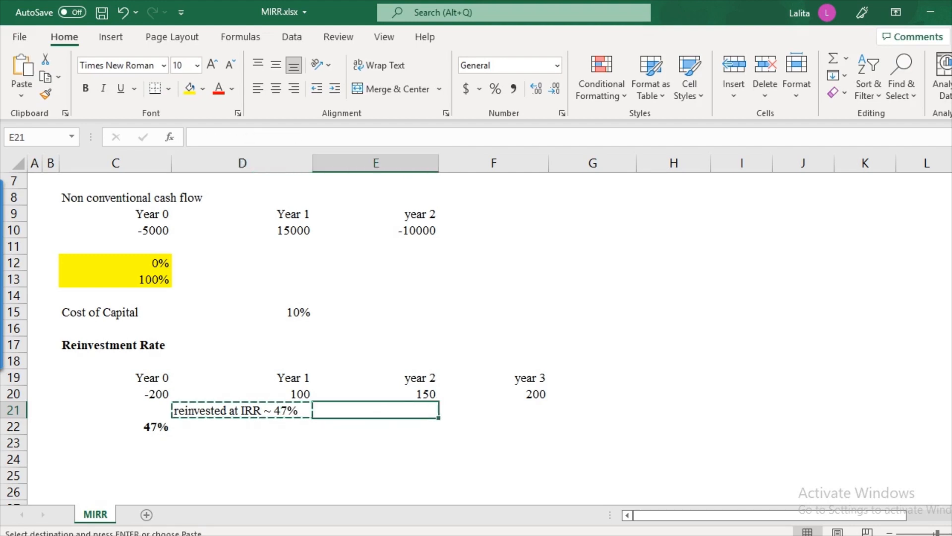
Paste the reinvestment note under year 2 and add 'Overestimates the rate of return' in C24
key(Ctrl+V)
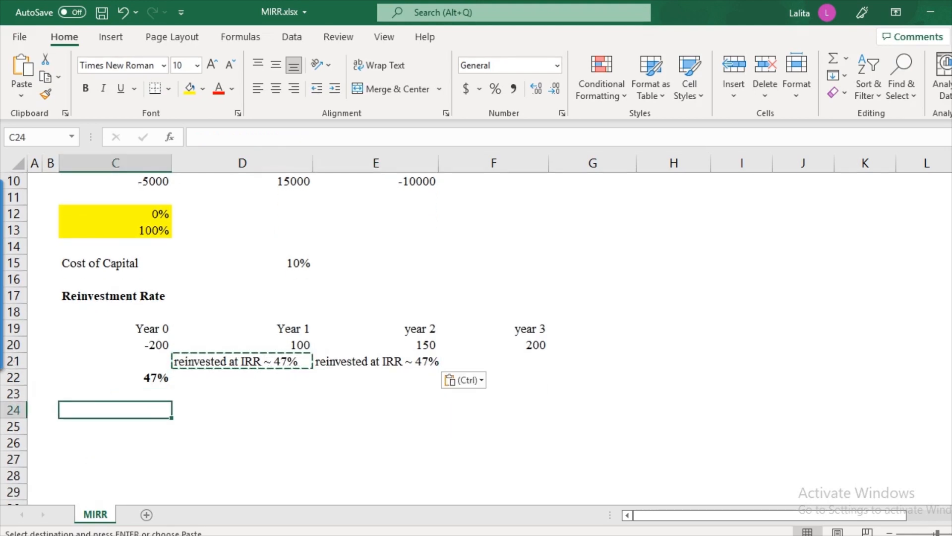
text(Overestimates te)
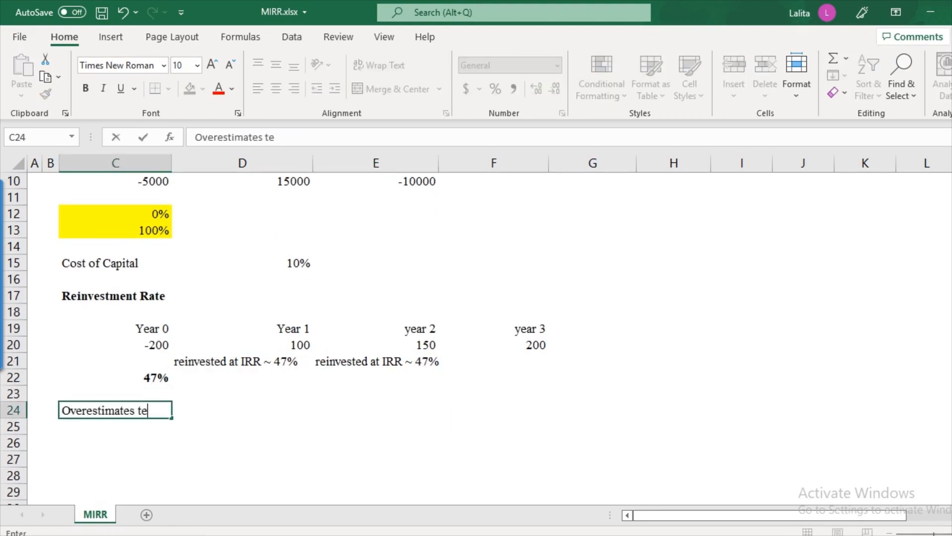
text(he rate of return)
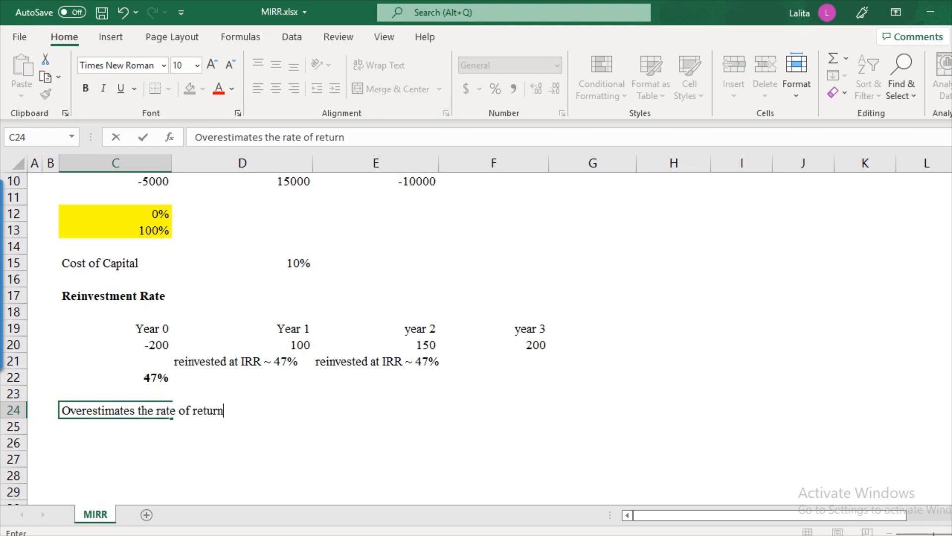
key(Enter)
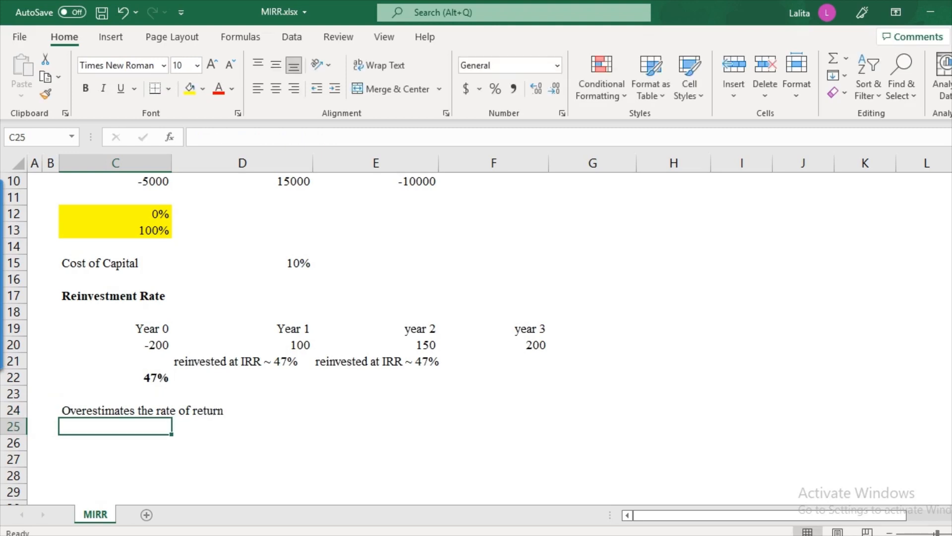
scroll(down, 3)
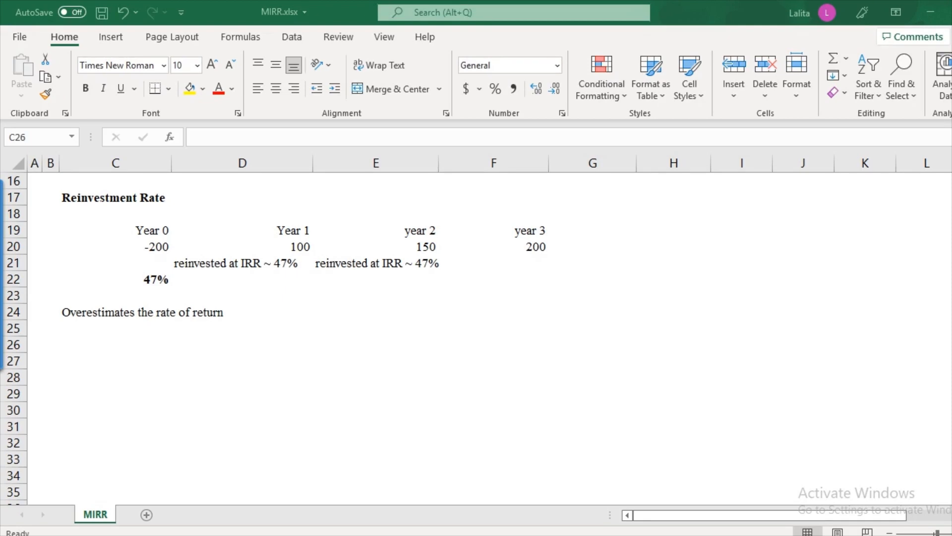
Type the MIRR heading in C26 and paste a copy of the cash flows and notes at C28
click(115, 344)
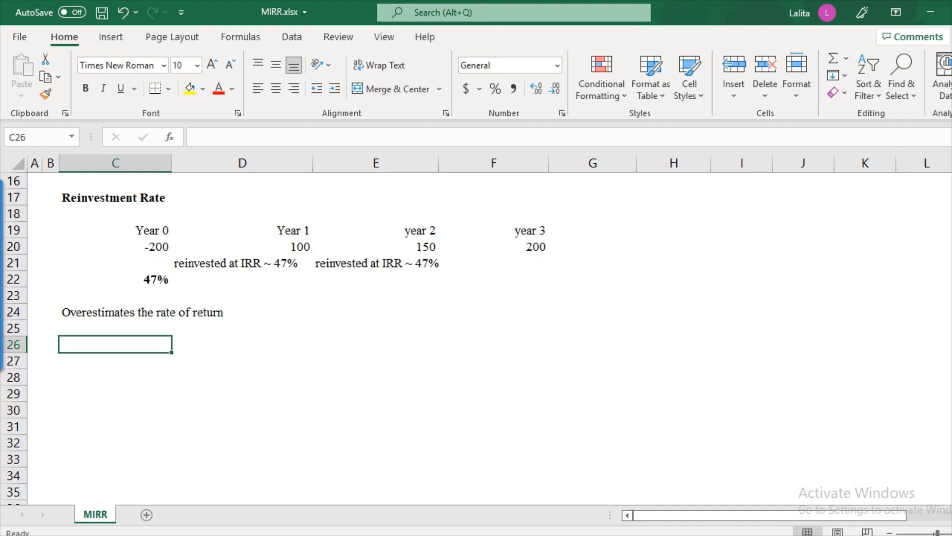
text(MIRR)
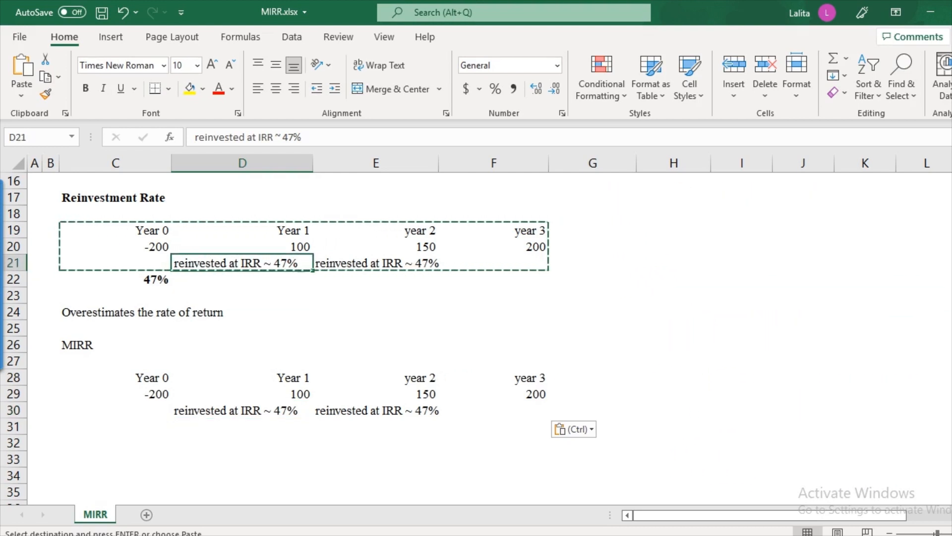
click(239, 411)
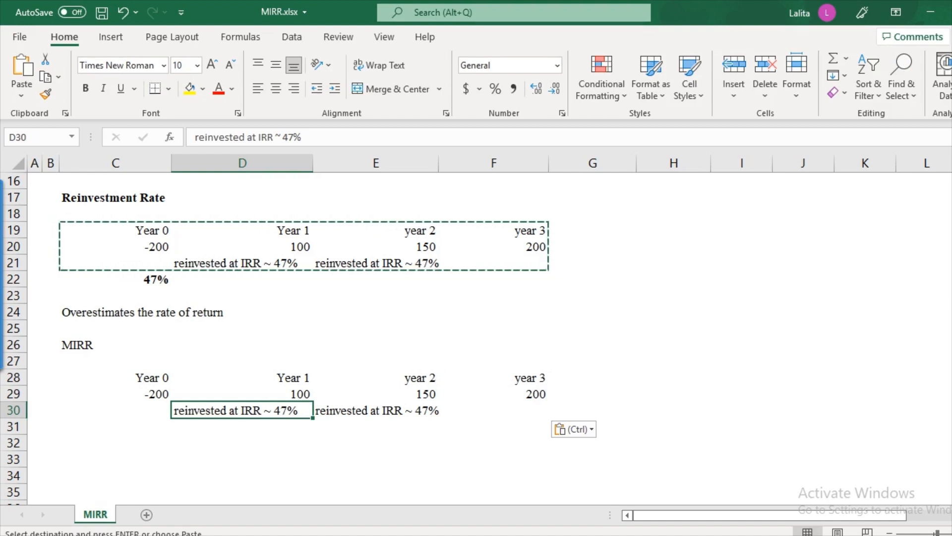
Relabel D30 and E30 as 'Cost of Capital' and add a Cost of Capital row showing 10%
text(Cost of CApital)
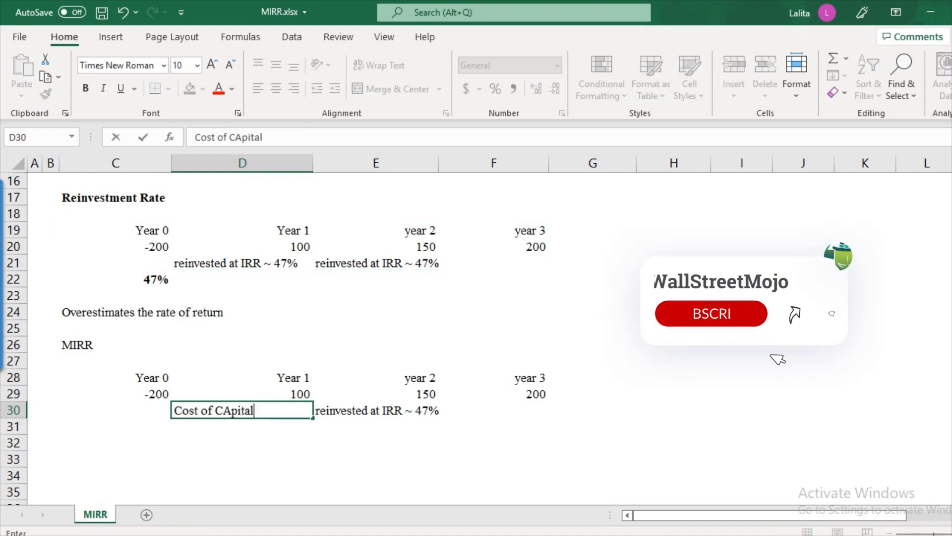
key(Enter)
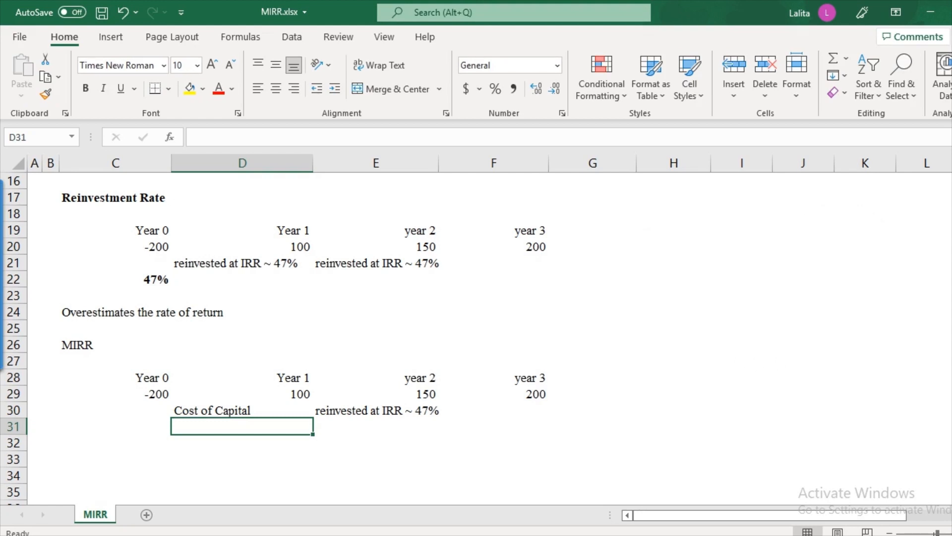
click(242, 393)
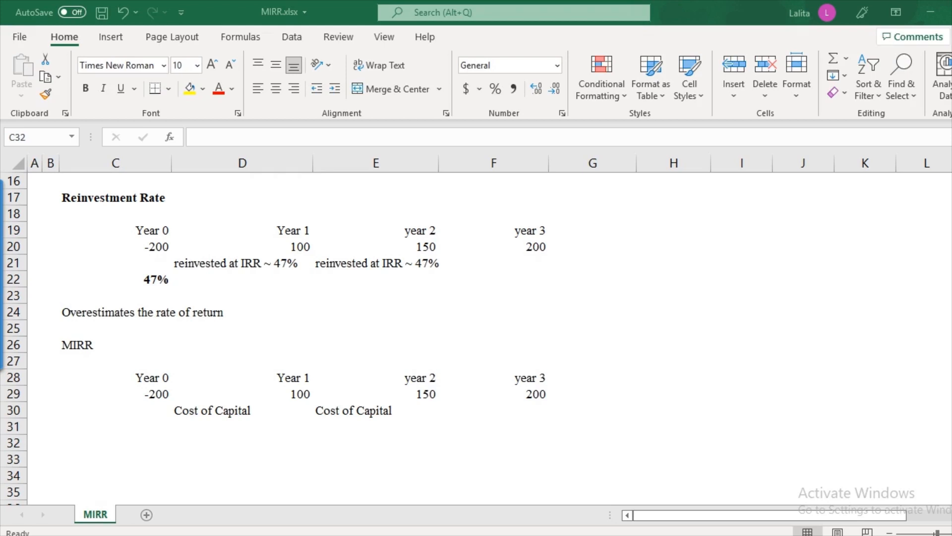
click(113, 442)
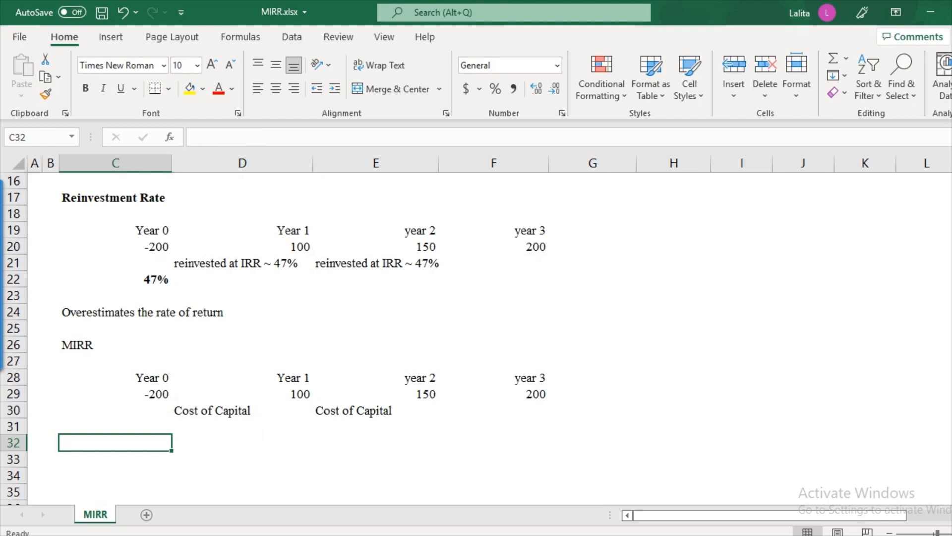
text(Cost of Capital)
click(242, 443)
text(10)
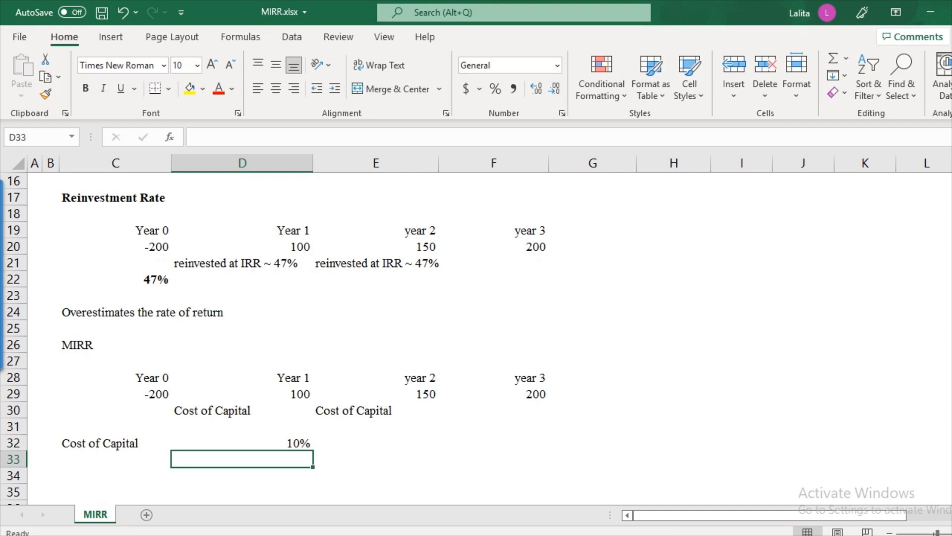
Add 'PV of Cash Outflows' with 200 and an 'FV of Cash Inflows' label
click(242, 443)
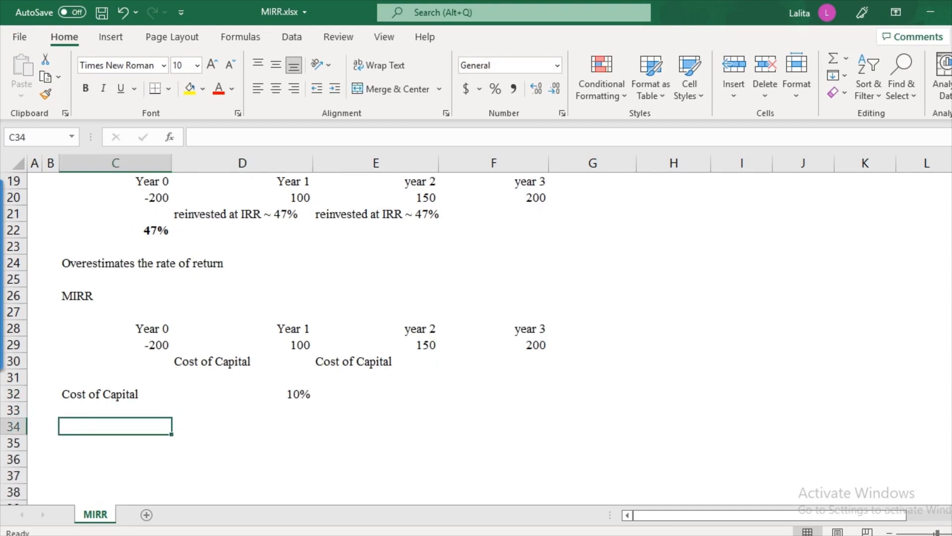
text(PV of)
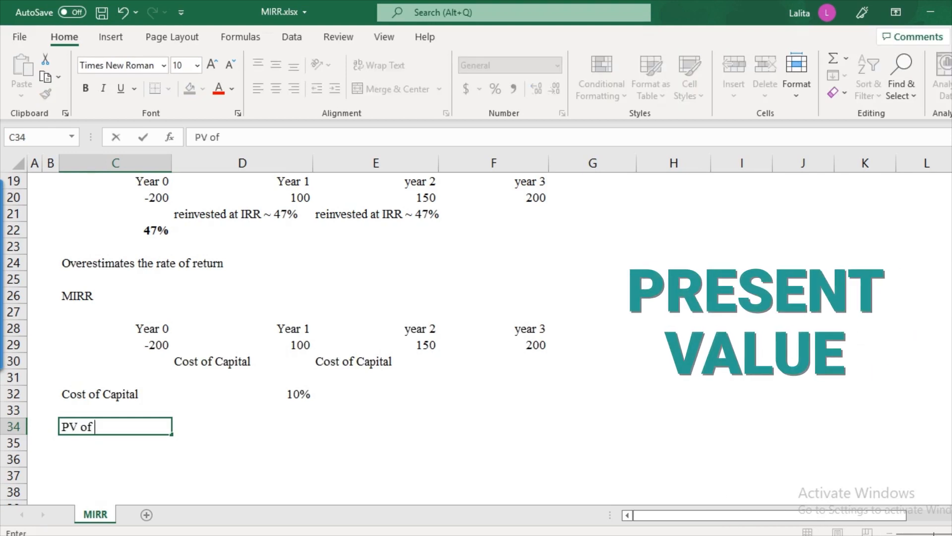
text(Cash Outflows)
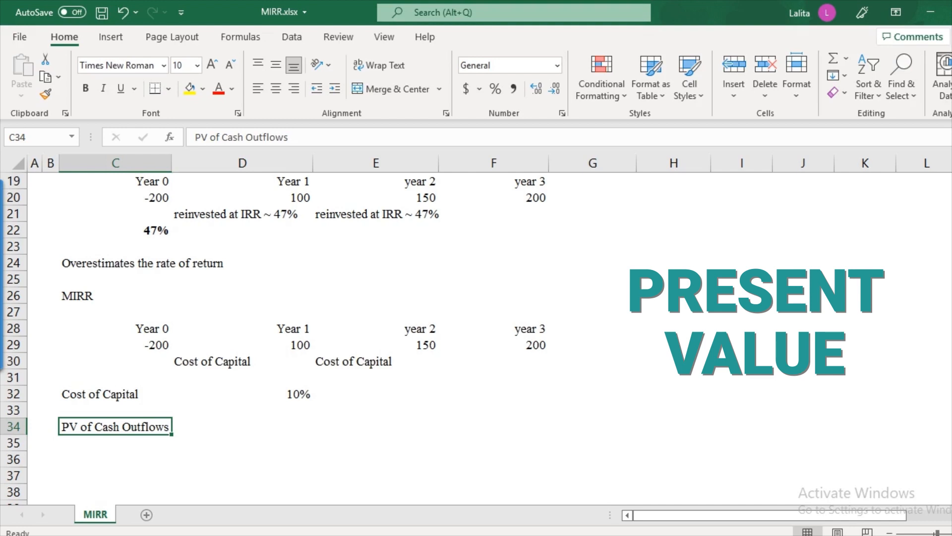
text(200)
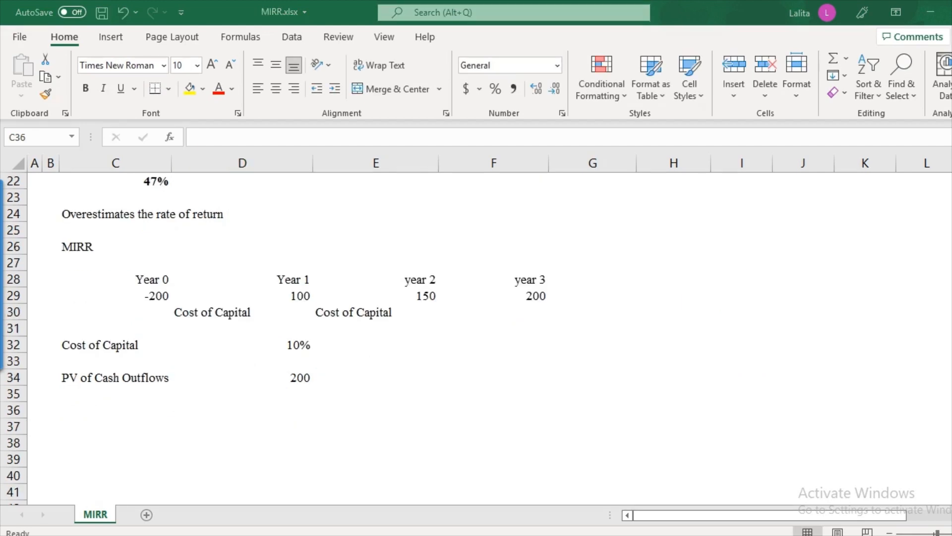
click(113, 410)
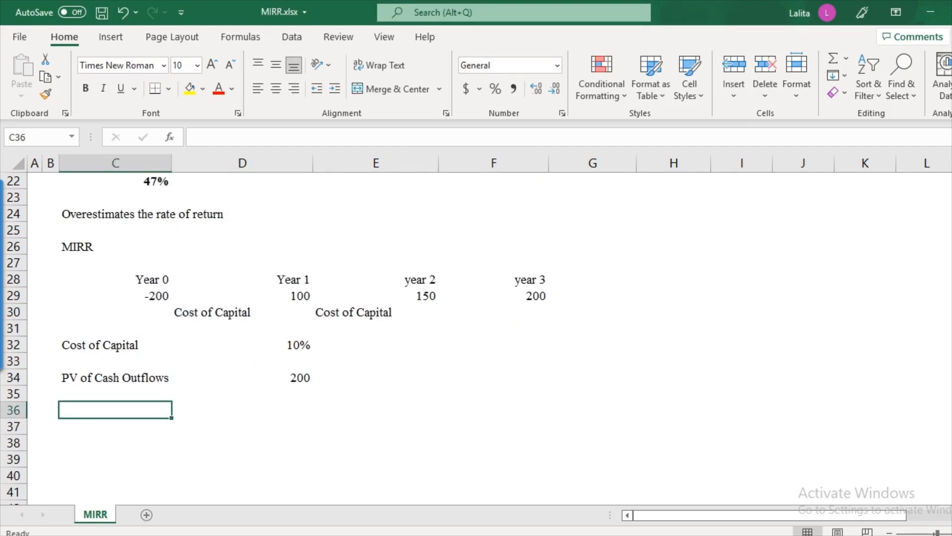
text(FV of Cash Inflows)
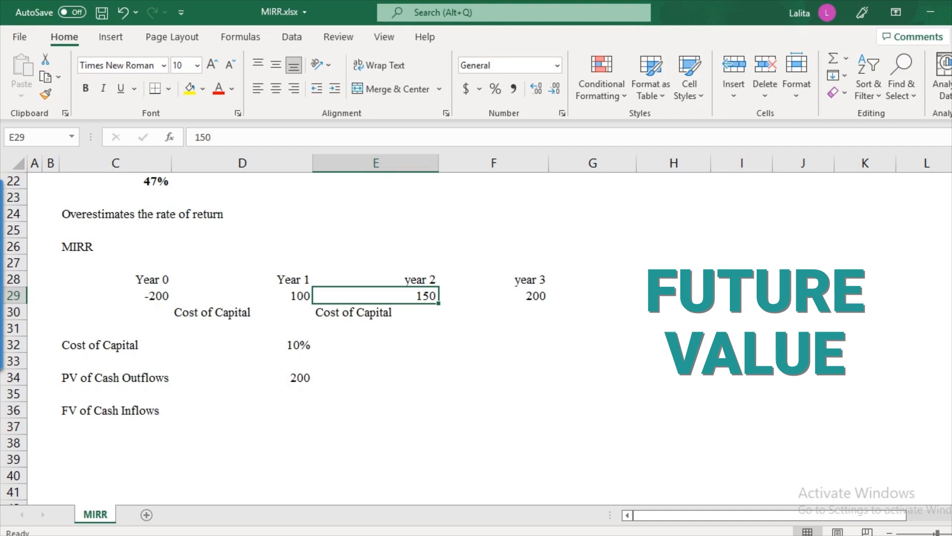
Review the Year 1 inflow and Cost of Capital label, then begin a future value formula under year 3
click(242, 296)
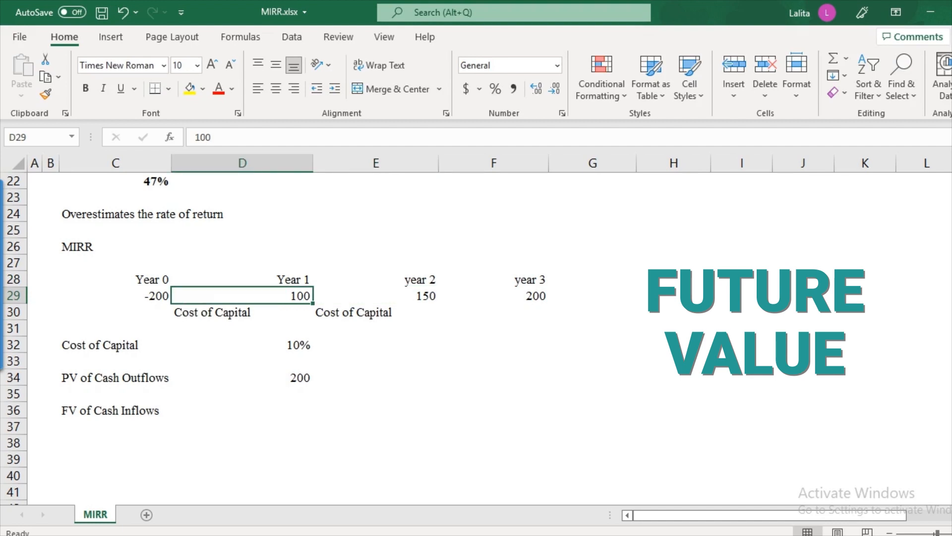
click(494, 313)
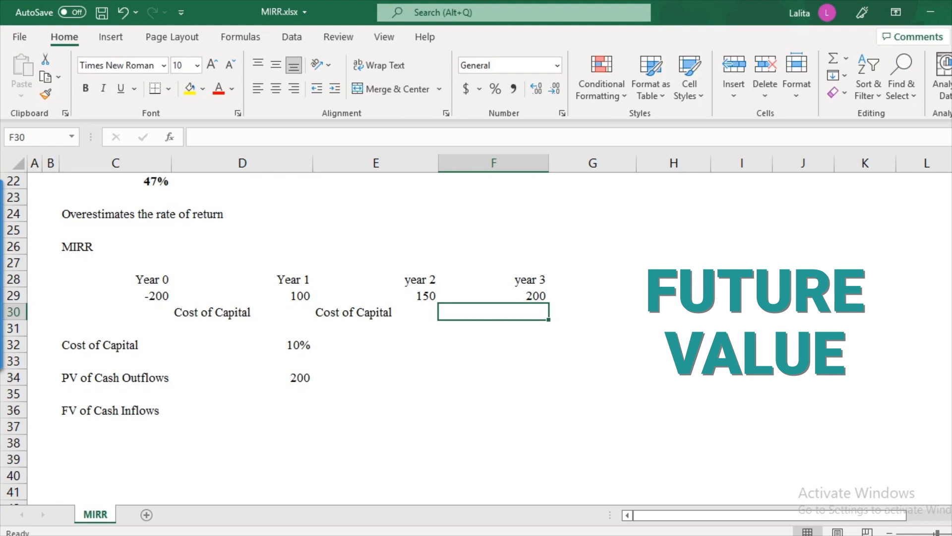
click(241, 295)
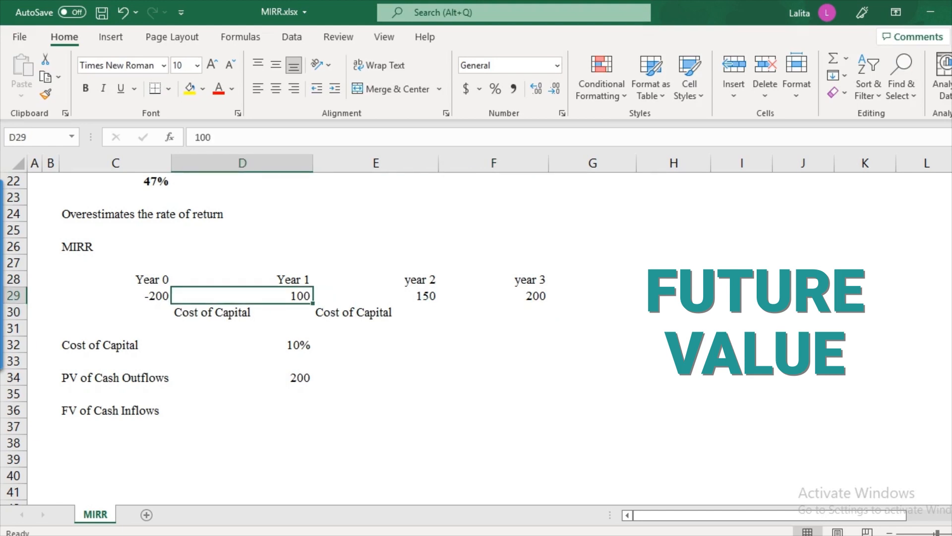
click(241, 311)
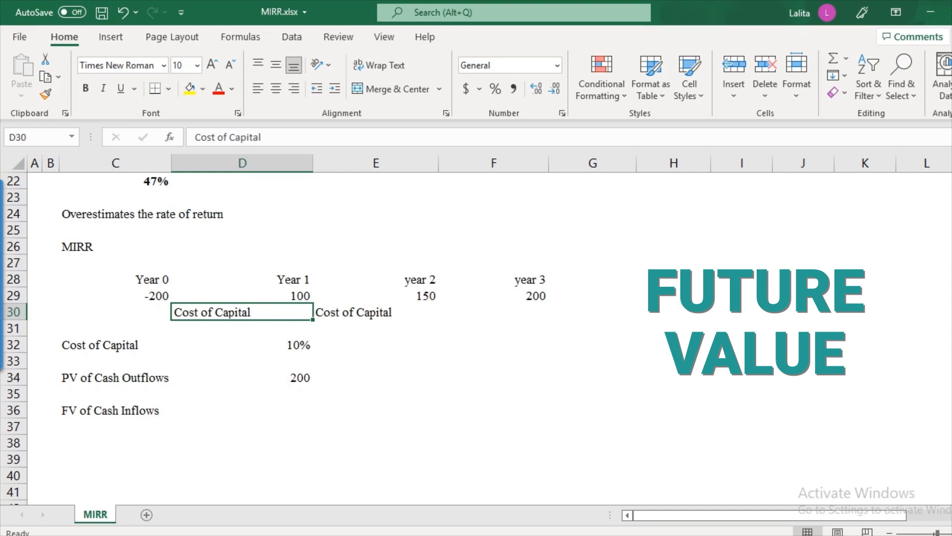
click(241, 295)
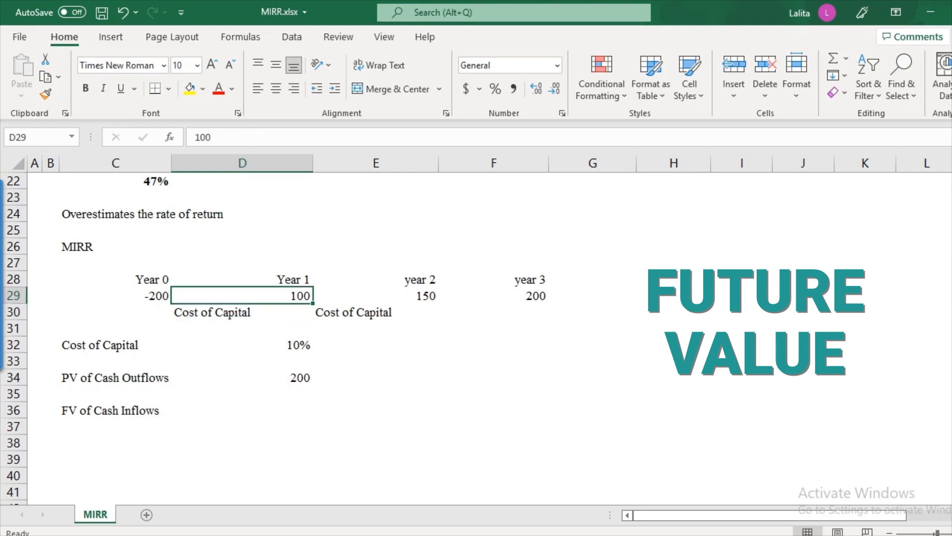
click(242, 312)
text(=)
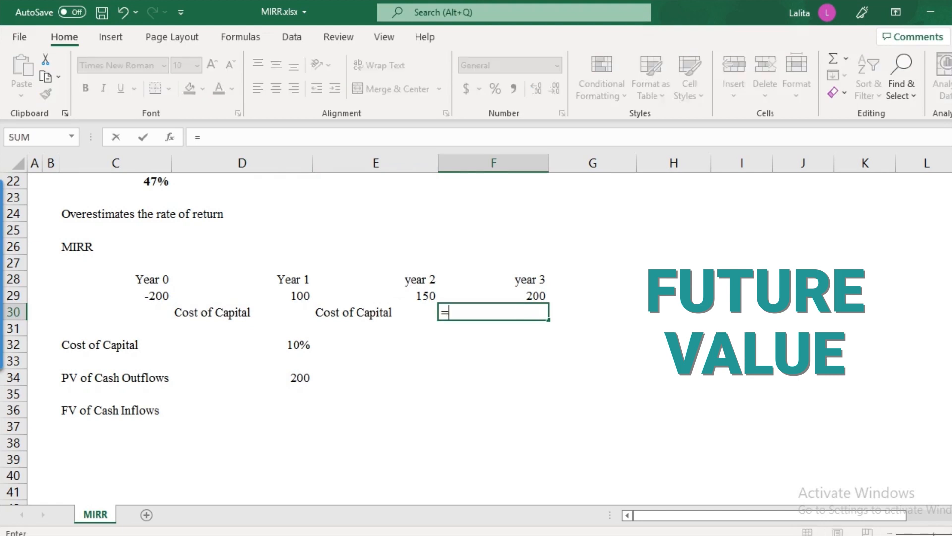
Compound the Year 1 inflow to year 3 in F30 with =D29*(1+D32)^2, giving 121
click(244, 296)
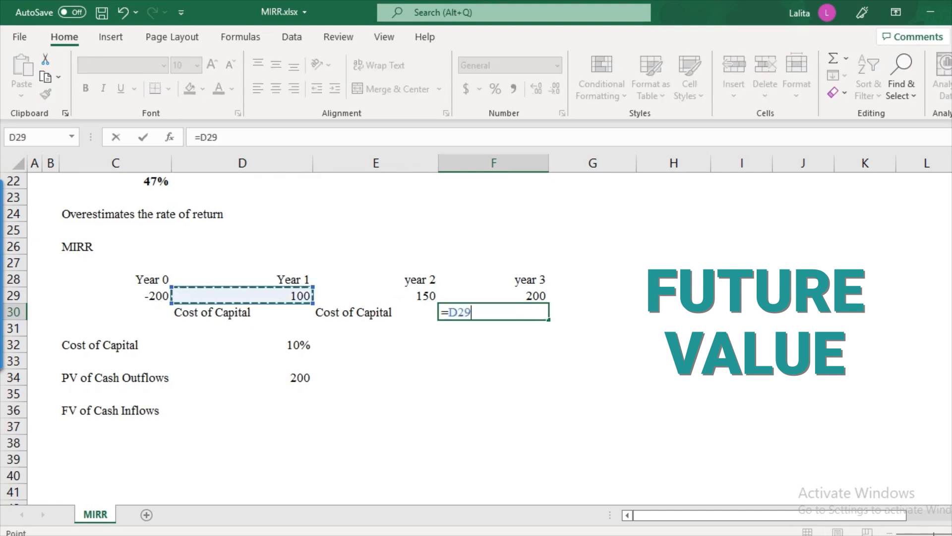
text(*()
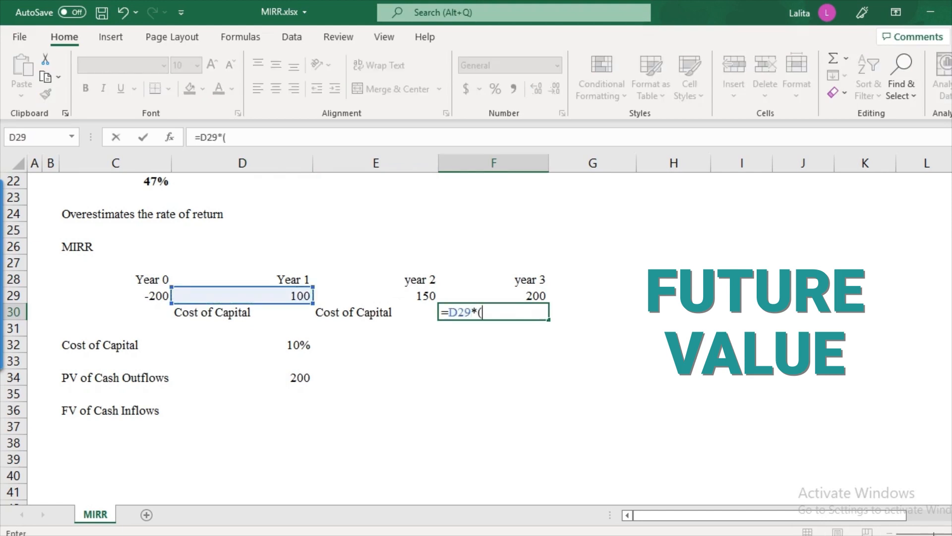
click(243, 345)
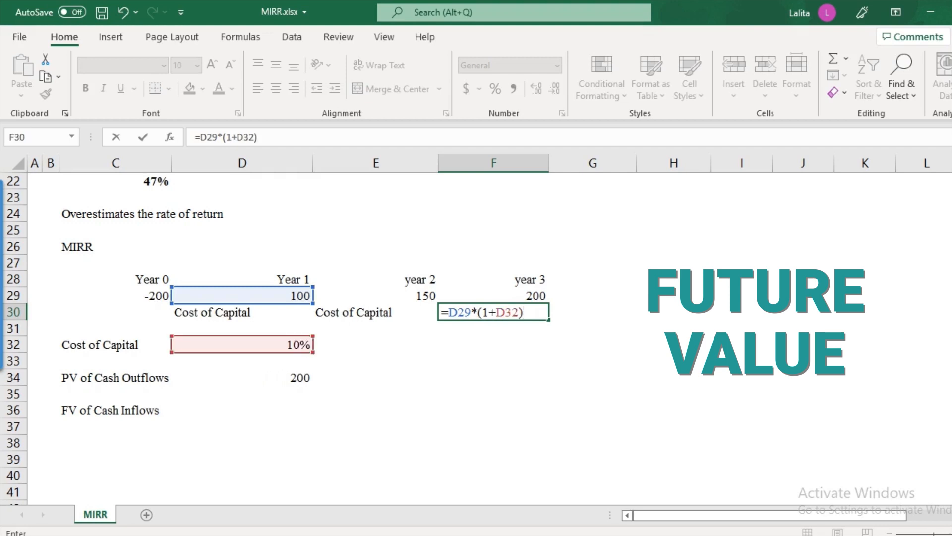
text(^2)
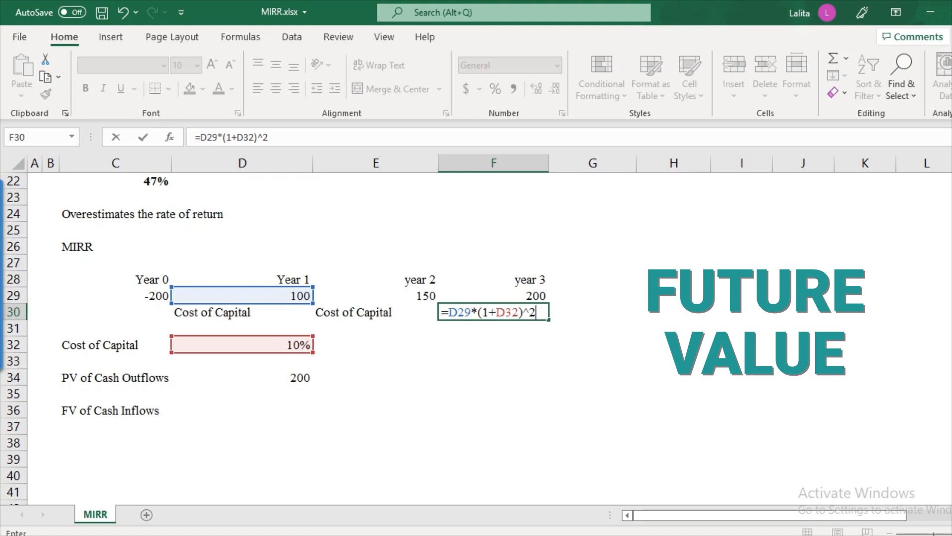
key(Enter)
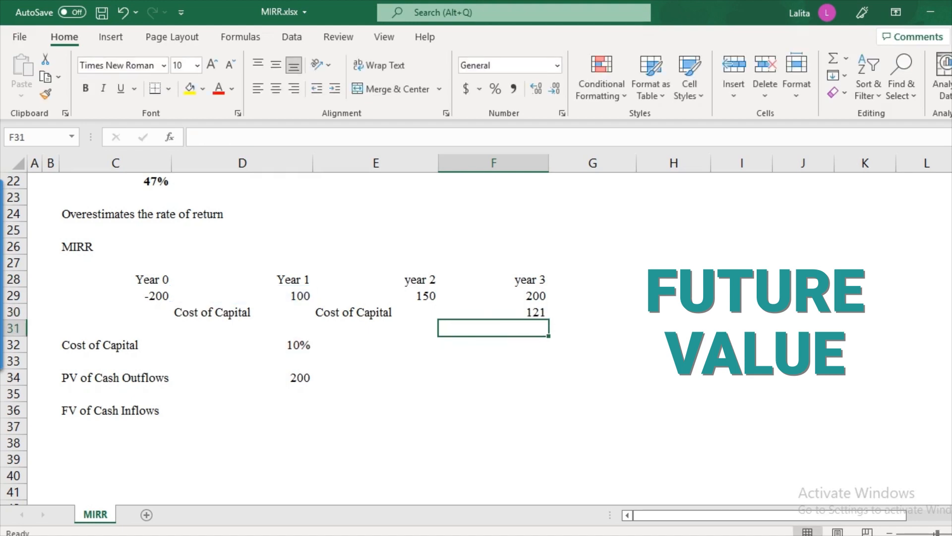
Compound the year 2 inflow to year 3 in F31 with =E29*(1+D32), giving 165
click(425, 296)
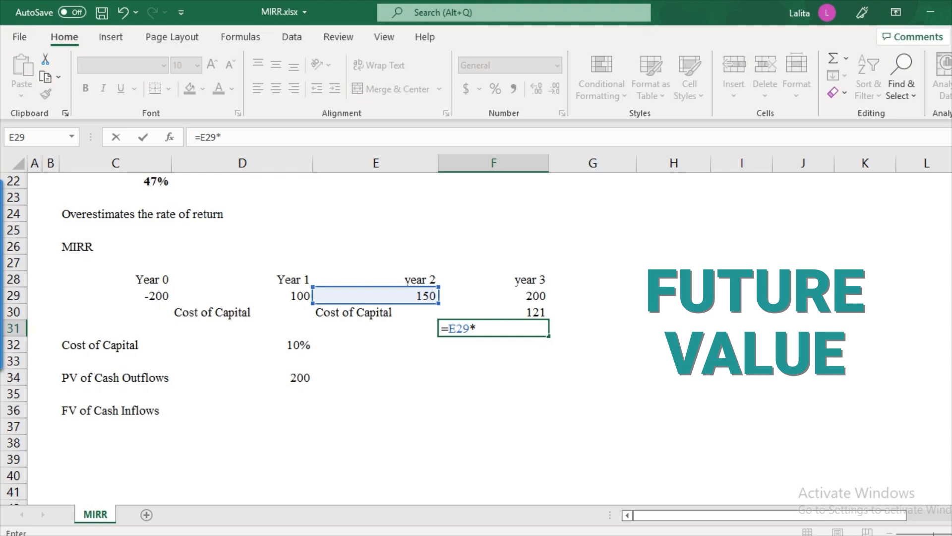
text((1+)
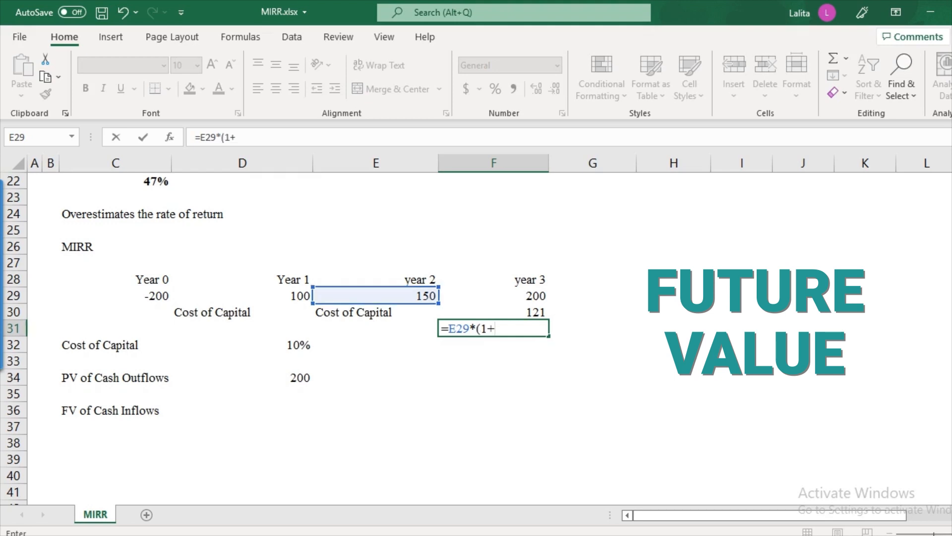
click(262, 346)
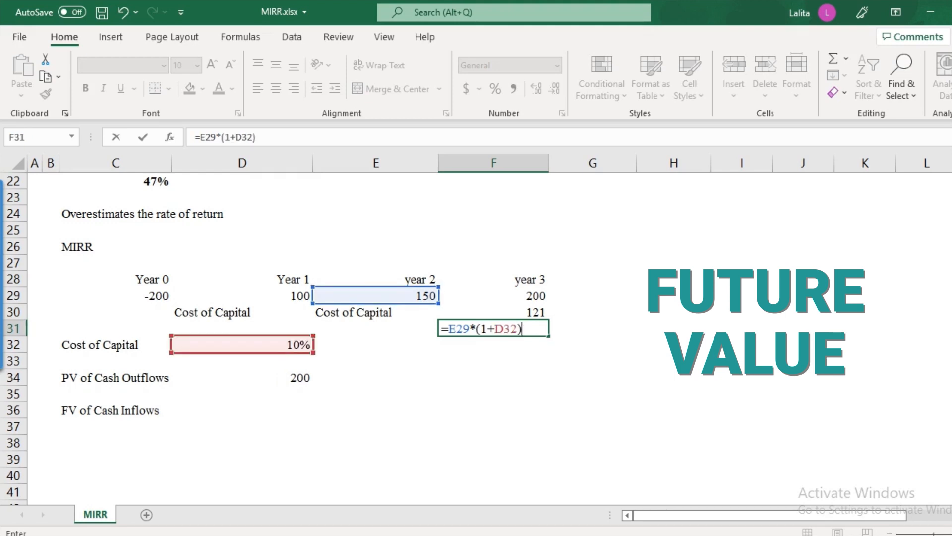
key(Enter)
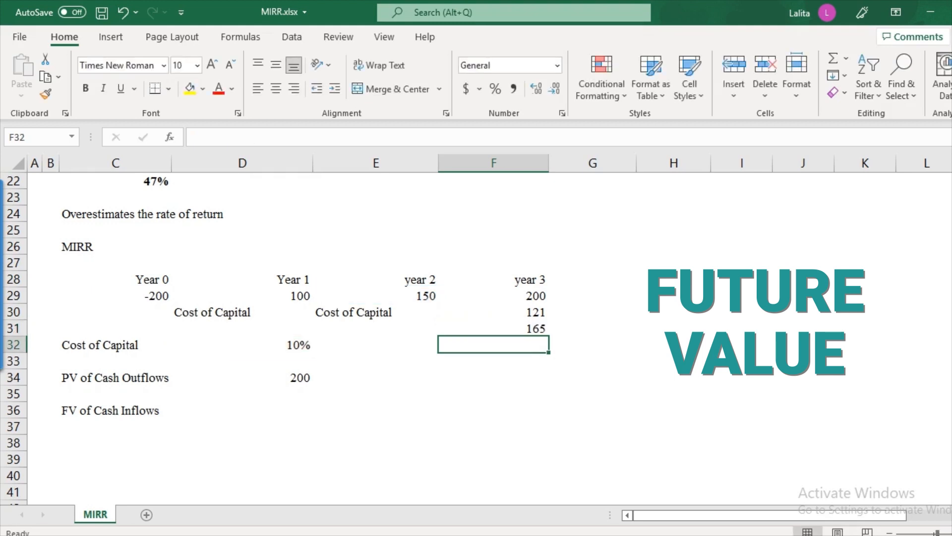
click(494, 279)
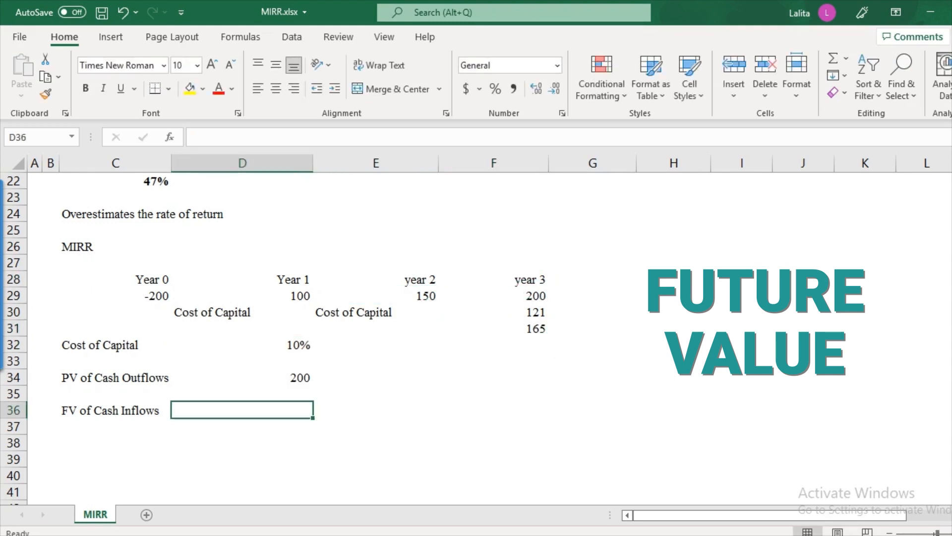
Enter =F29+F30+F31 in D36 so FV of Cash Inflows totals 486
text(=F29+F30+)
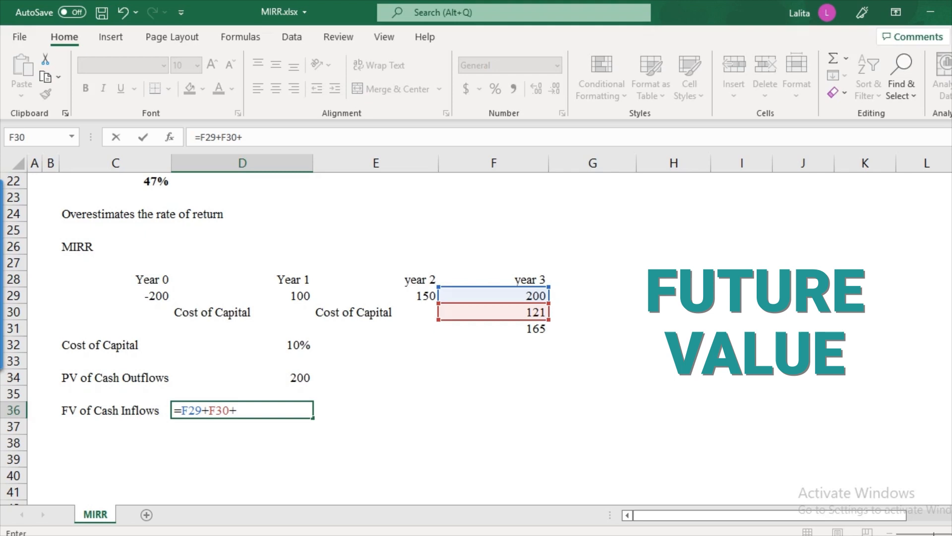
key(Enter)
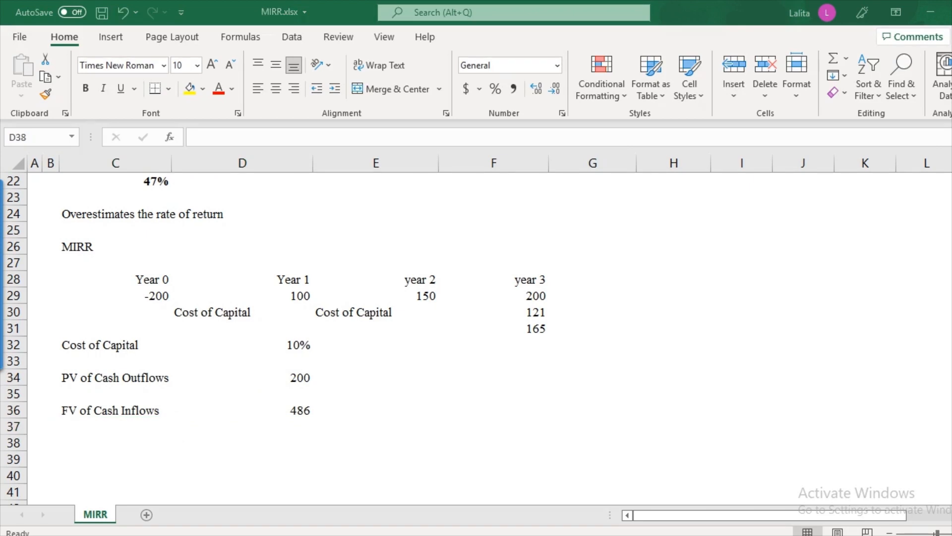
click(241, 377)
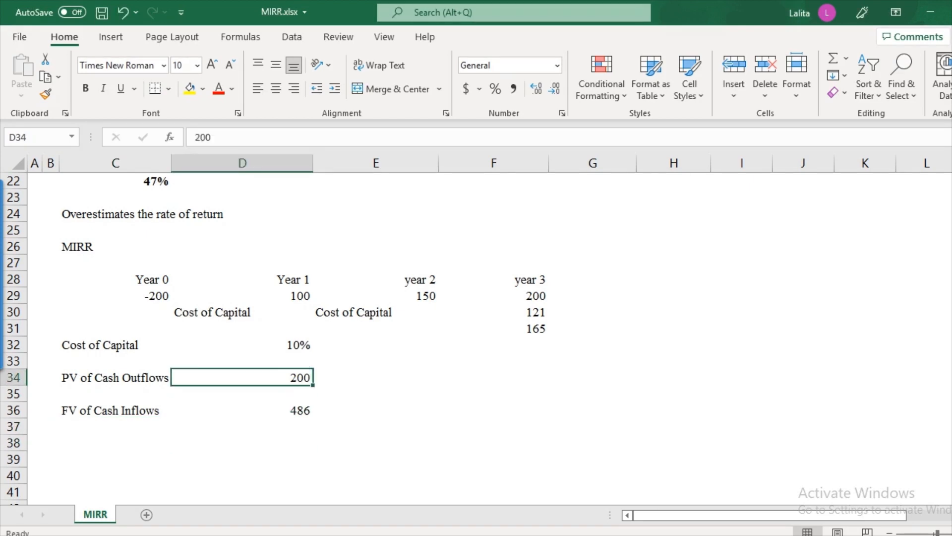
click(242, 455)
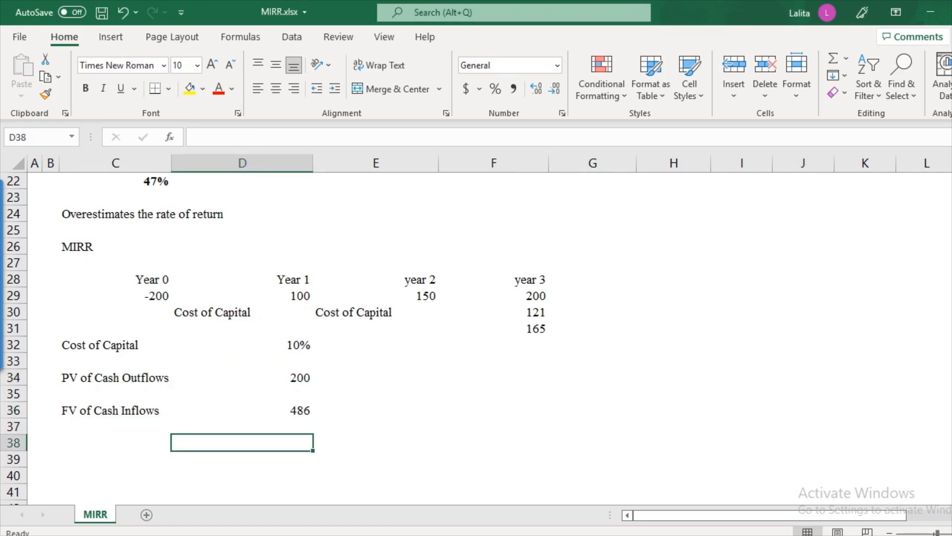
click(241, 377)
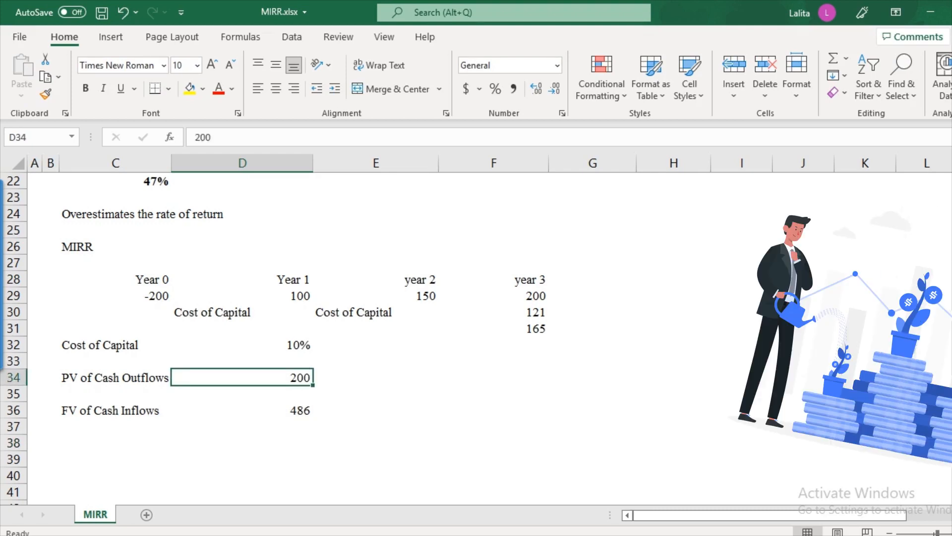
click(375, 378)
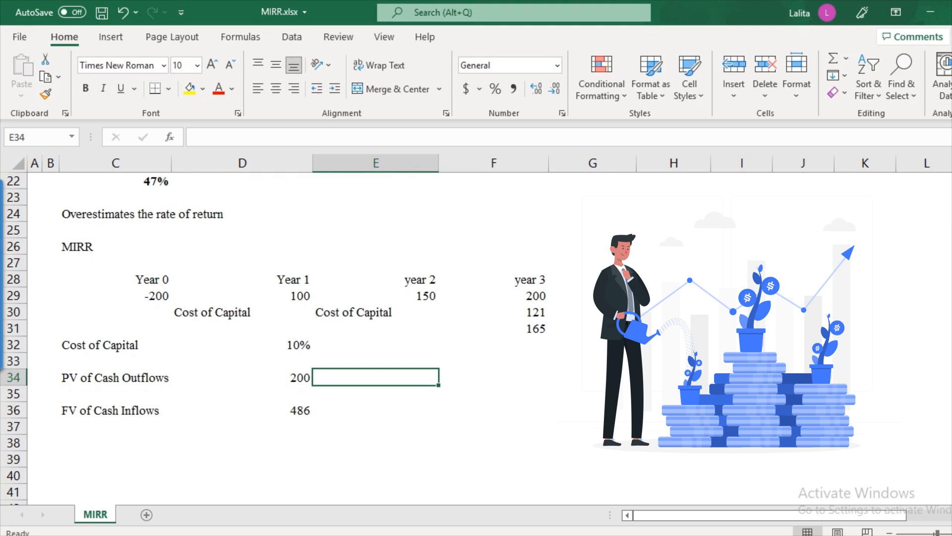
click(241, 411)
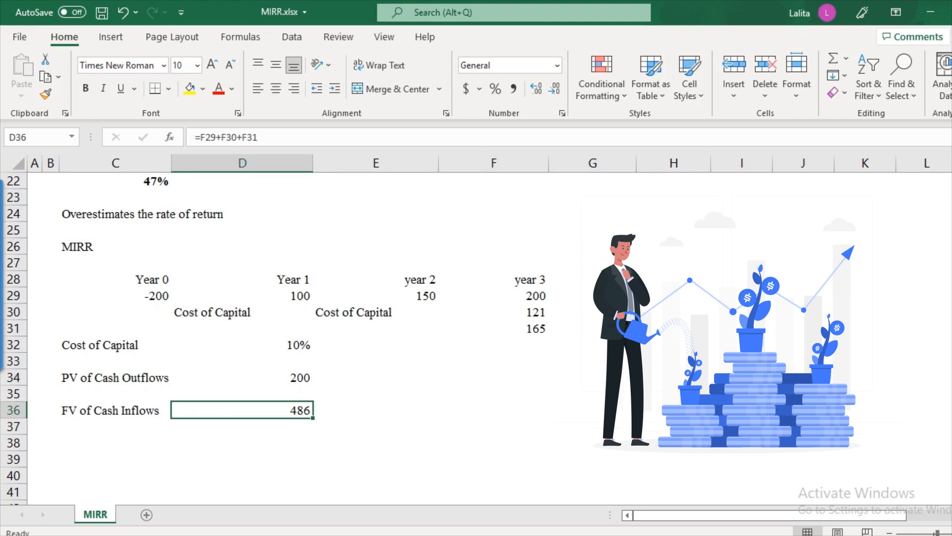
click(242, 456)
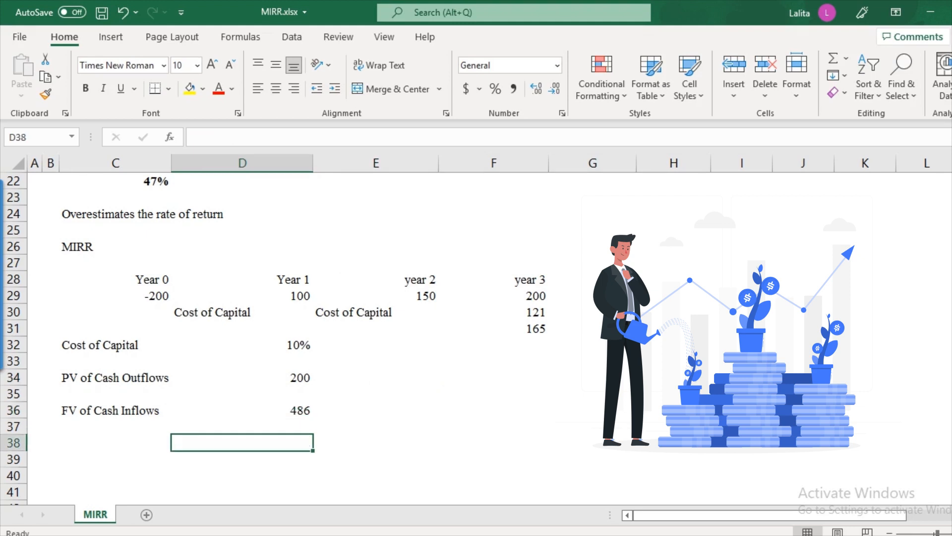
Type the equation 200 x (1+ MIRR)^3 in D38
text(200)
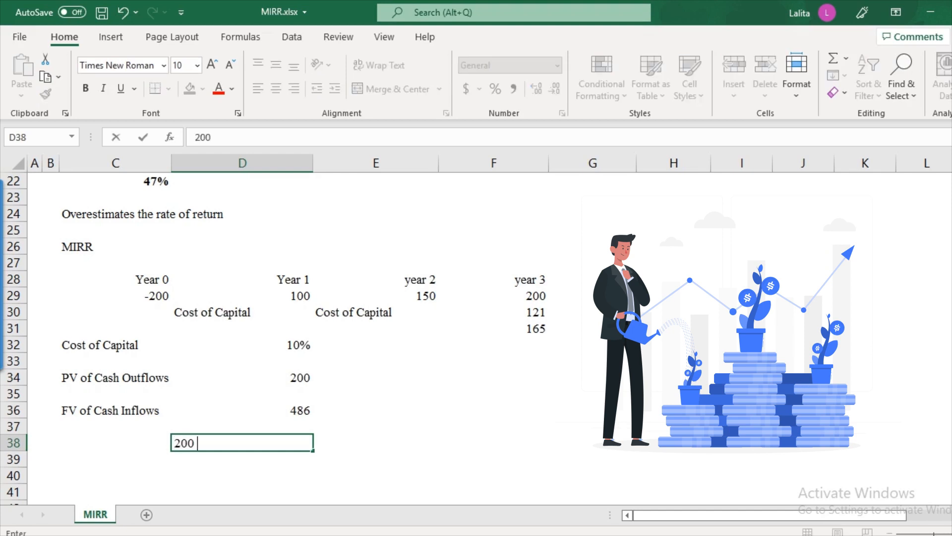
text(x (1)
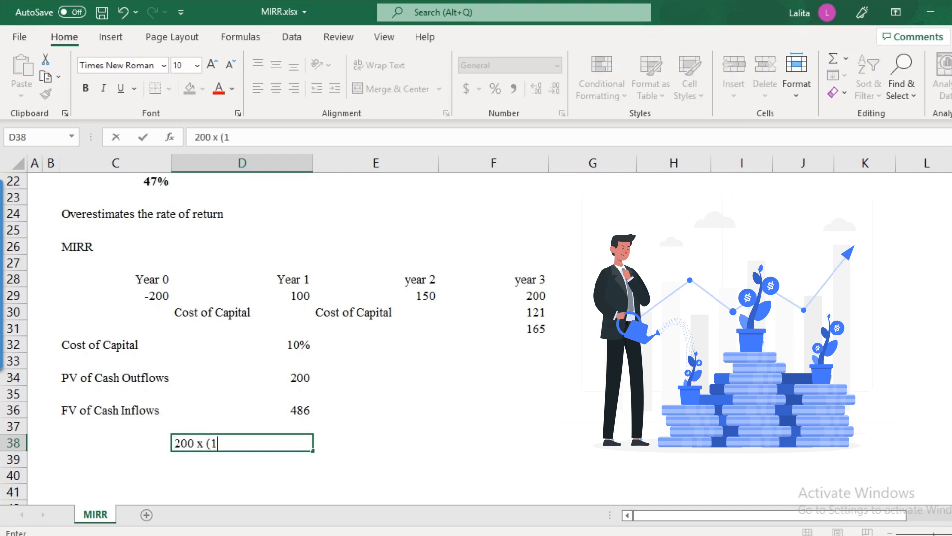
text(+ MI)
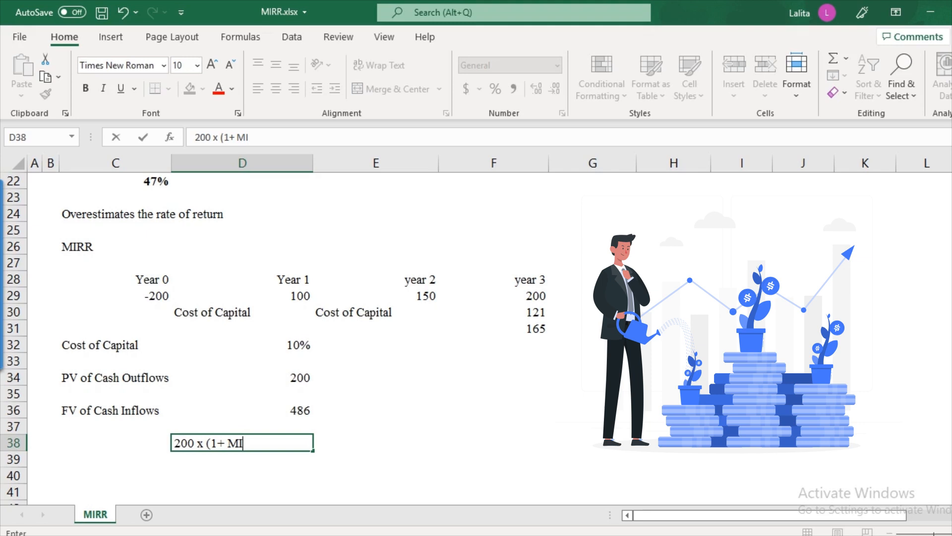
text(RR))
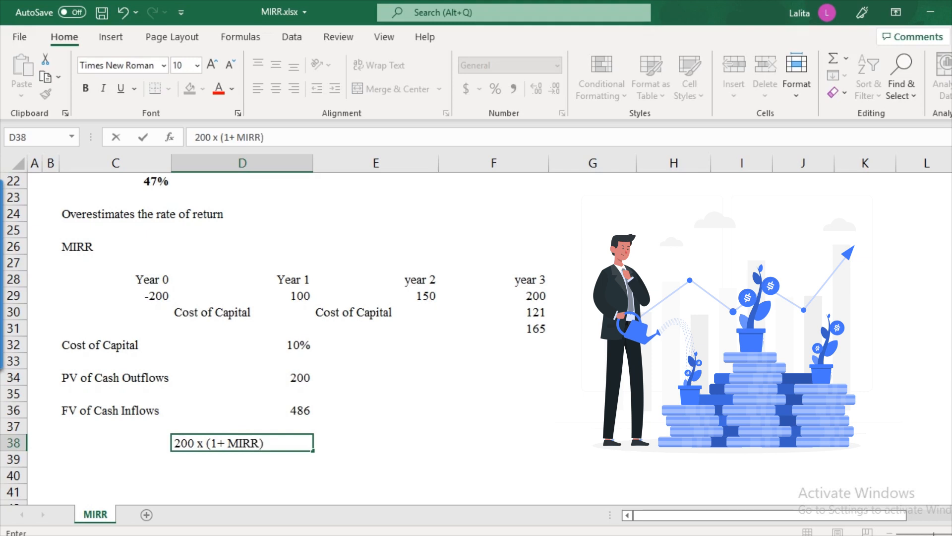
text(^)
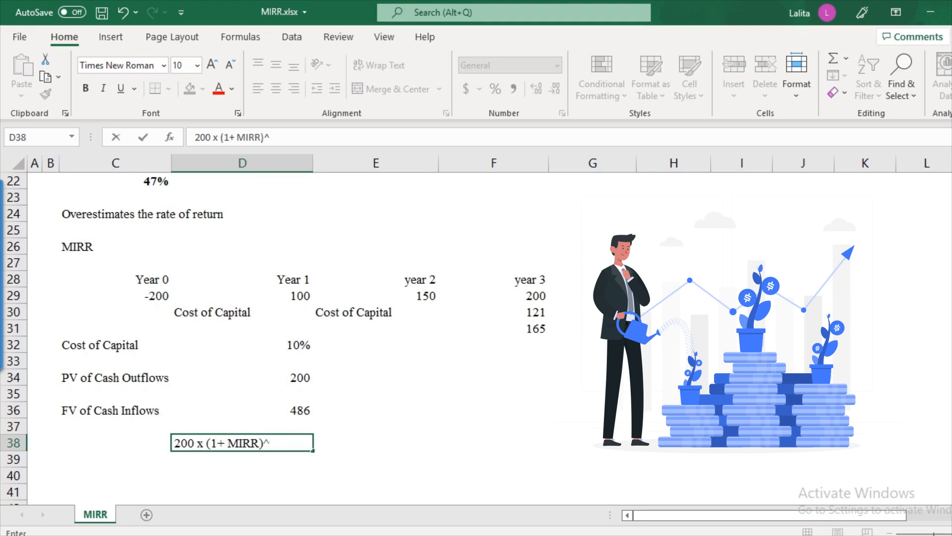
text(3)
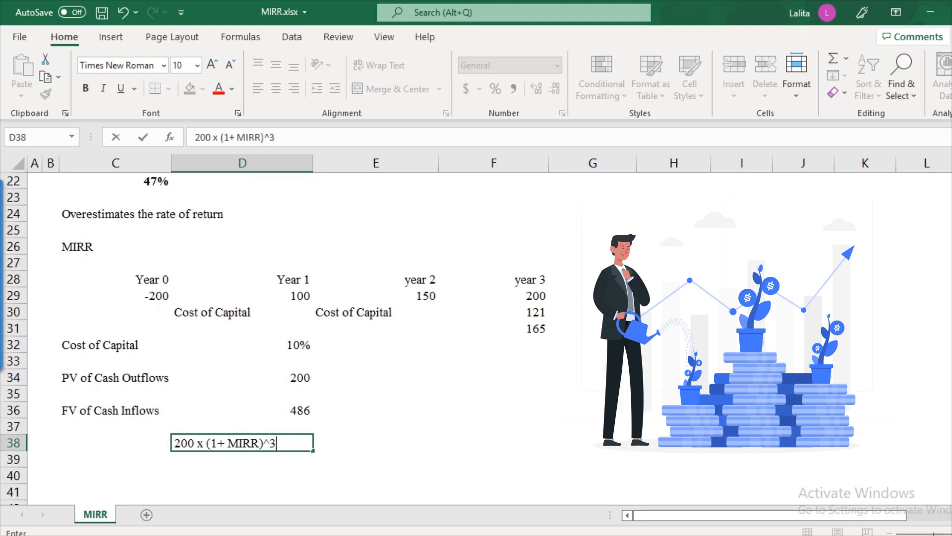
Enter 486 in E38 beside the equation
click(375, 455)
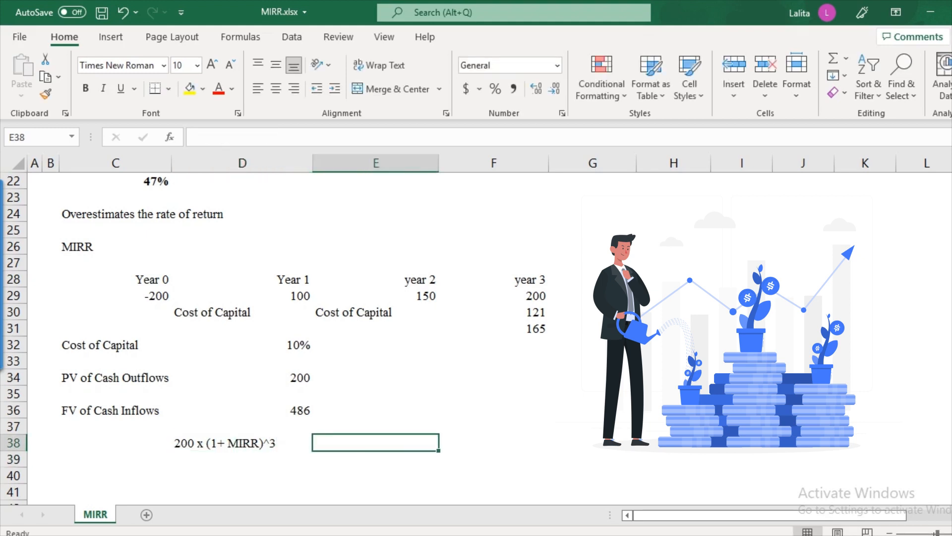
text(486)
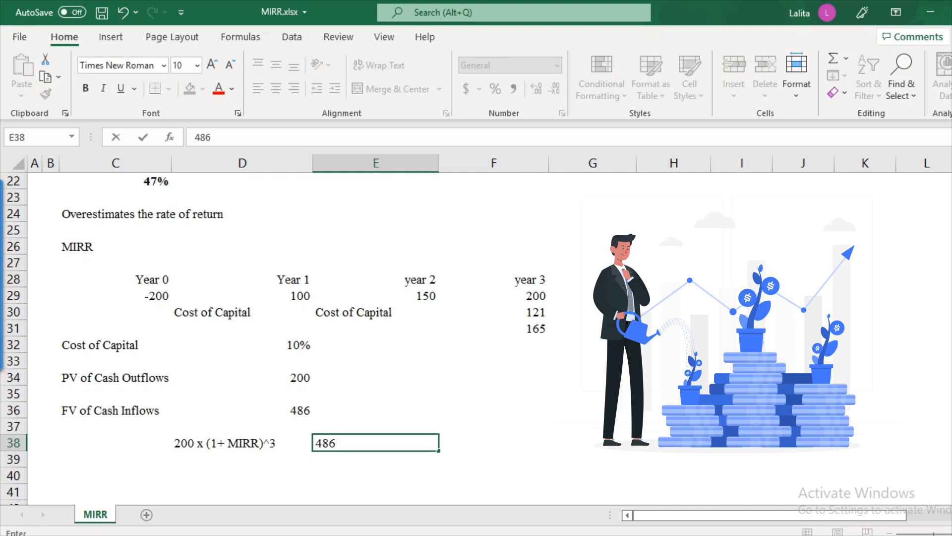
key(Enter)
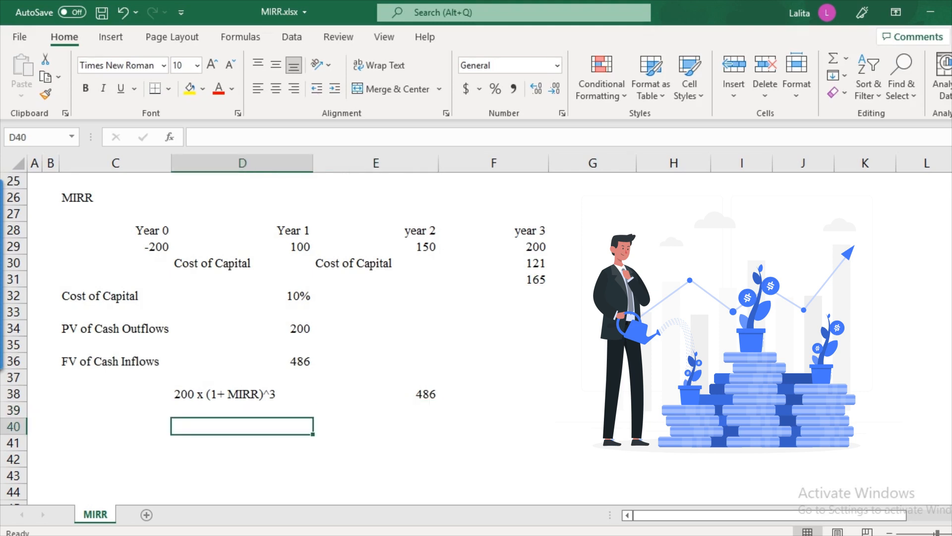
click(241, 394)
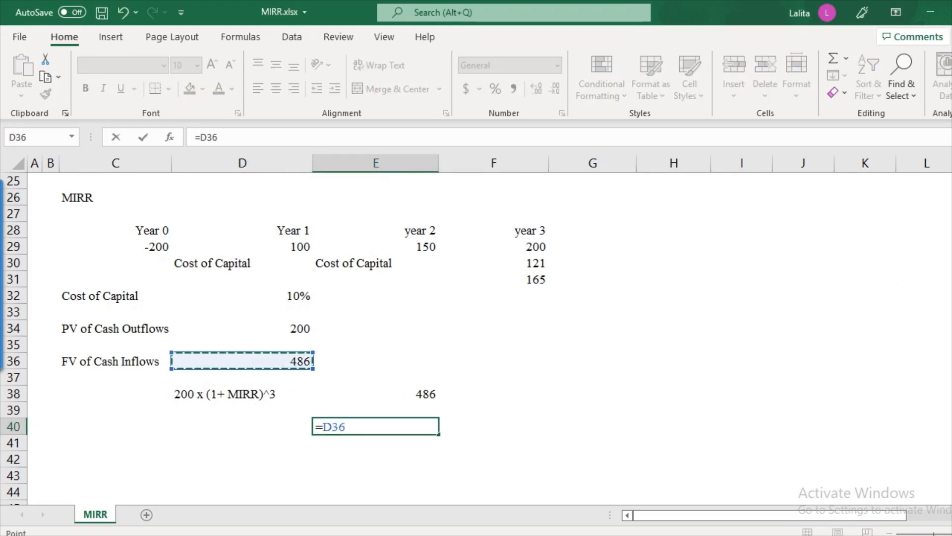
Compute =D36/D34 in E40 giving 2.43, with (1+ MIRR)^3 and (1+ MIRR) labels
key(Enter)
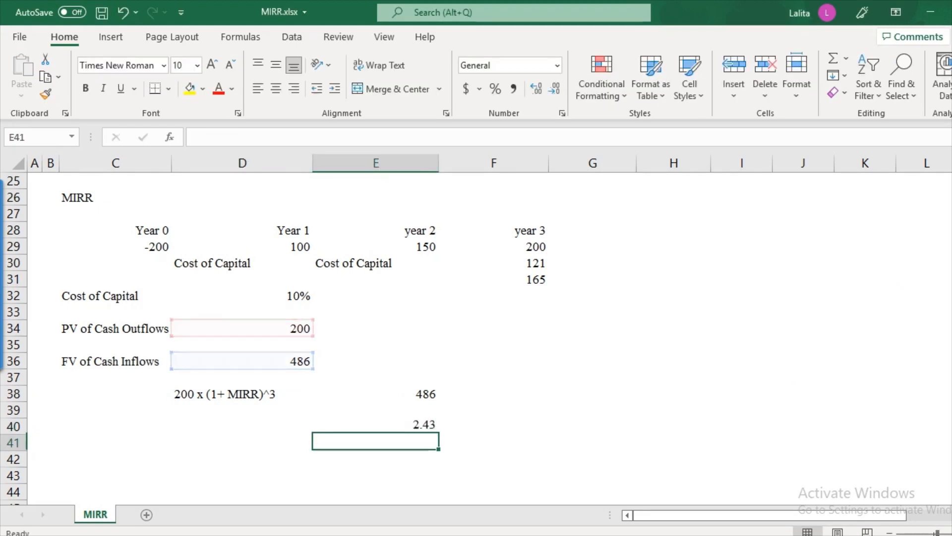
double_click(229, 395)
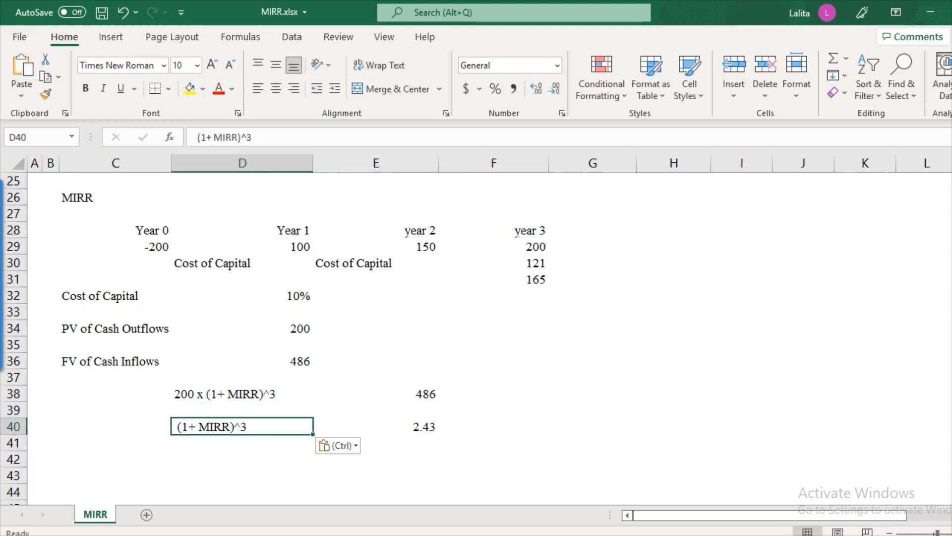
scroll(down, 3)
text((1+ MIRR))
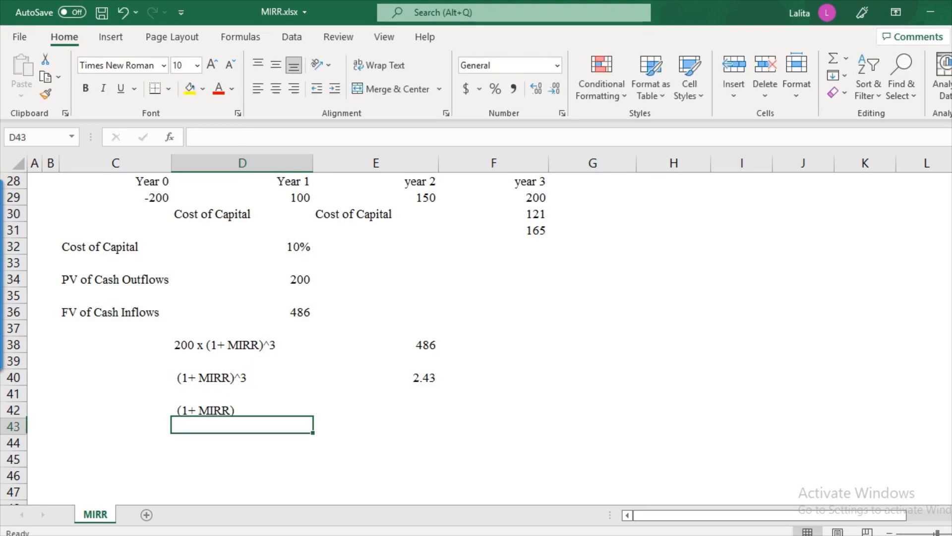
click(375, 424)
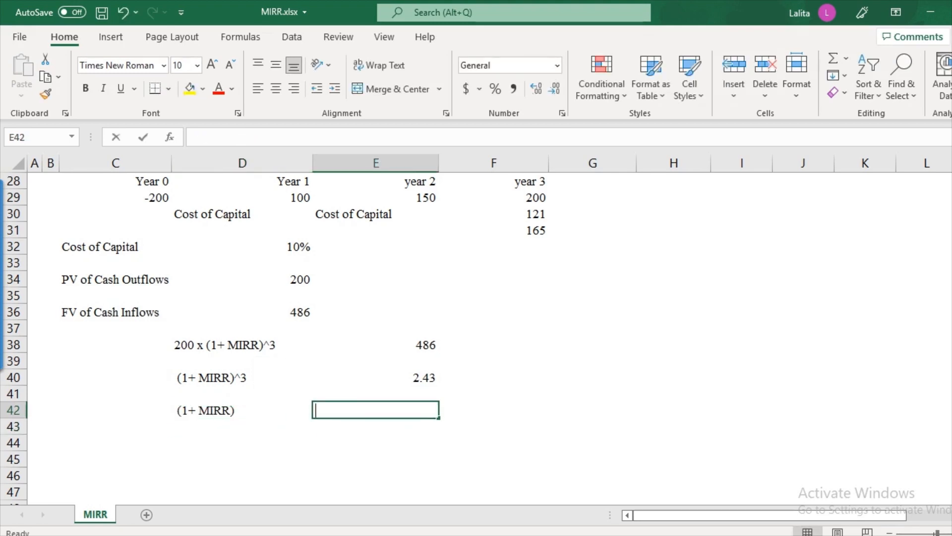
Take the cube root of E40 in E42 with =E40^(1/3), giving 1.344421424
click(376, 377)
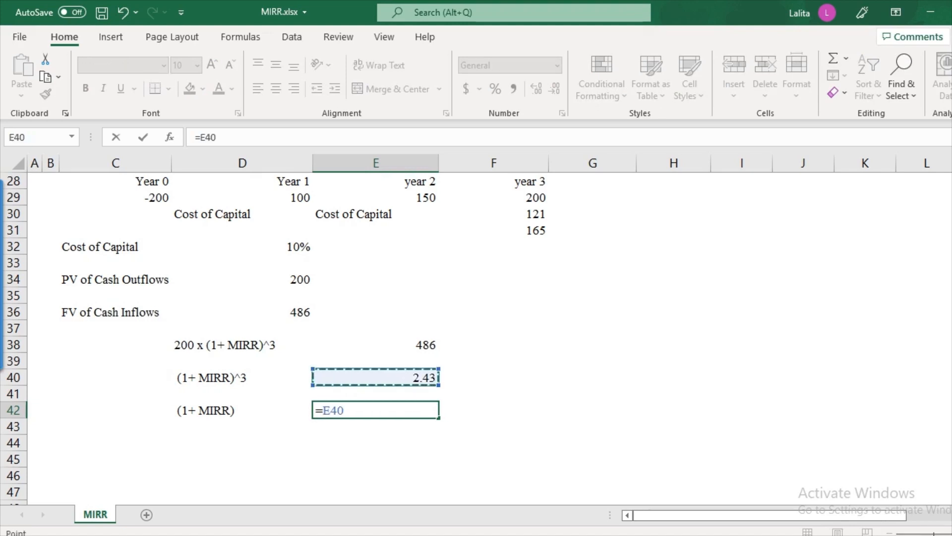
text(^)
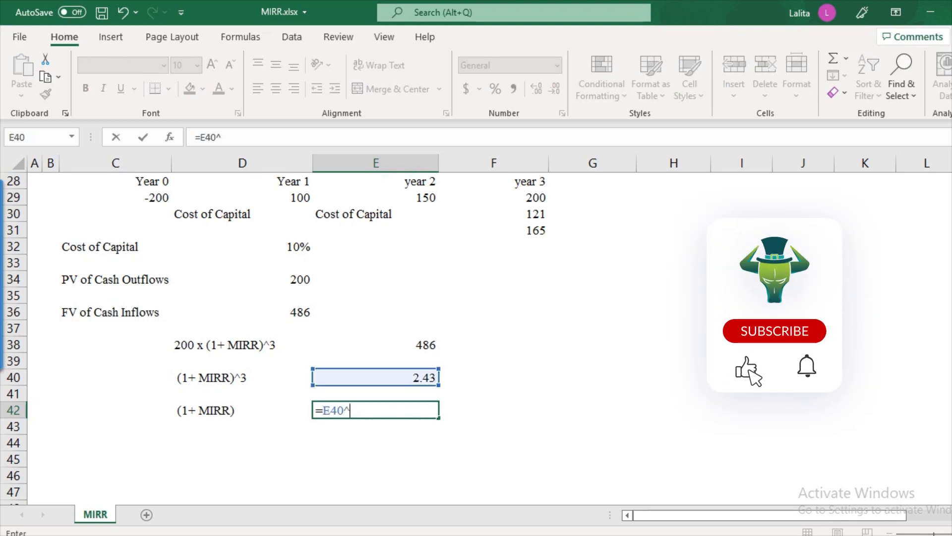
text((1/3))
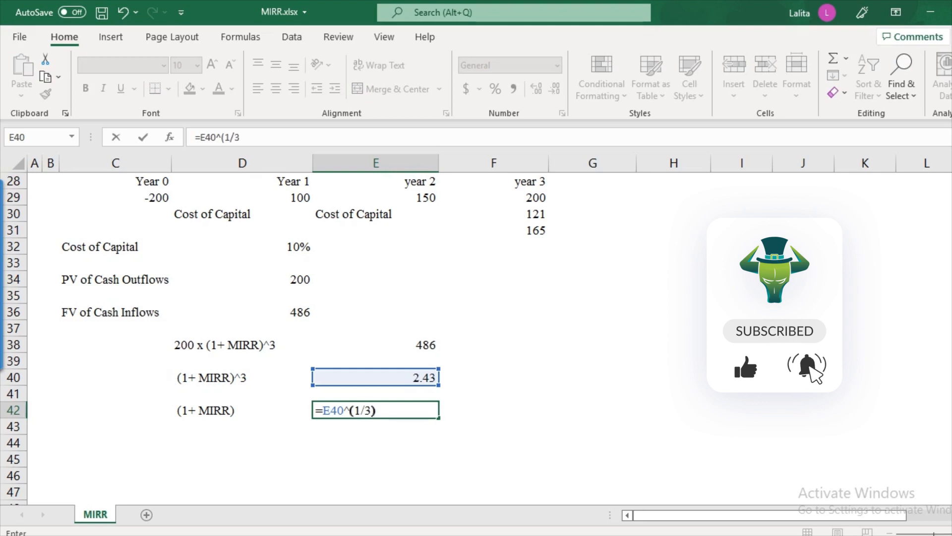
key(Enter)
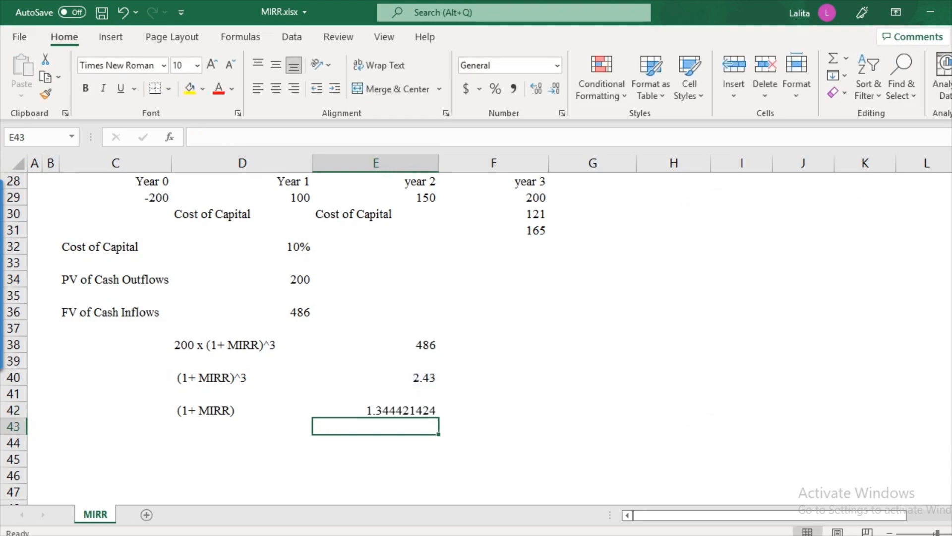
Label D44 MIRR and compute =E42-1 in E44, showing 34.4%
click(241, 437)
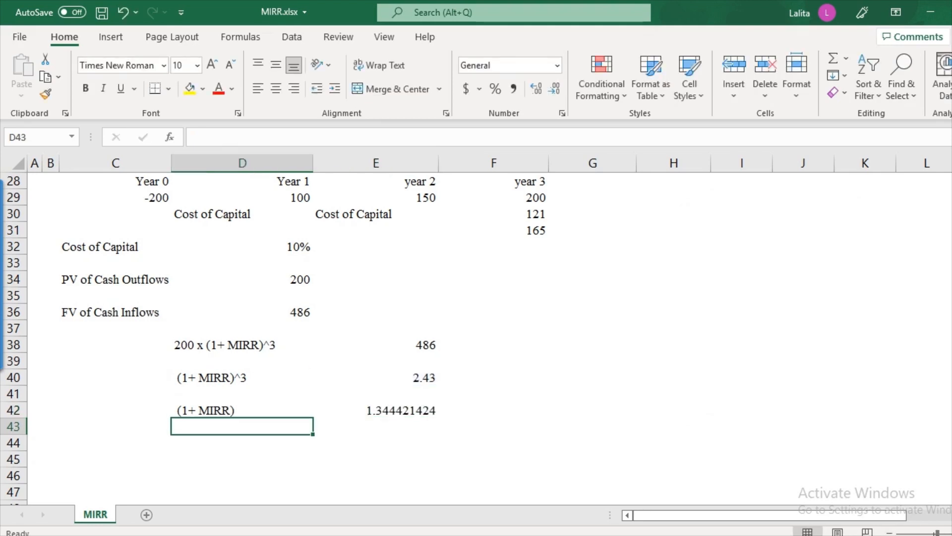
text(MIRR)
click(376, 443)
text(=E43)
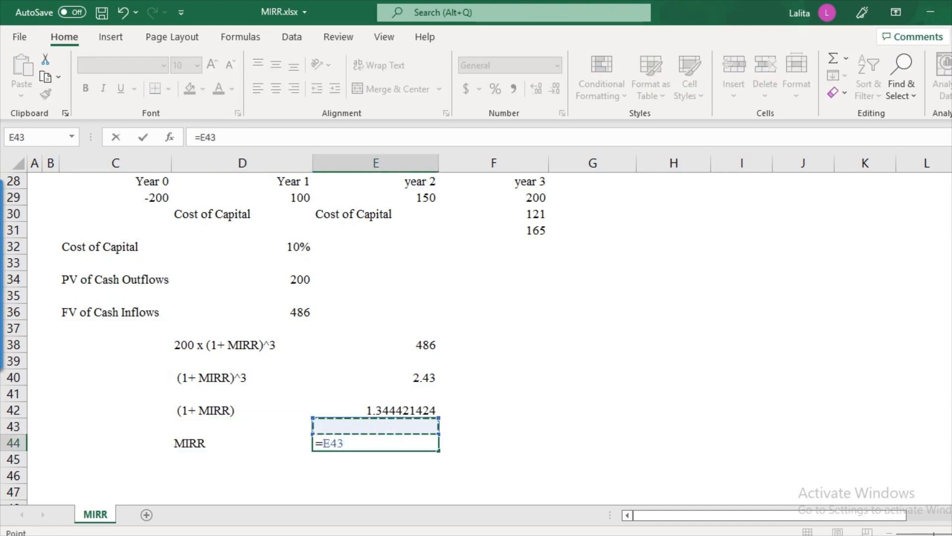
text(=E42-1)
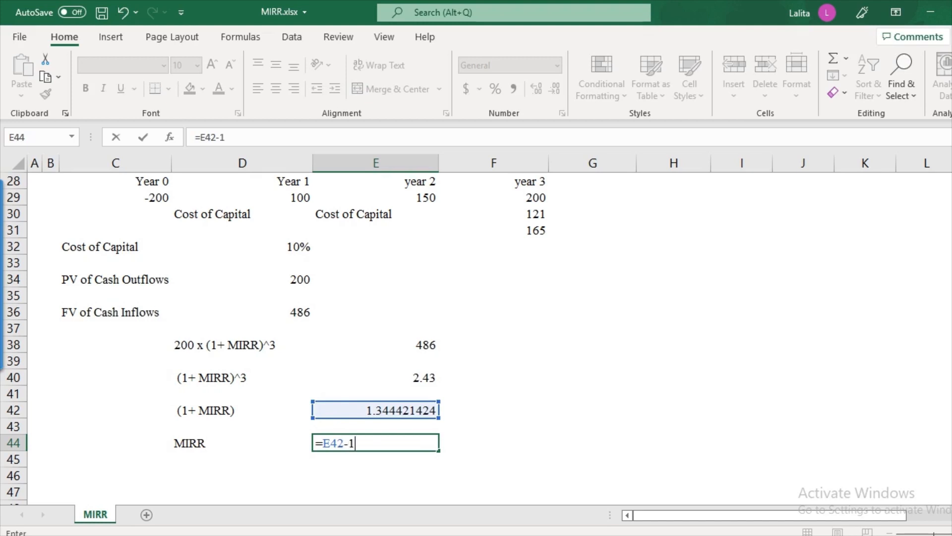
key(Enter)
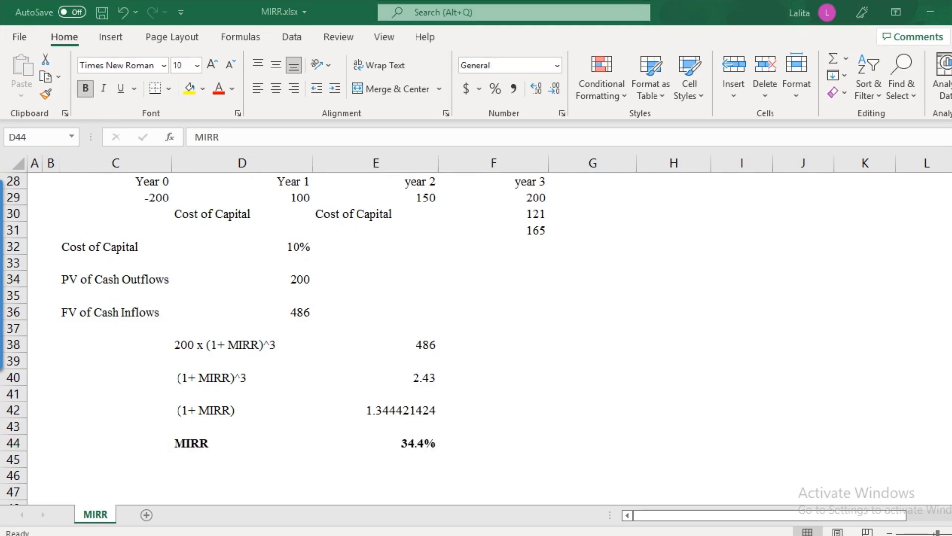
Scroll up to review the earlier IRR results, then back down to the MIRR workings
click(241, 443)
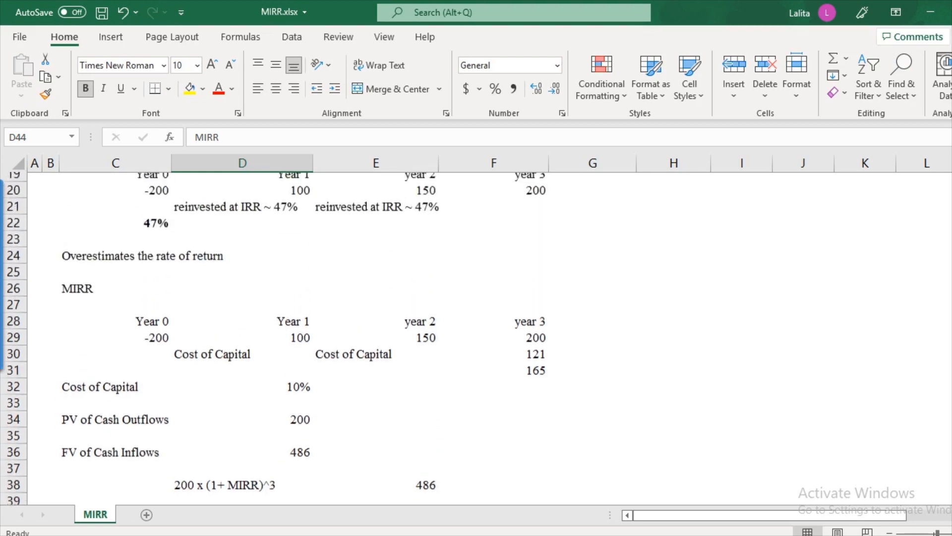
scroll(up, 3)
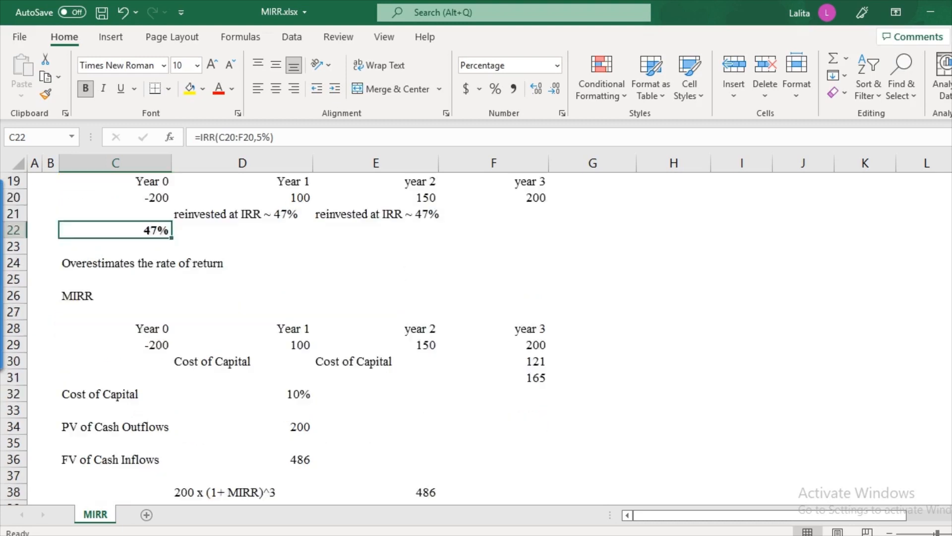
scroll(down, 3)
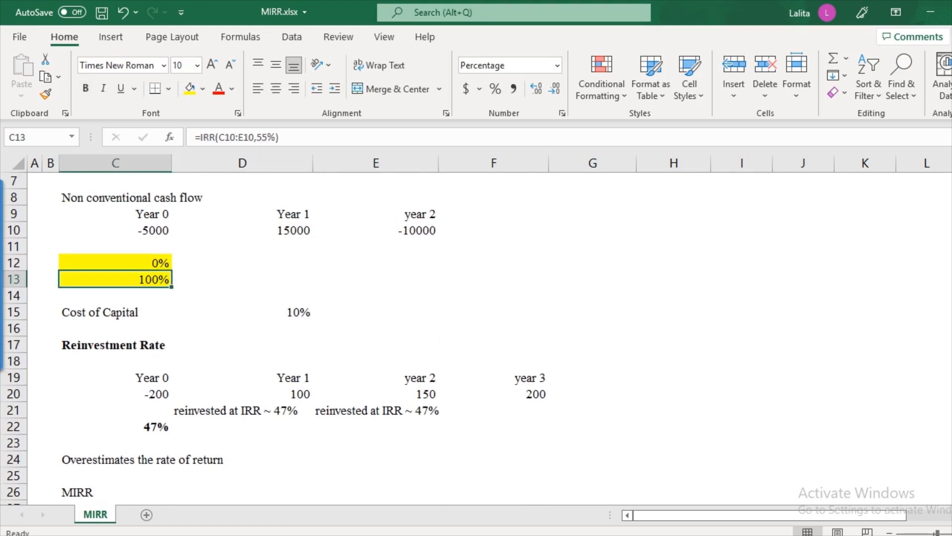
scroll(down, 3)
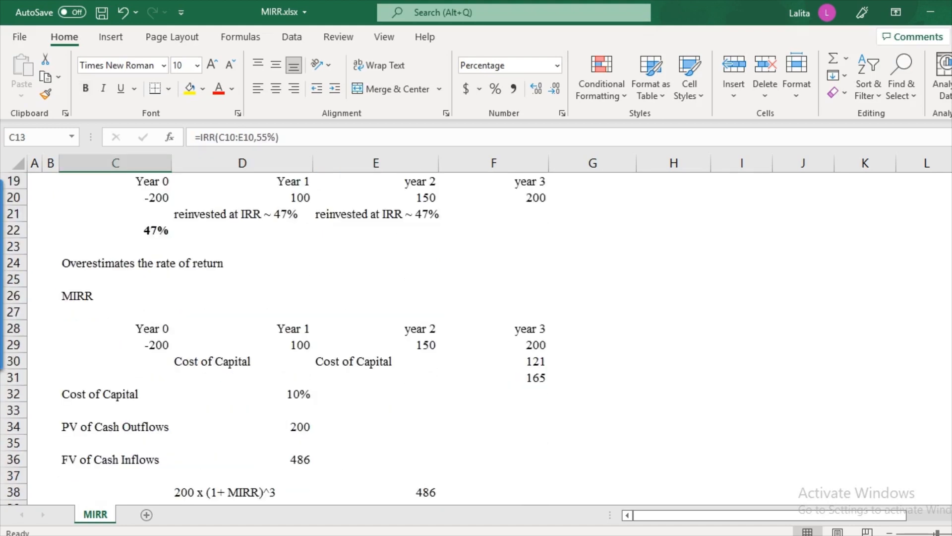
scroll(down, 3)
text(=)
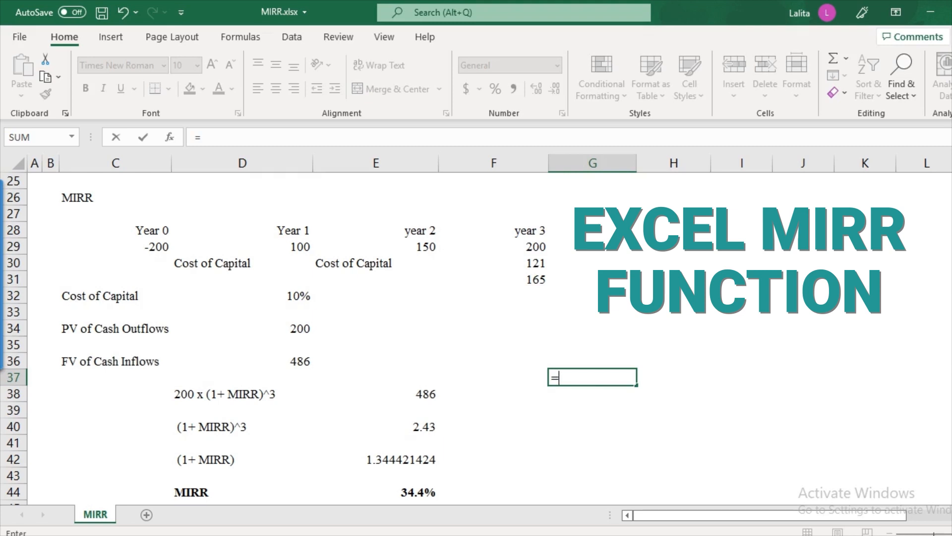
Enter =MIRR(C29:F29, D32, D32) in G37, returning 34%
text(MIRR)
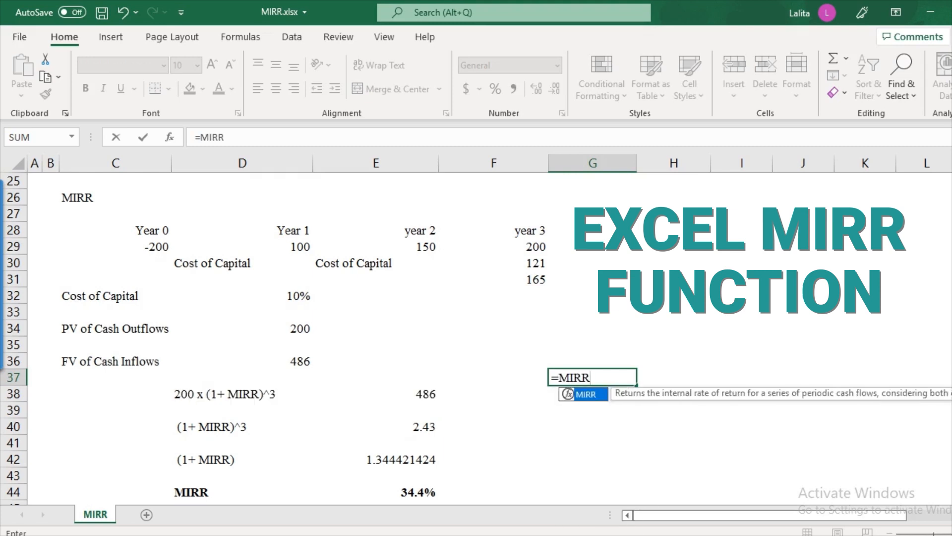
text((C29:F29)
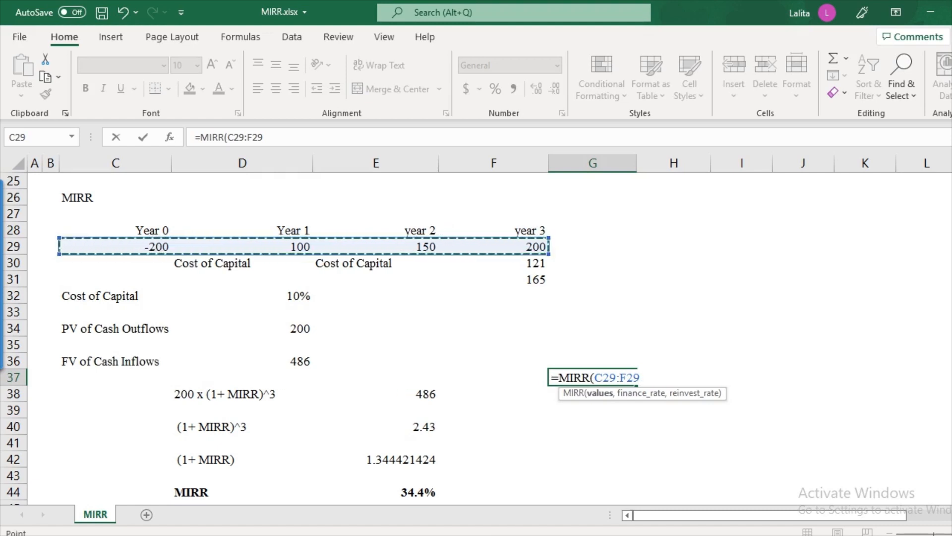
text(,)
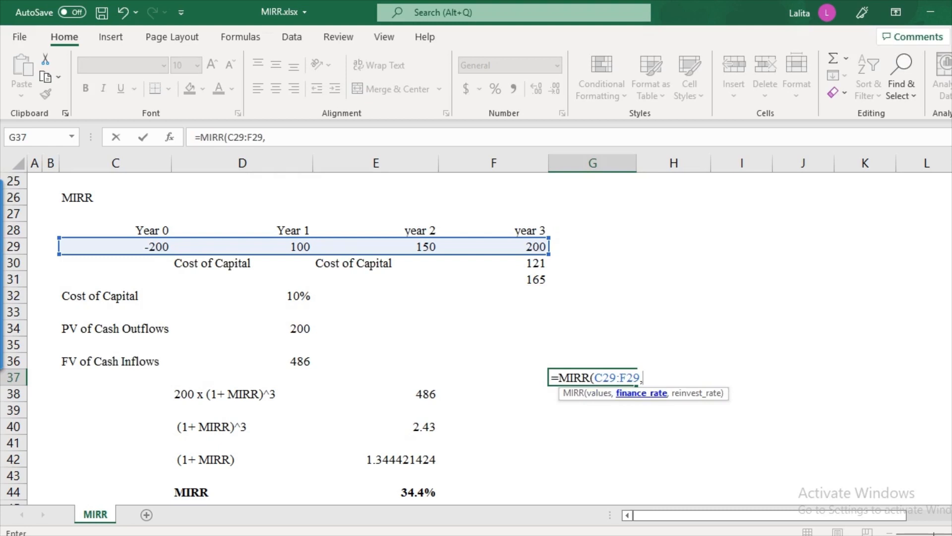
click(242, 296)
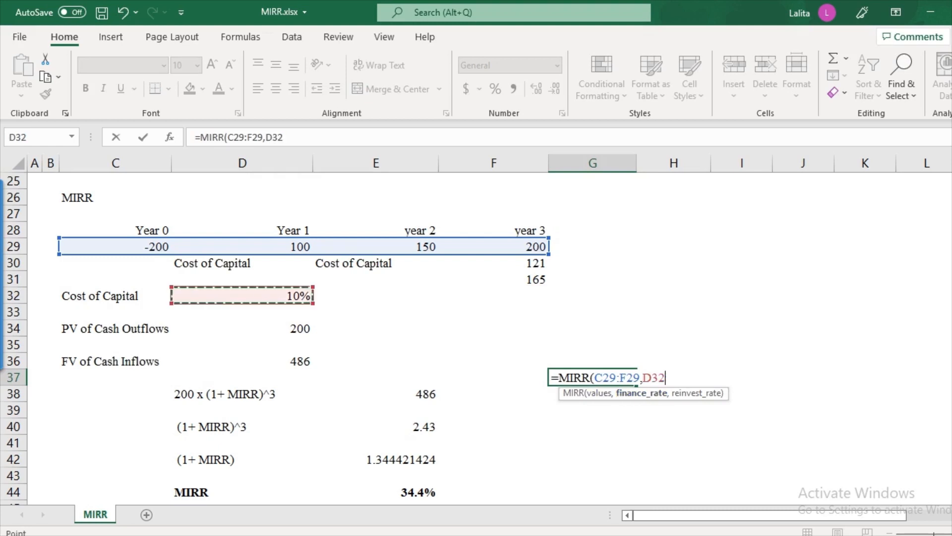
text(,)
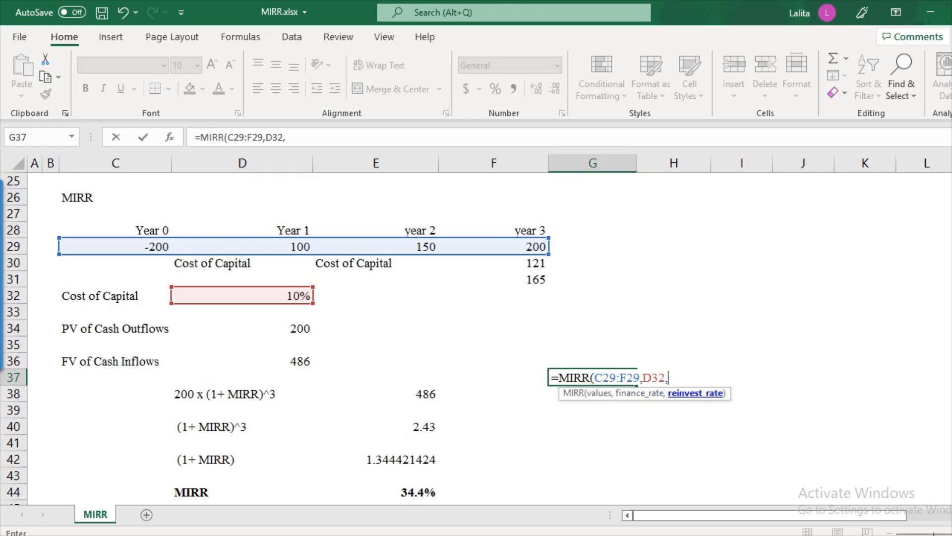
click(242, 296)
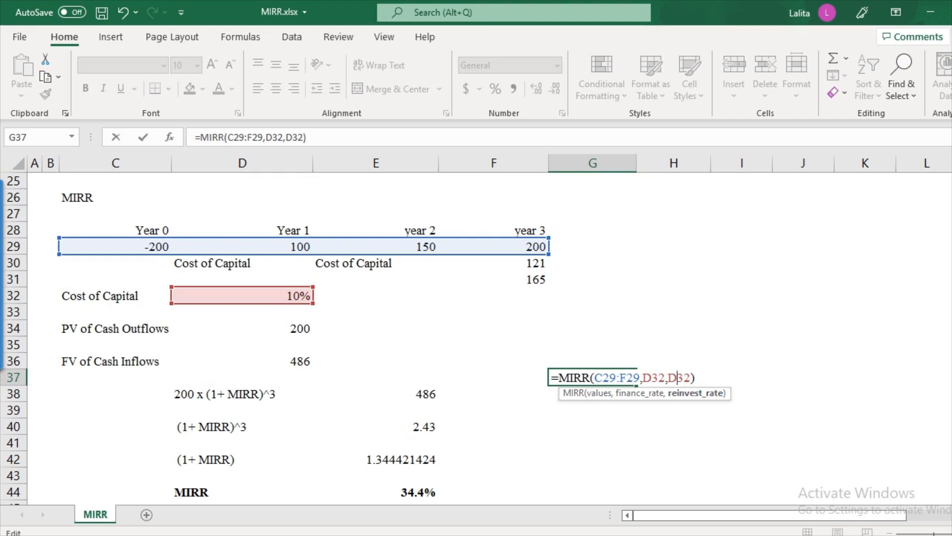
key(Enter)
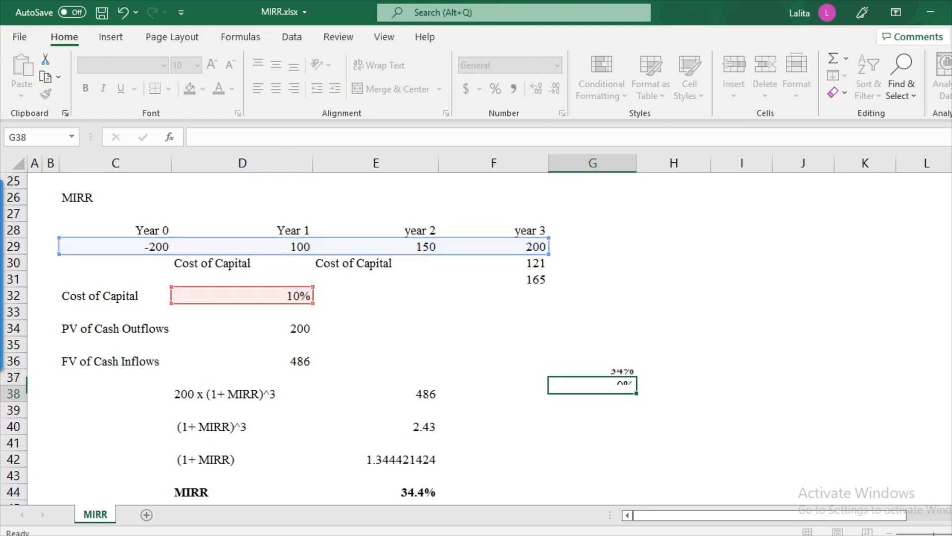
click(591, 377)
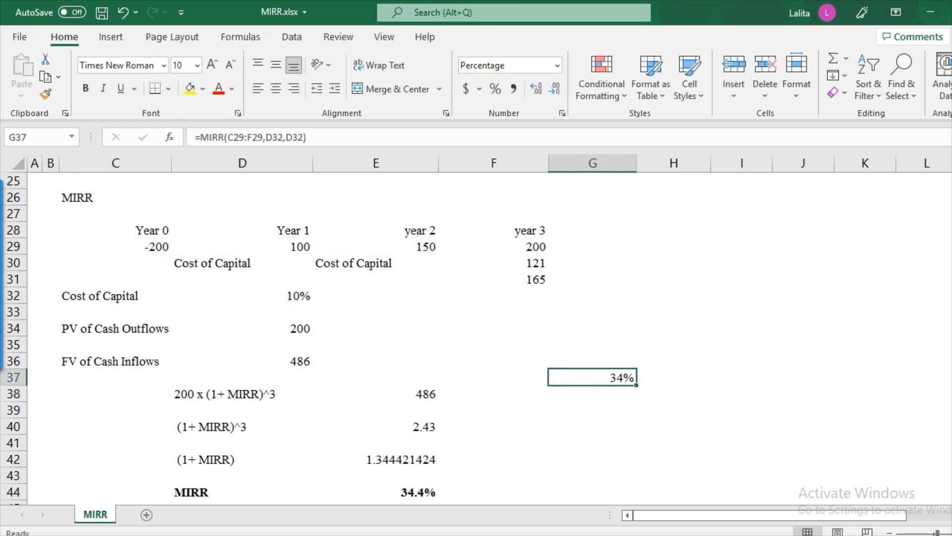